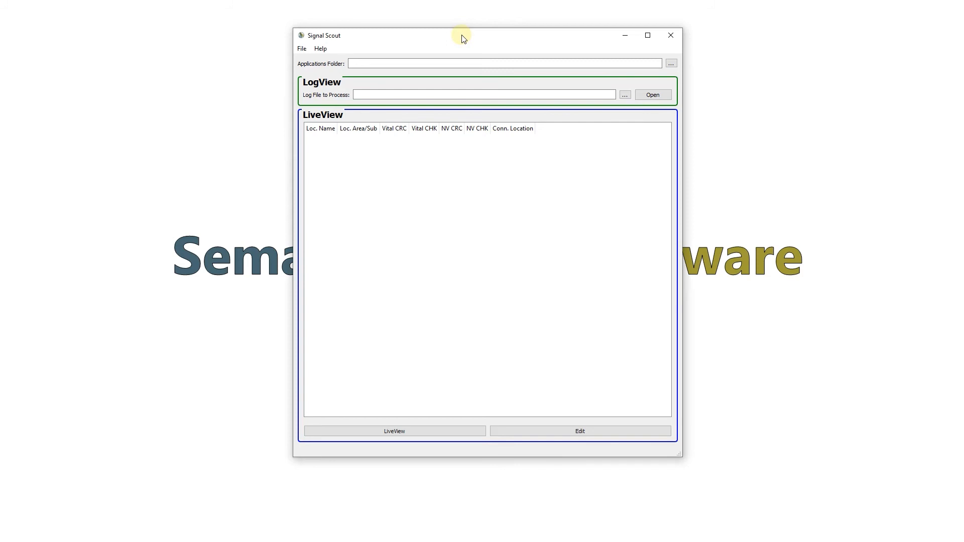
pyautogui.moveTo(303, 69)
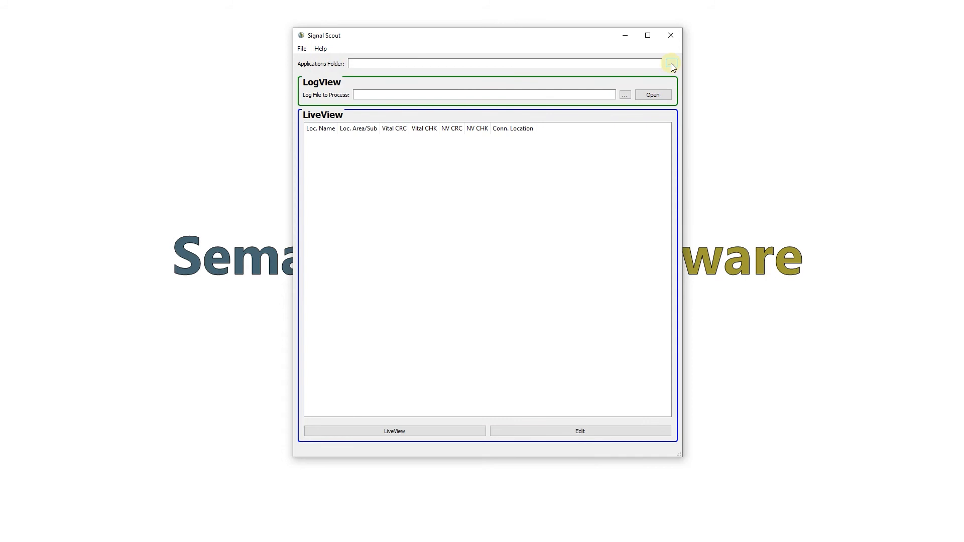
# Step: Choose Desktop > NMRL as the Applications Folder to list North Metro Rail Line locations
pyautogui.click(670, 64)
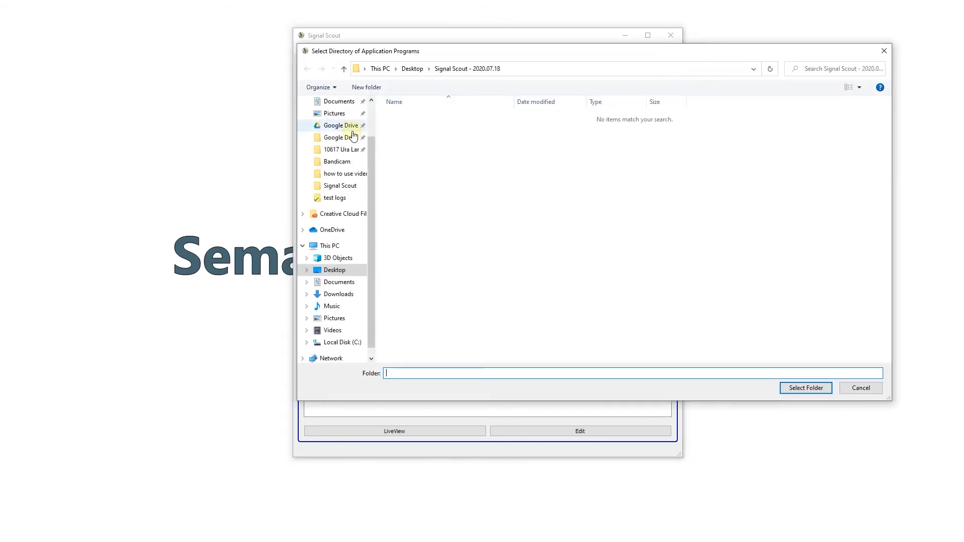
pyautogui.click(334, 270)
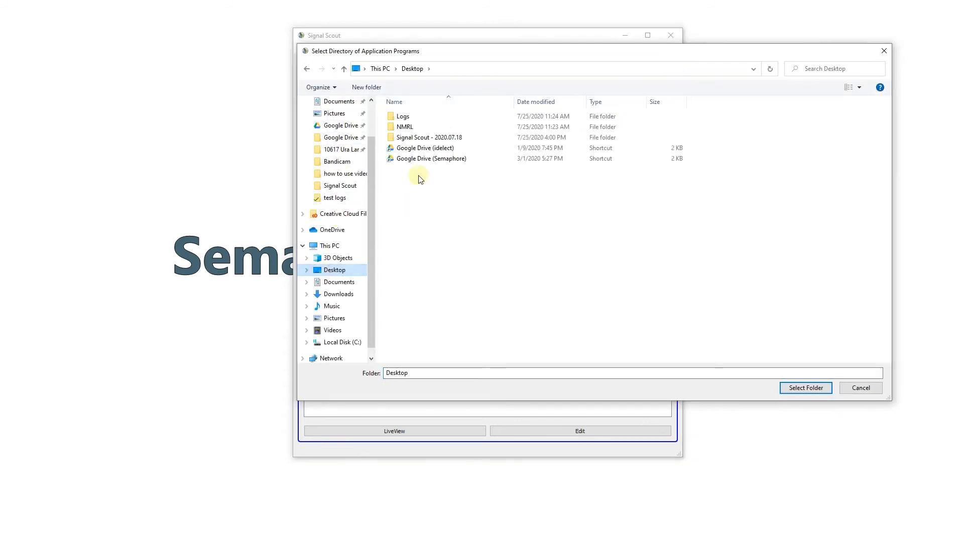
pyautogui.click(405, 127)
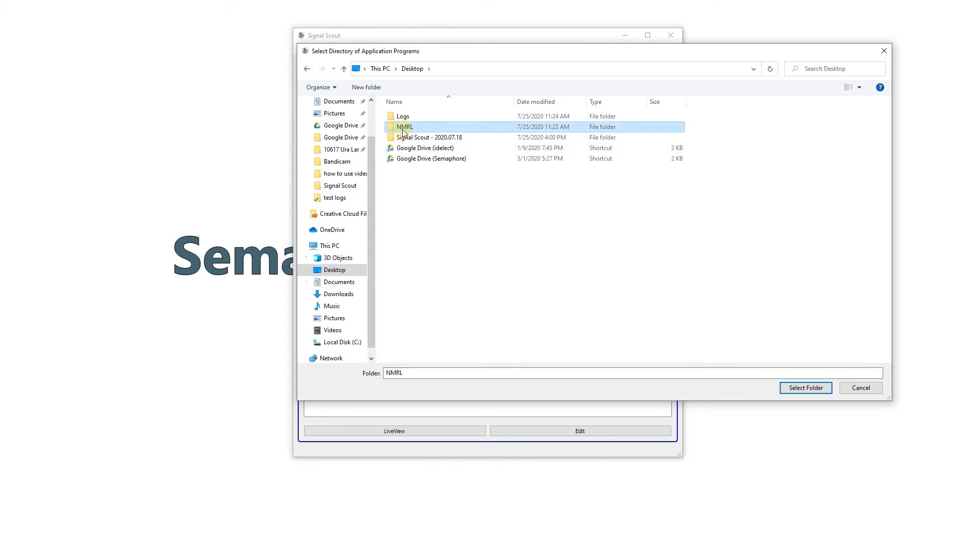
pyautogui.moveTo(405, 129)
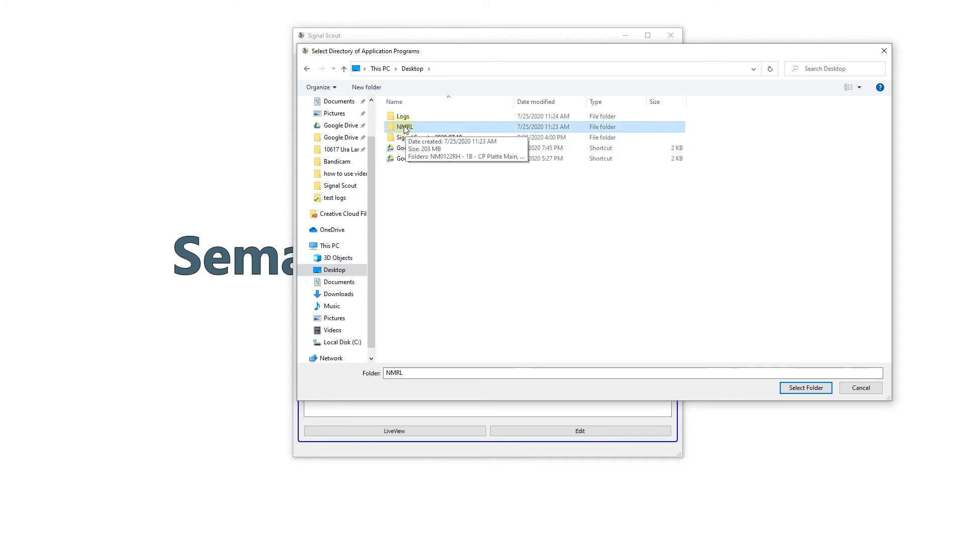
pyautogui.doubleClick(402, 126)
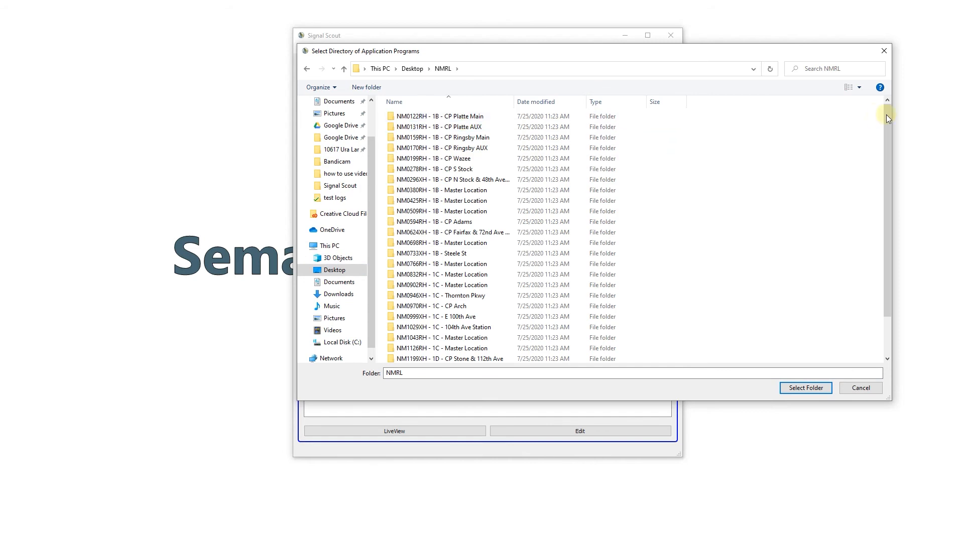
pyautogui.scroll(-3)
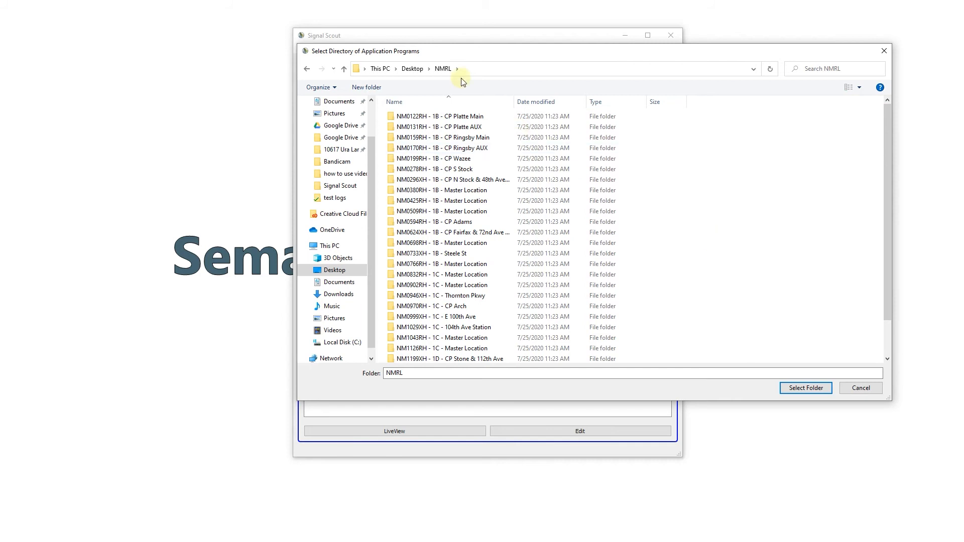
pyautogui.moveTo(786, 370)
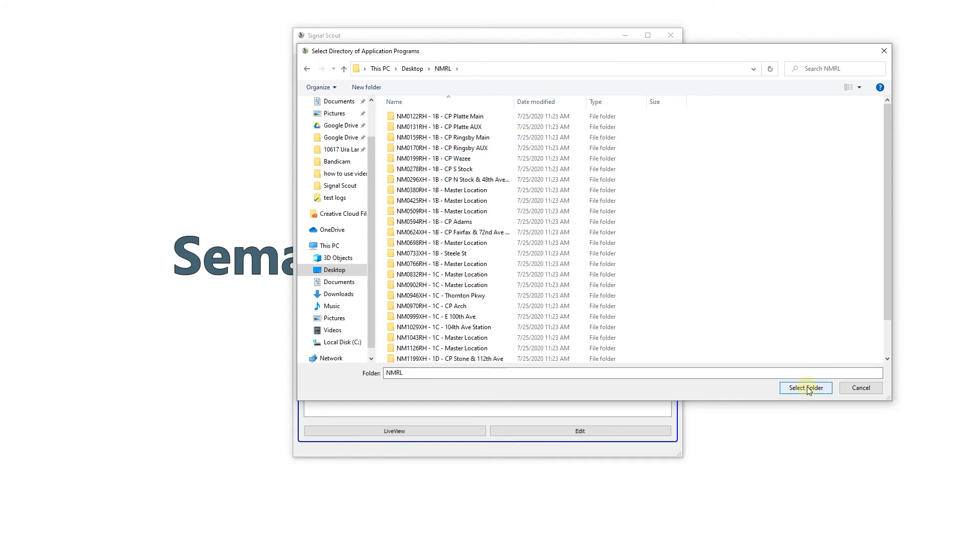
pyautogui.click(806, 388)
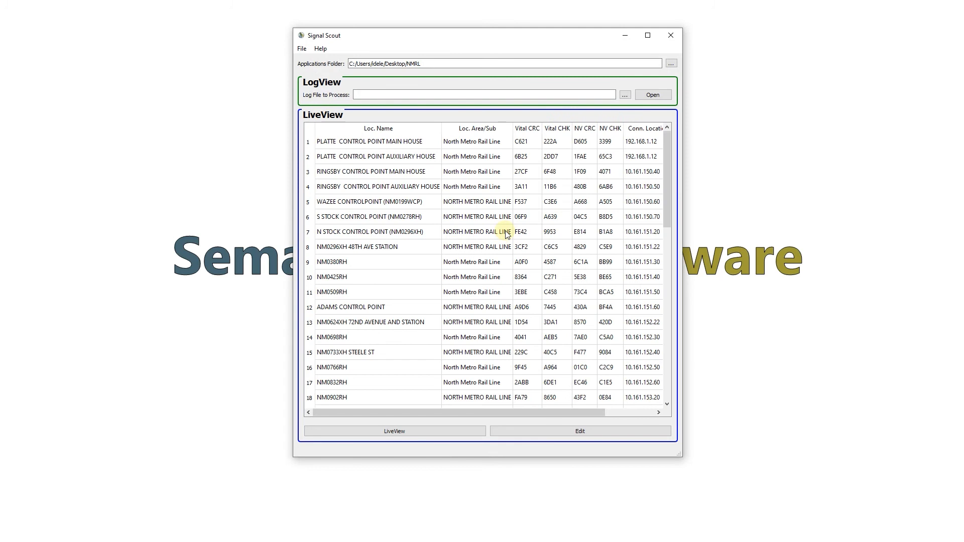
pyautogui.moveTo(489, 199)
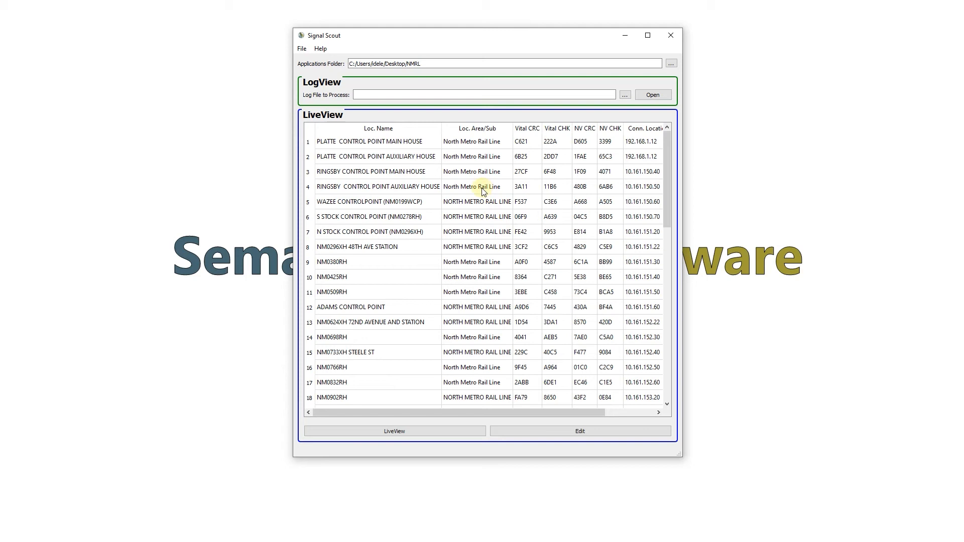
pyautogui.moveTo(409, 143)
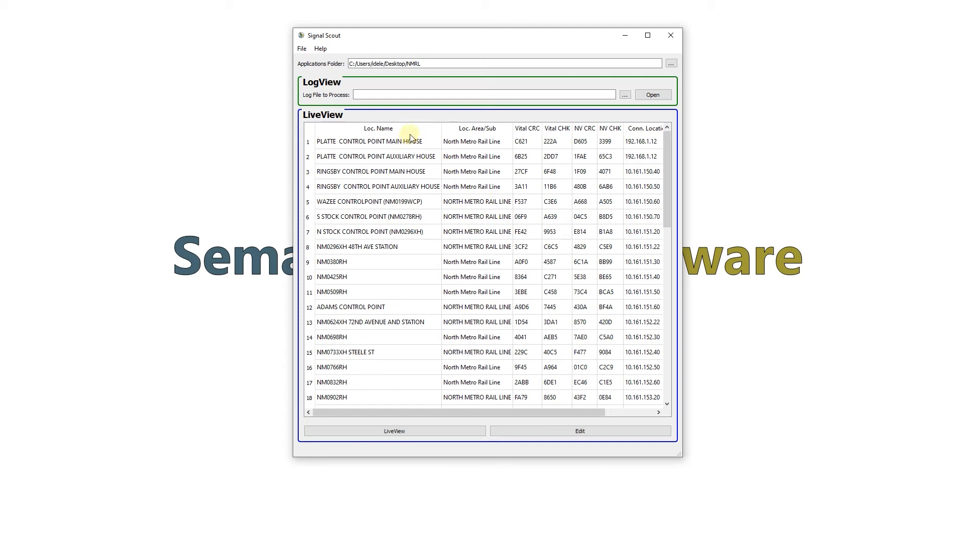
pyautogui.moveTo(409, 399)
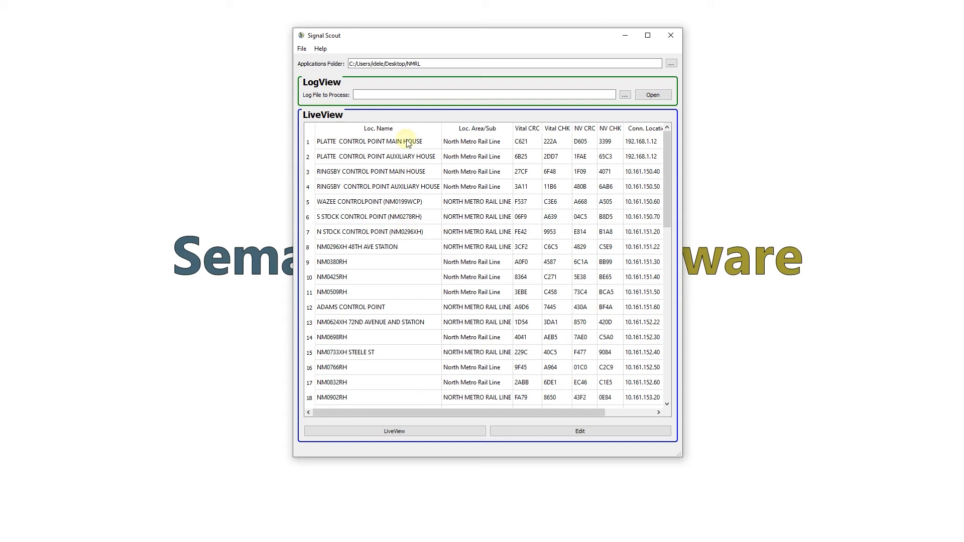
pyautogui.moveTo(475, 143)
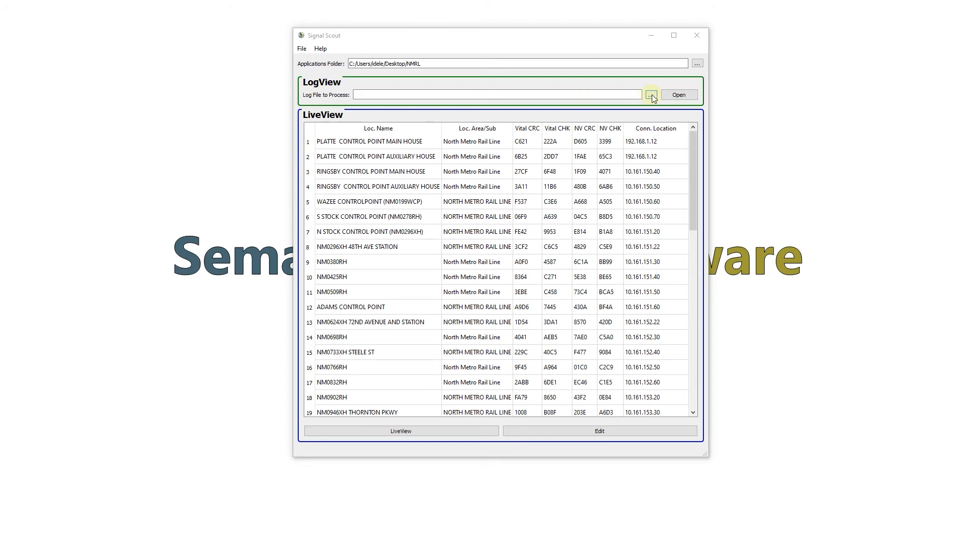
# Step: Browse to test logs and open 112th 20200123 0230.log as the log file to process
pyautogui.click(652, 94)
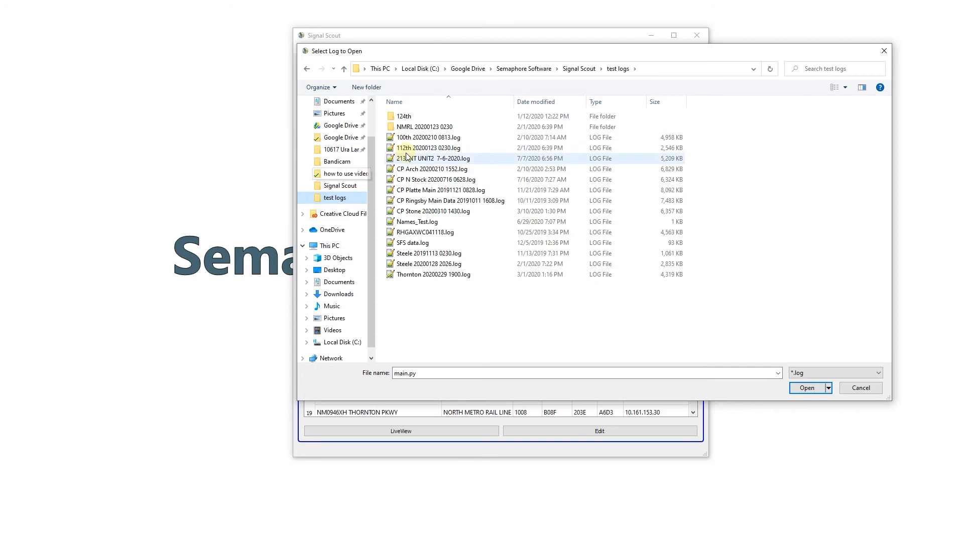
pyautogui.click(427, 148)
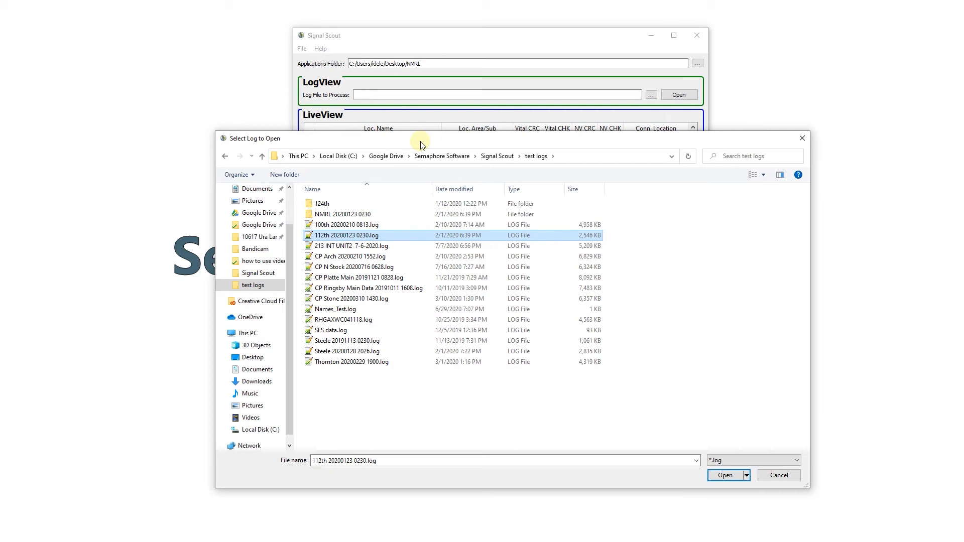
pyautogui.moveTo(431, 134)
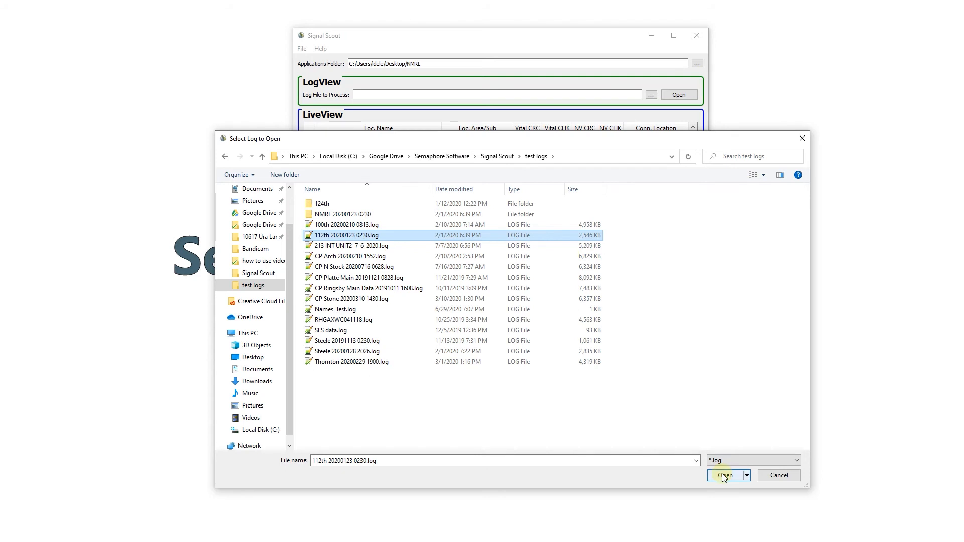
pyautogui.click(725, 475)
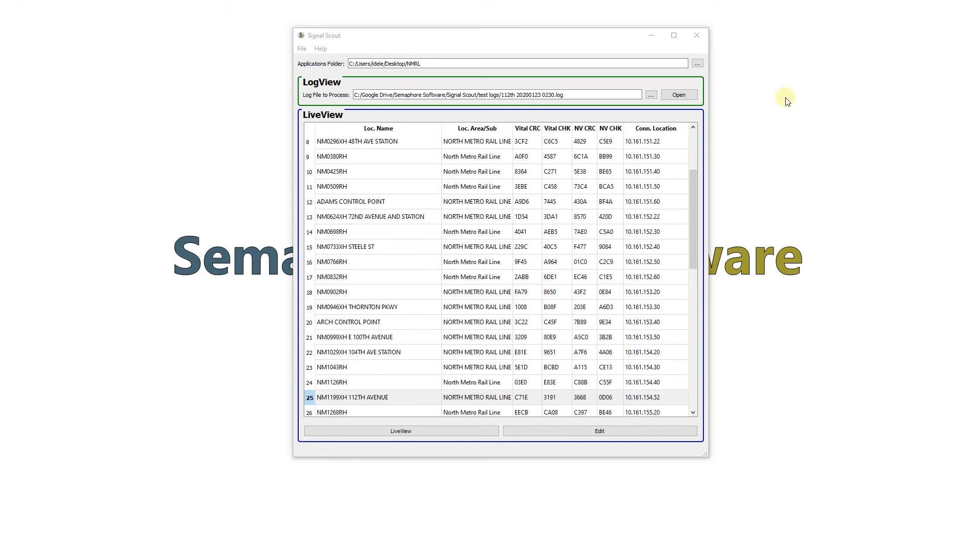
pyautogui.moveTo(711, 115)
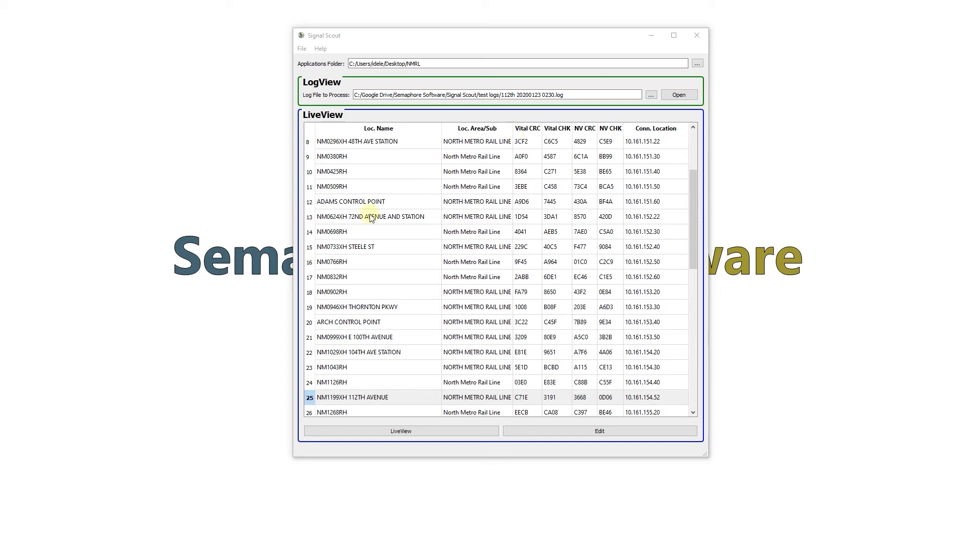
# Step: Select NM0624XH 72ND AVENUE AND STATION in LiveView and click its Conn. Location cell
pyautogui.click(373, 216)
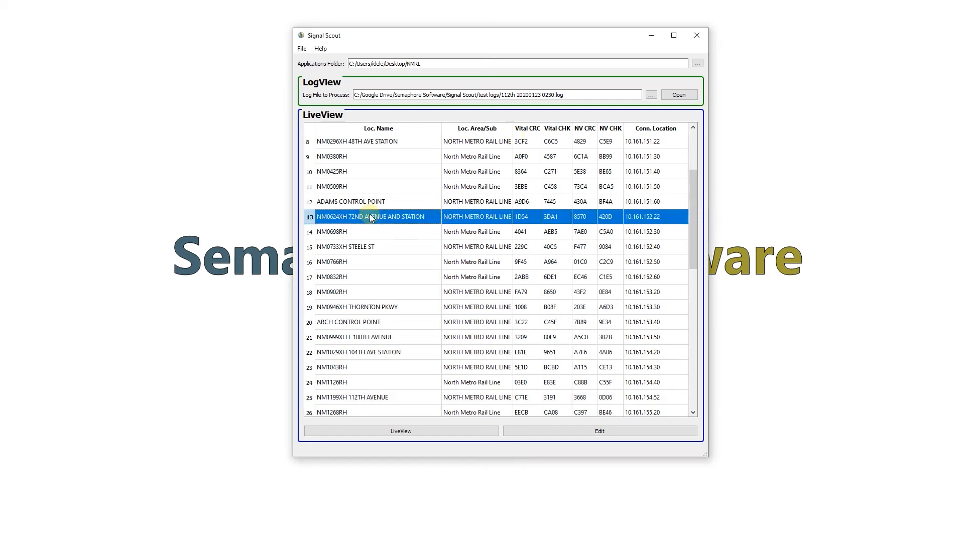
pyautogui.moveTo(647, 219)
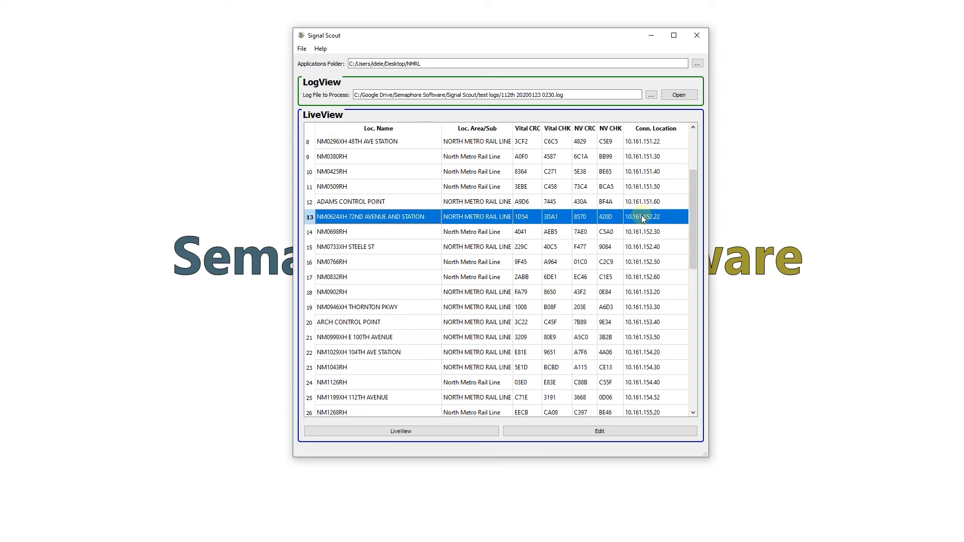
pyautogui.moveTo(645, 223)
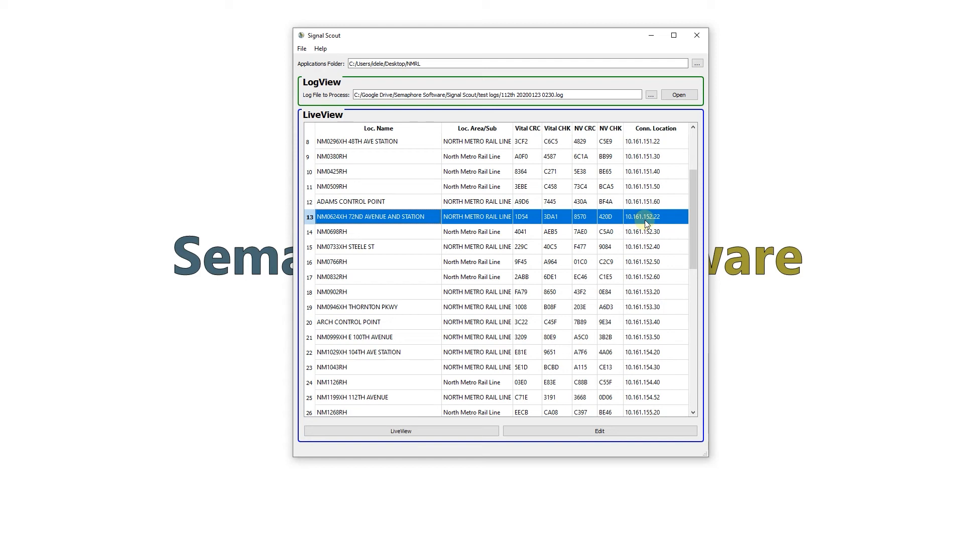
pyautogui.click(401, 431)
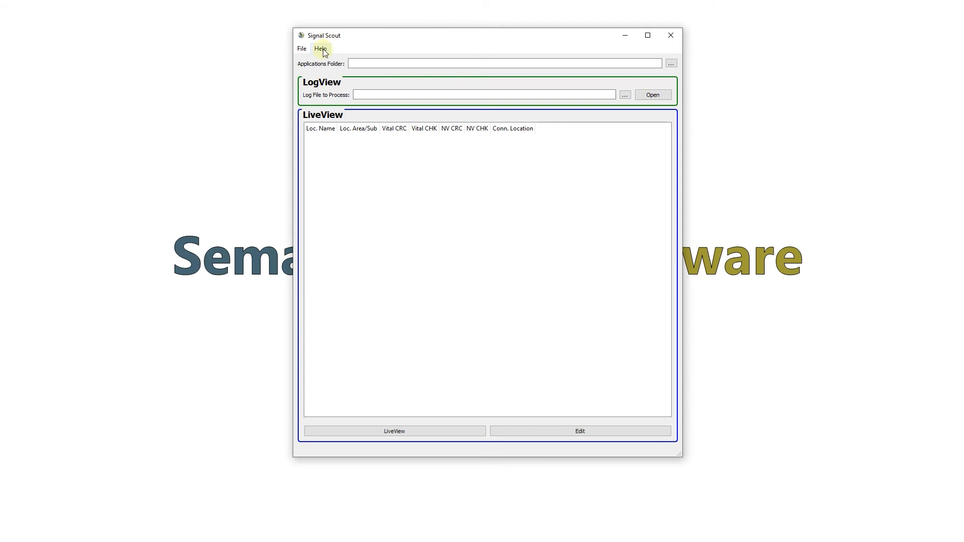
pyautogui.click(321, 48)
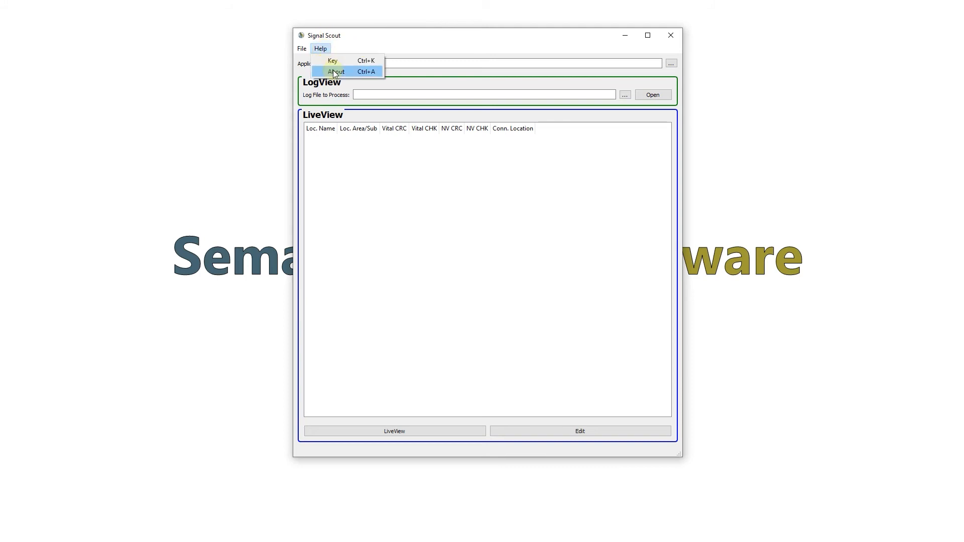
pyautogui.click(337, 71)
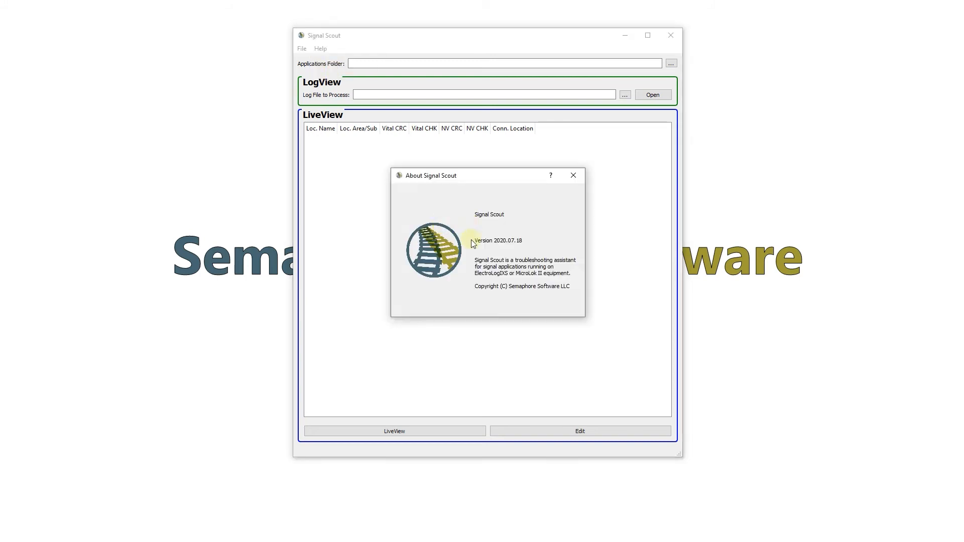
pyautogui.moveTo(521, 246)
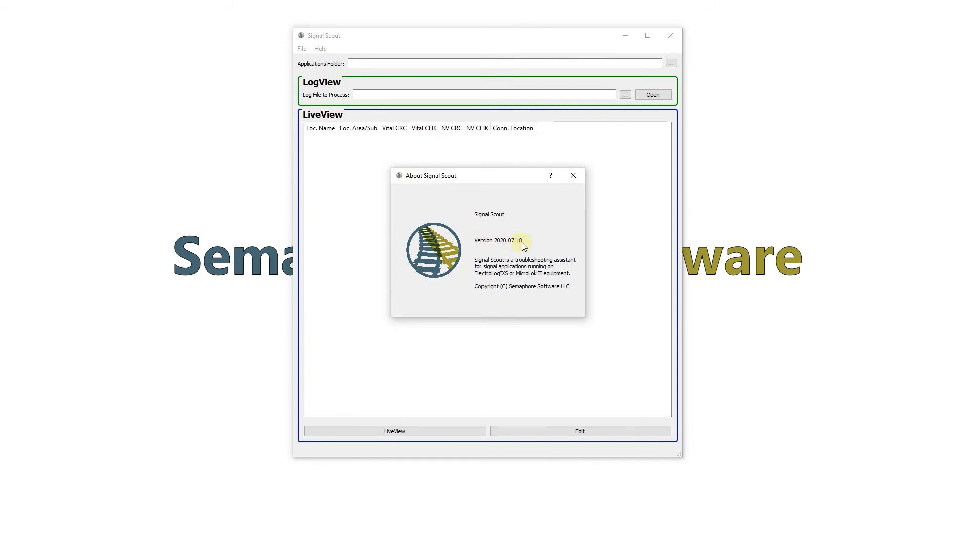
pyautogui.click(574, 176)
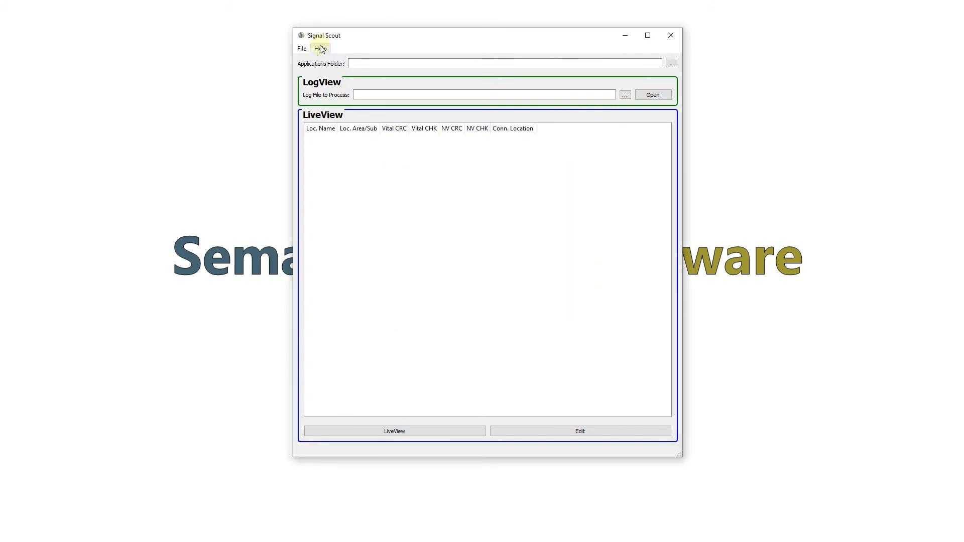
# Step: Show the Help > Key symbols and colours window, then close it
pyautogui.click(320, 48)
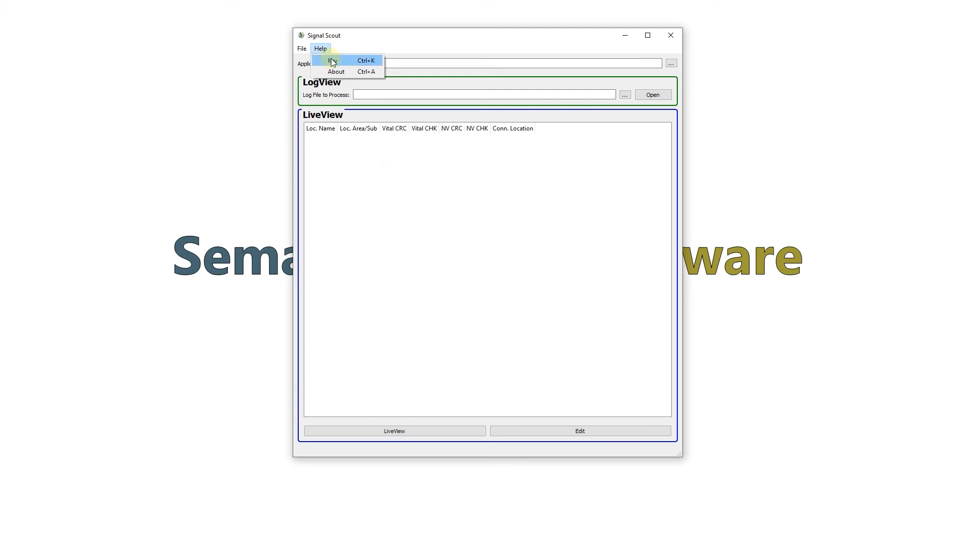
pyautogui.click(332, 60)
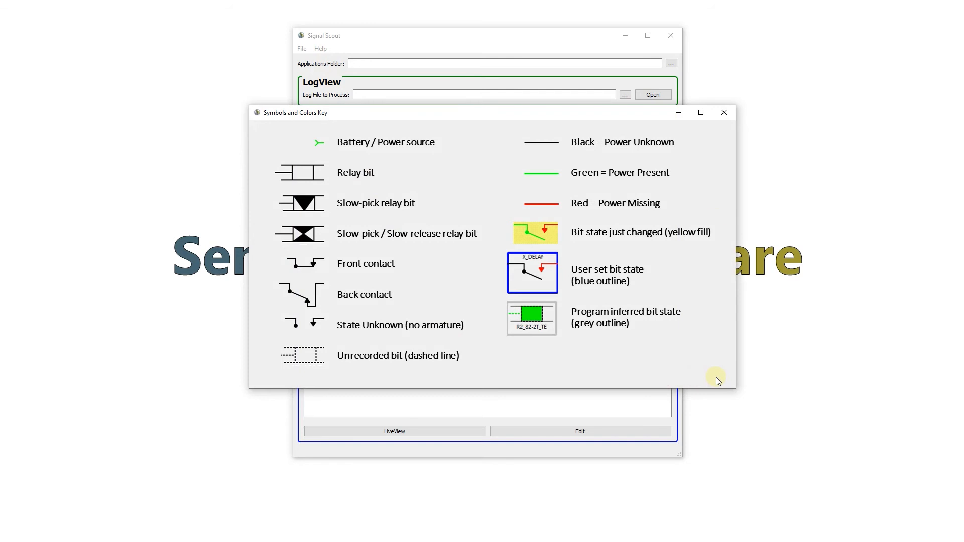
pyautogui.click(724, 112)
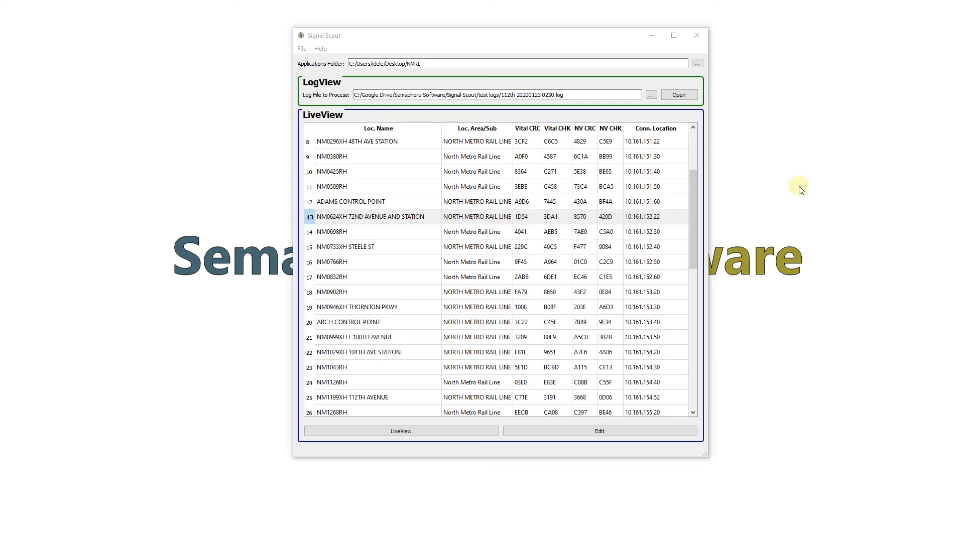
pyautogui.moveTo(680, 202)
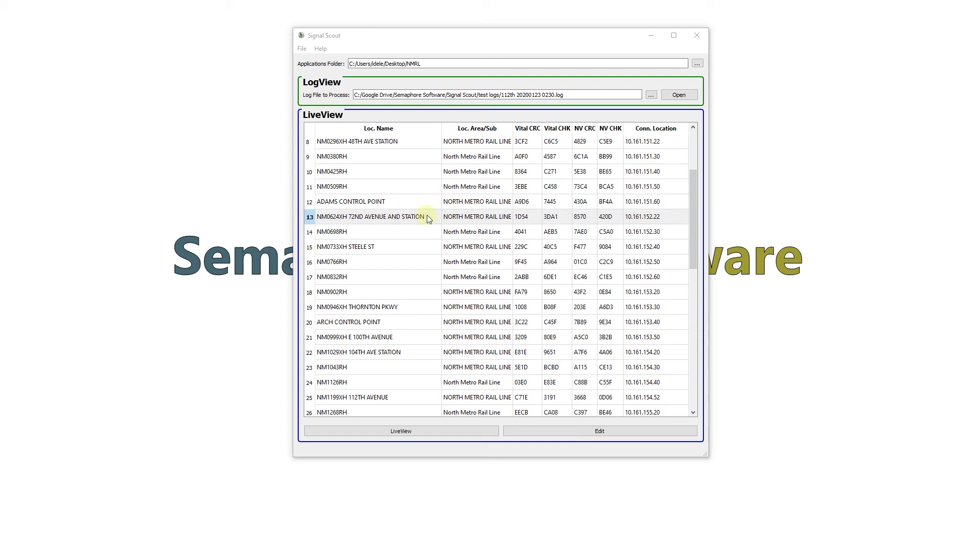
# Step: Open Edit Application Information for NM0624XH 72ND AVENUE AND STATION (row 13)
pyautogui.click(379, 217)
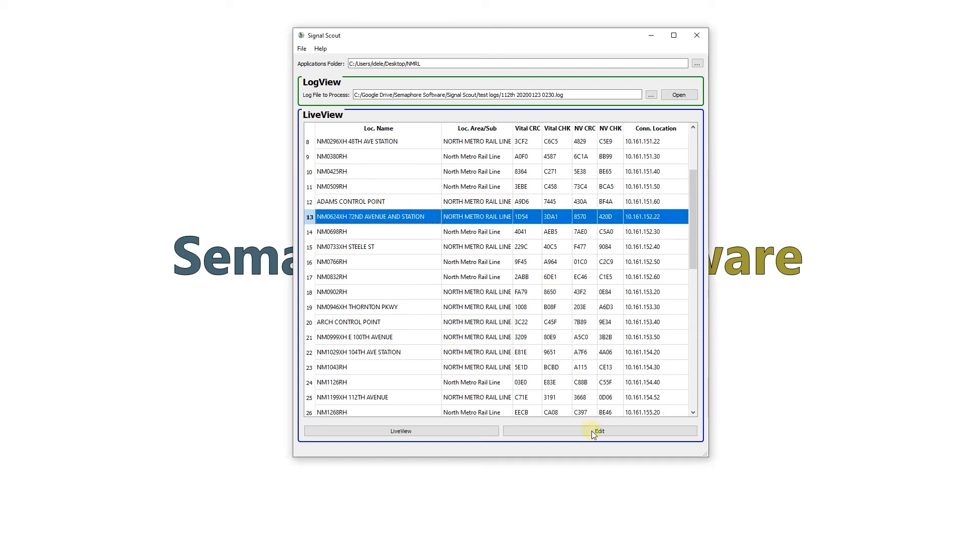
pyautogui.click(600, 431)
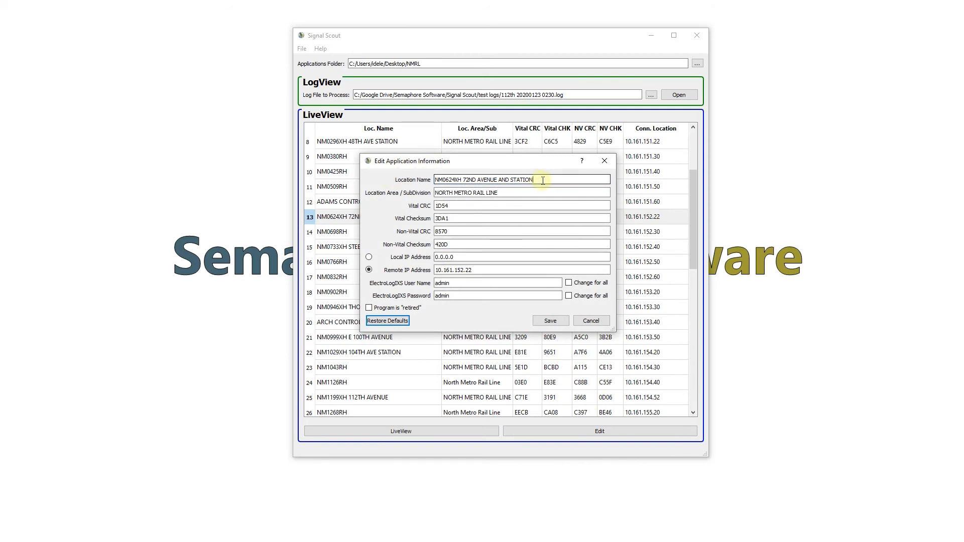
# Step: Rename the location to 'NM0624XH - 72nd Ave', tick Program is retired, and save
pyautogui.tripleClick(494, 179)
pyautogui.write('NM0624XH - 72nd Ave')
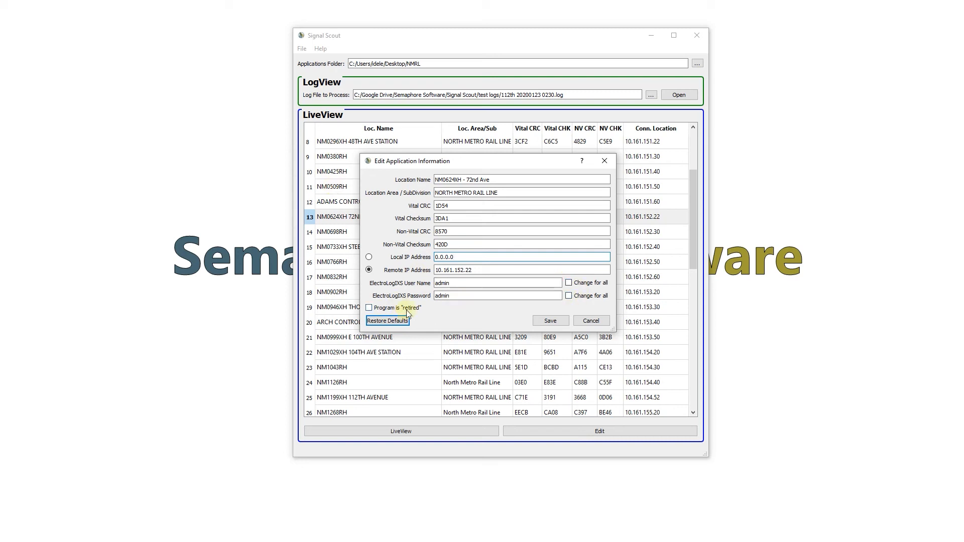
pyautogui.click(369, 308)
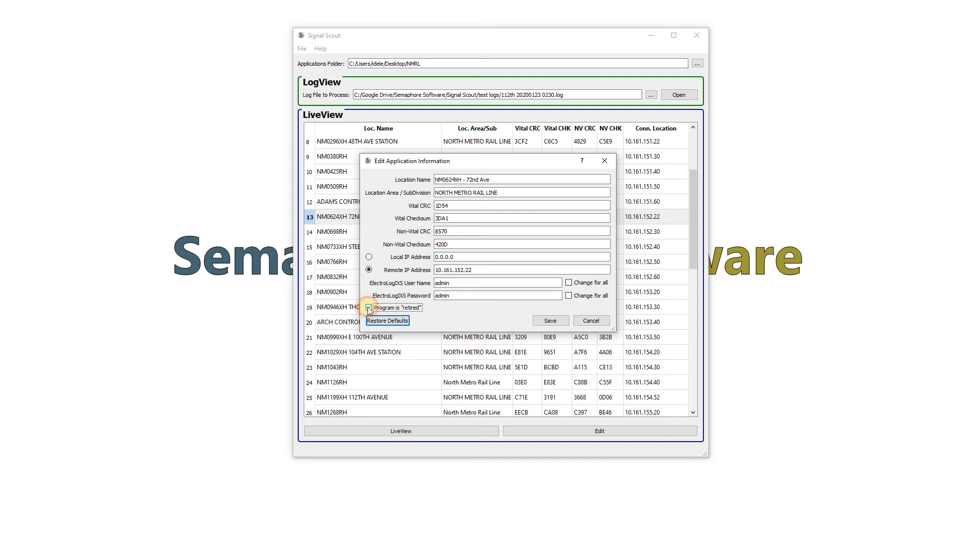
pyautogui.click(370, 308)
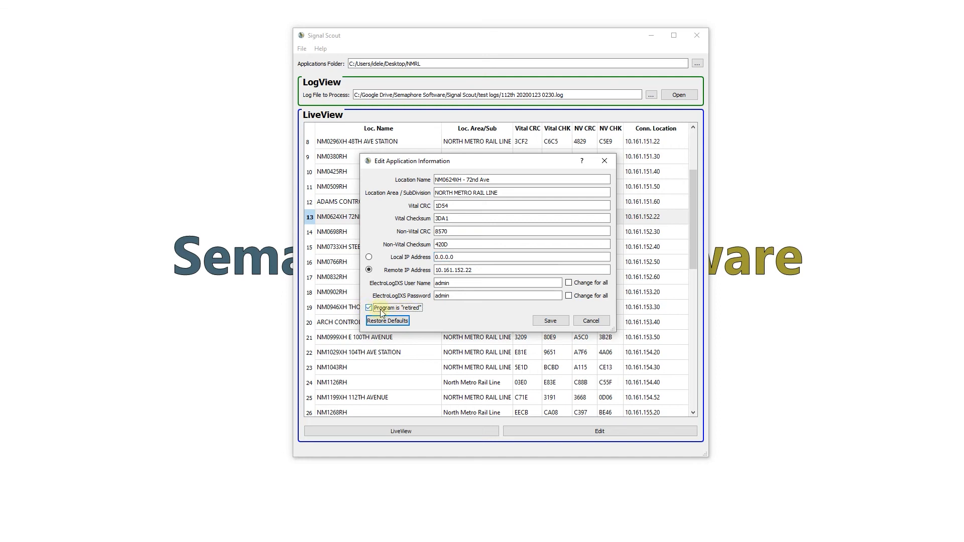
pyautogui.moveTo(418, 315)
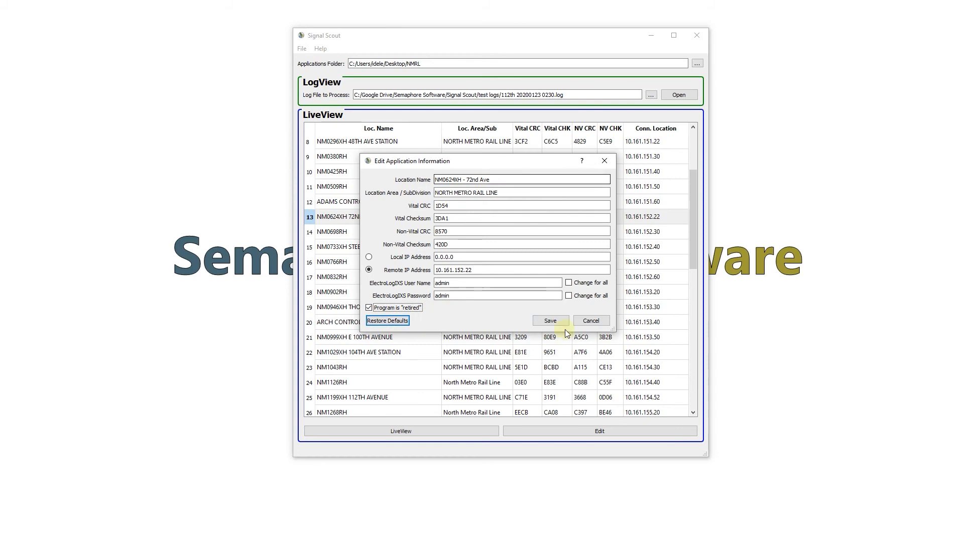
pyautogui.click(551, 320)
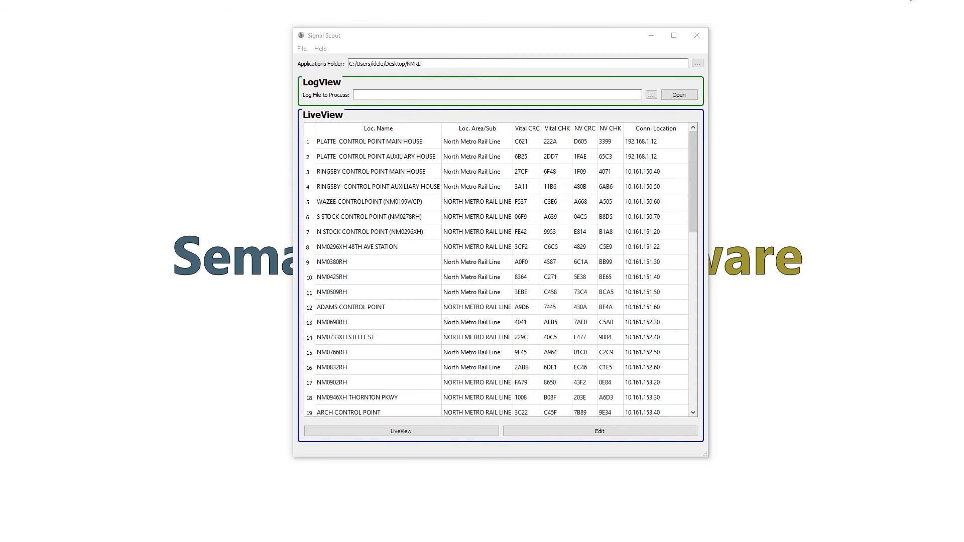
pyautogui.moveTo(607, 90)
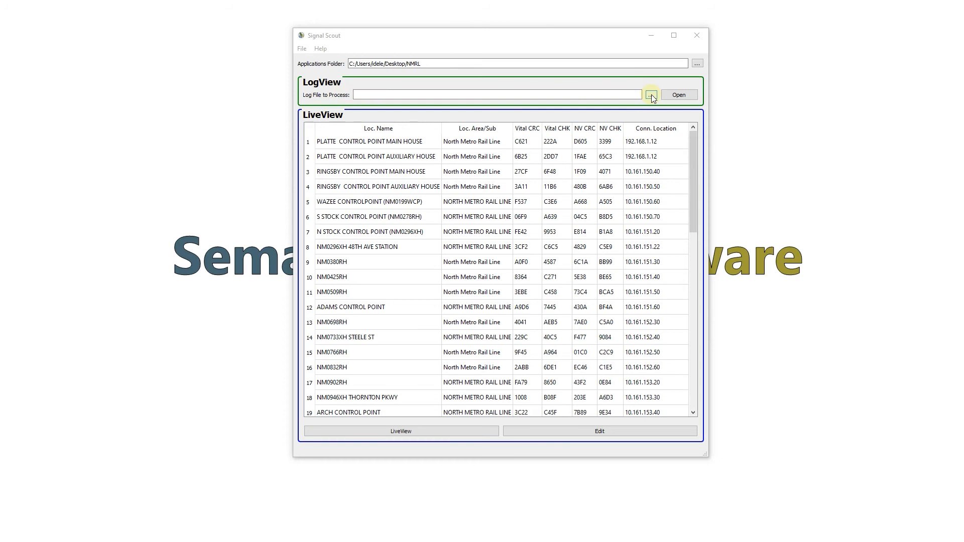
# Step: Browse for a log file to process, starting from the Google Drive folder
pyautogui.click(651, 95)
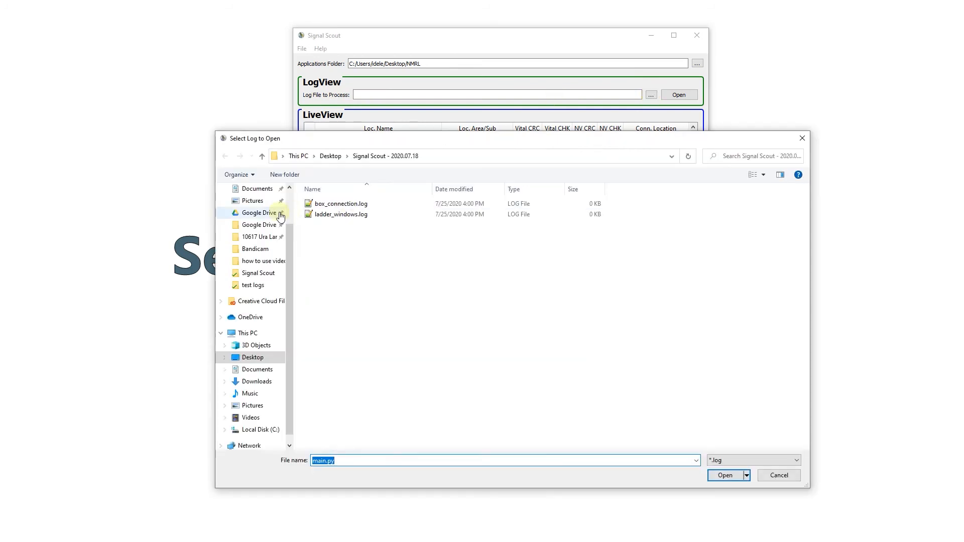
pyautogui.click(252, 285)
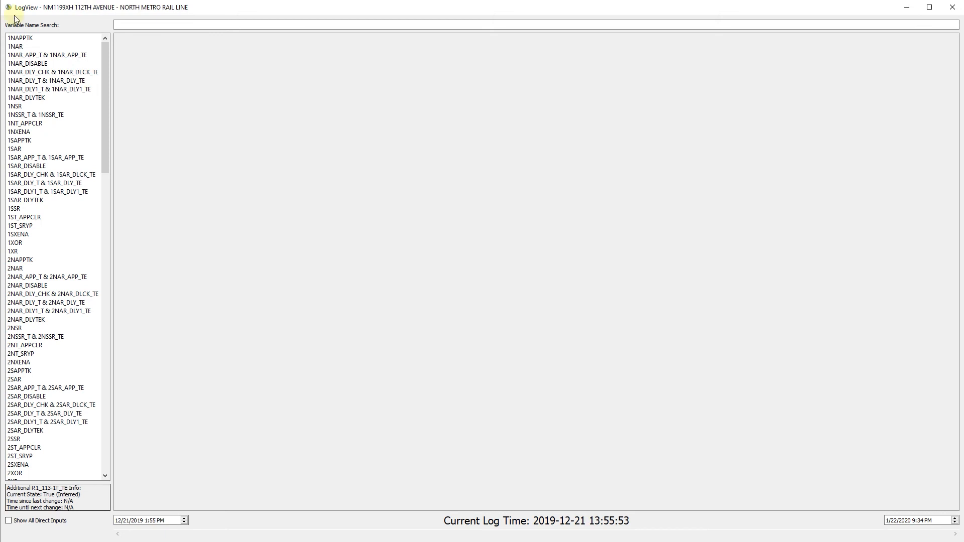
pyautogui.moveTo(34, 12)
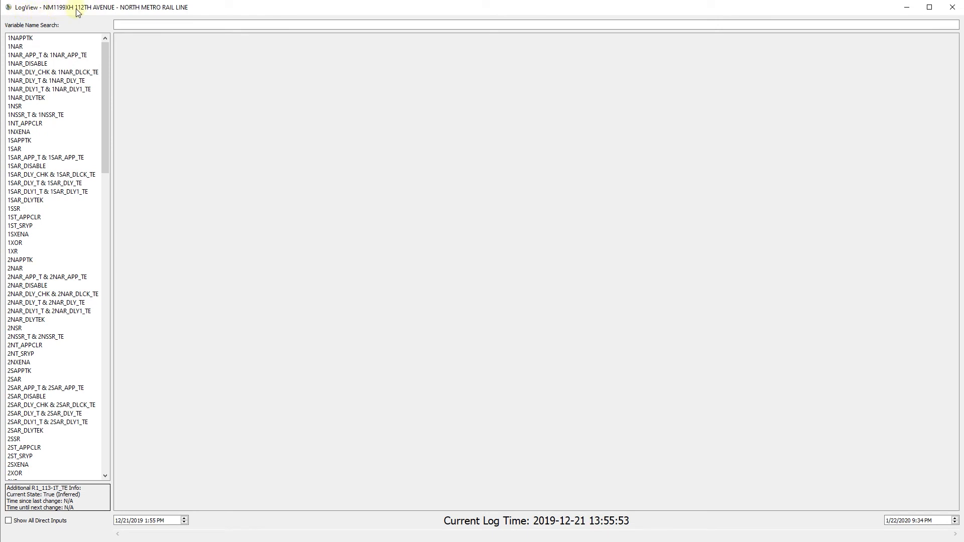
pyautogui.moveTo(121, 11)
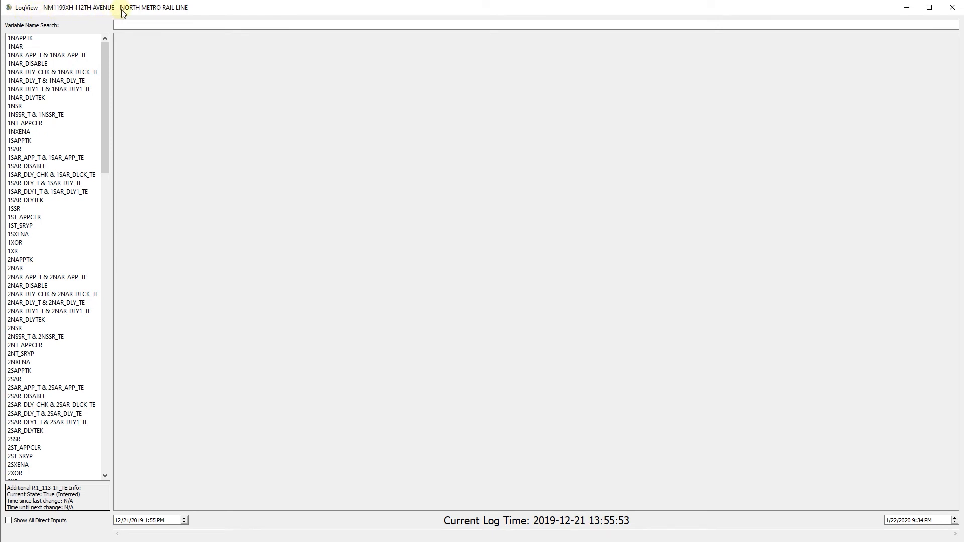
pyautogui.moveTo(188, 14)
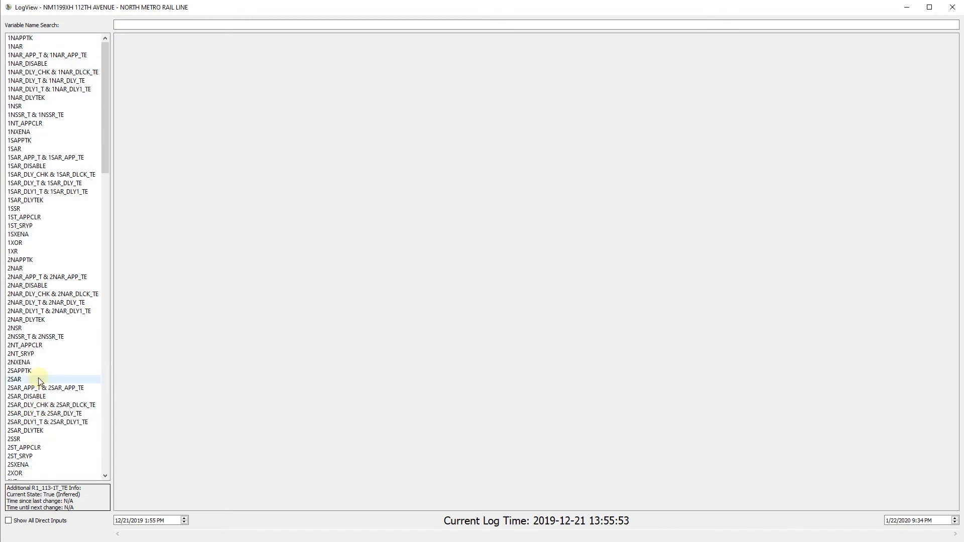
# Step: Show the ladder logic for variable 2SAR
pyautogui.click(15, 379)
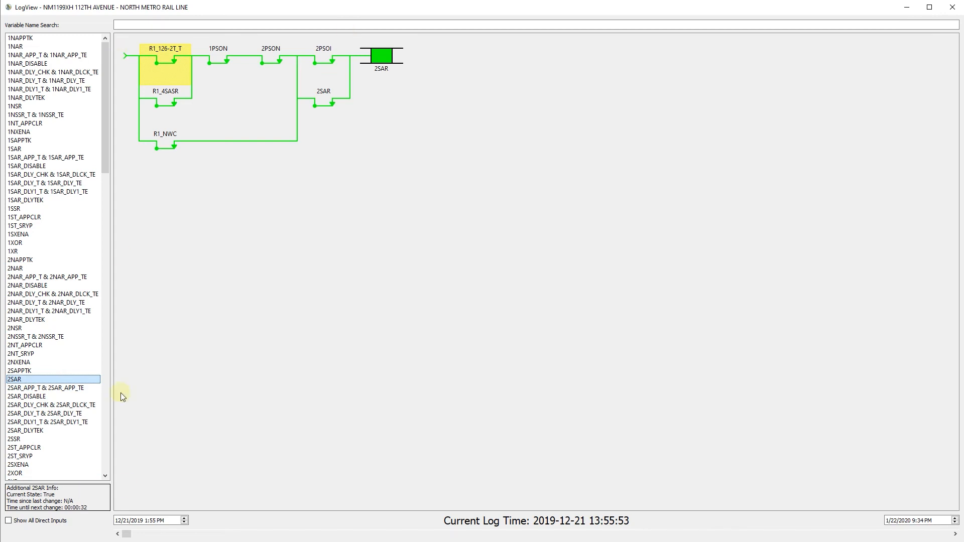
pyautogui.moveTo(956, 162)
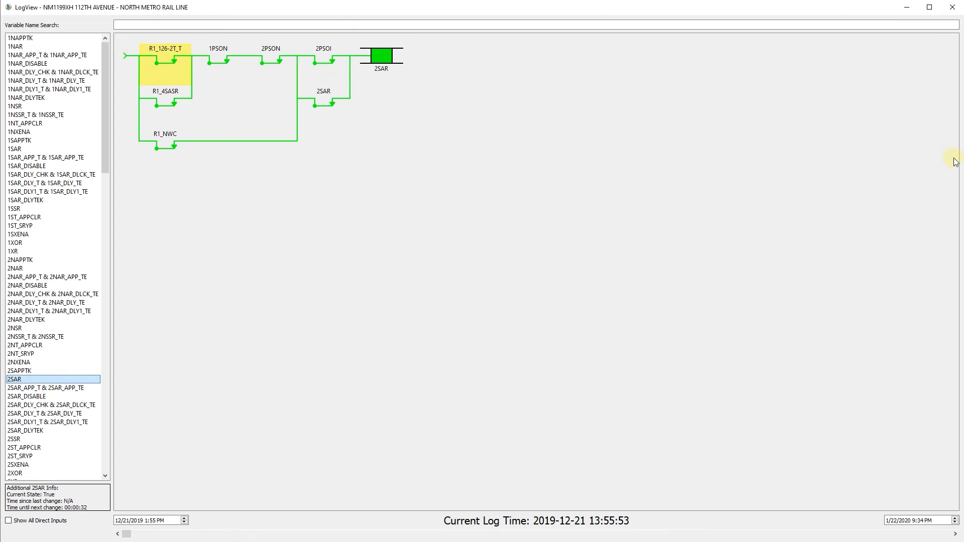
pyautogui.moveTo(118, 238)
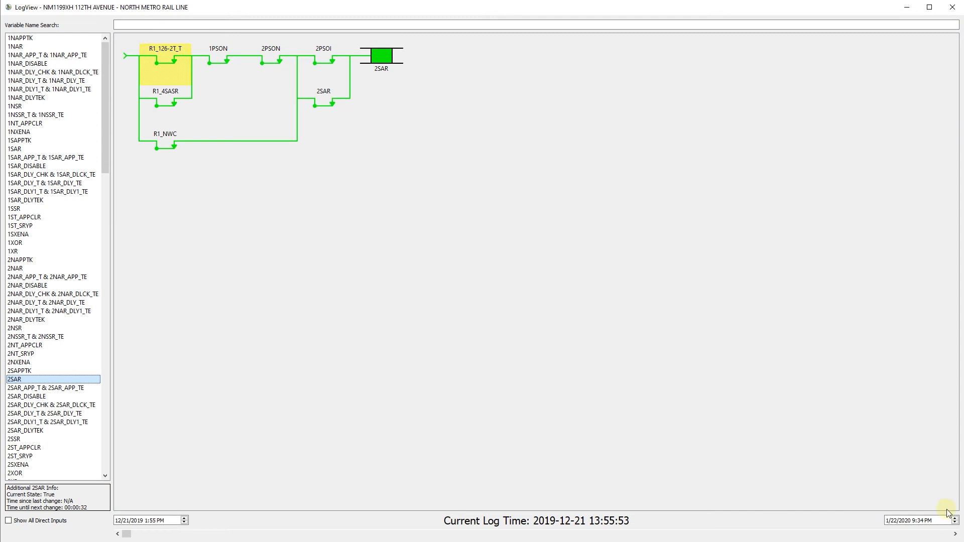
pyautogui.moveTo(360, 153)
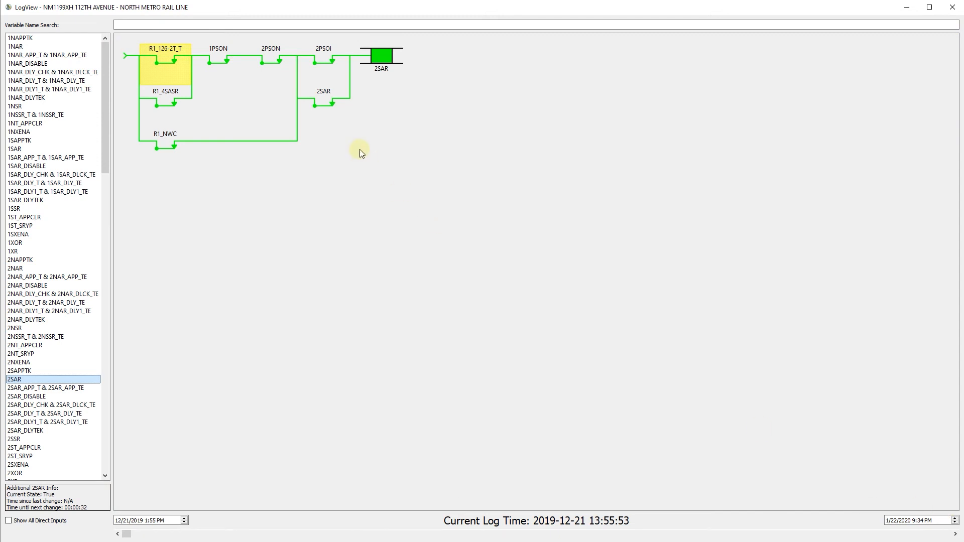
pyautogui.moveTo(279, 118)
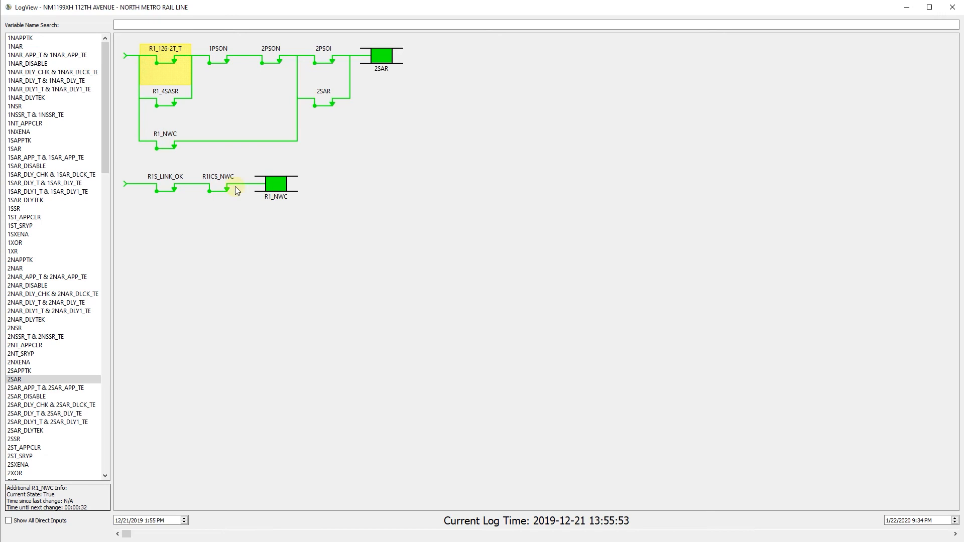
pyautogui.moveTo(168, 169)
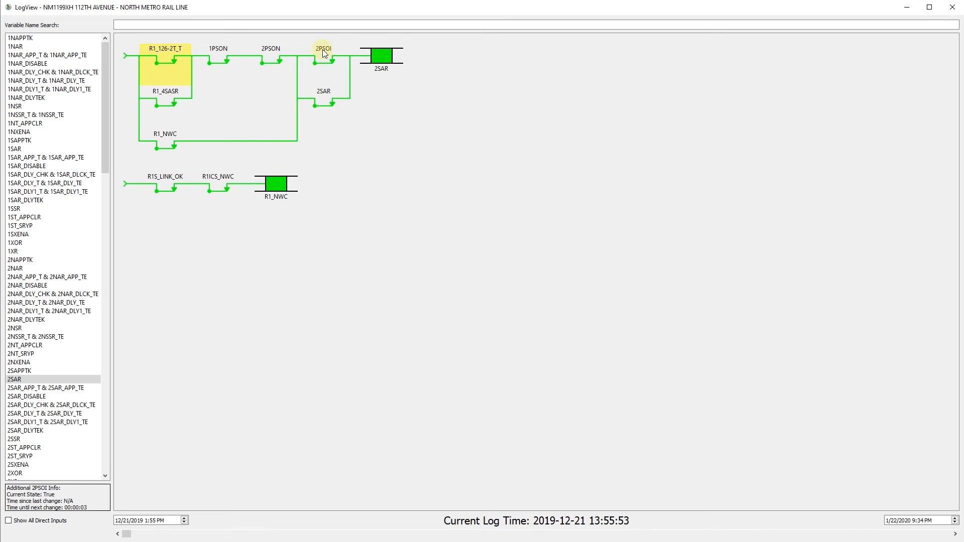
# Step: Click the 2PSOI contact to view its direct-input, IO Slot 1 details
pyautogui.click(323, 60)
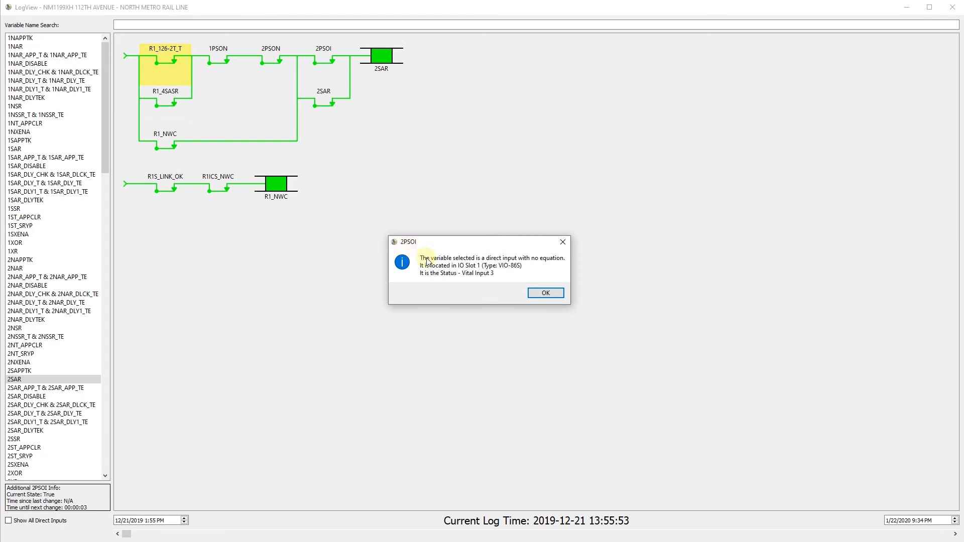
pyautogui.moveTo(549, 265)
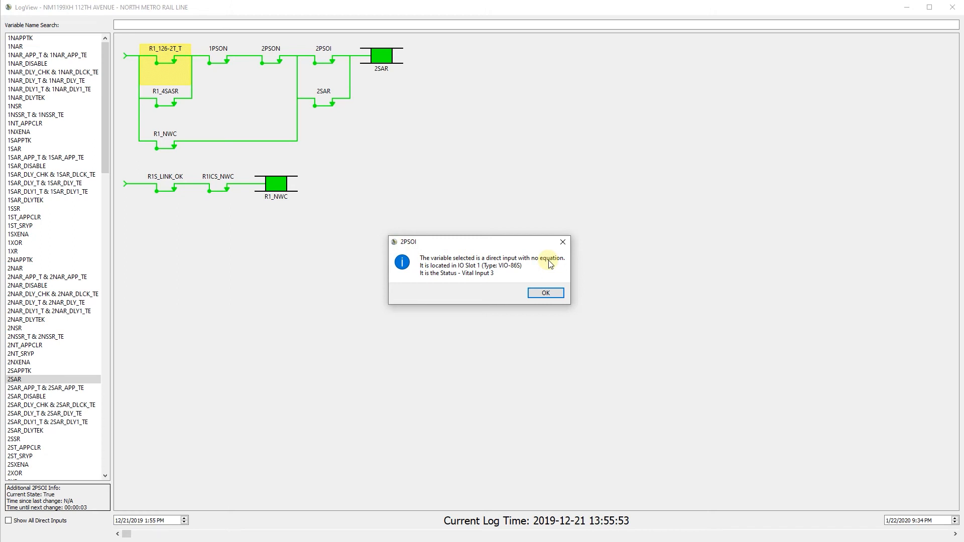
pyautogui.moveTo(445, 267)
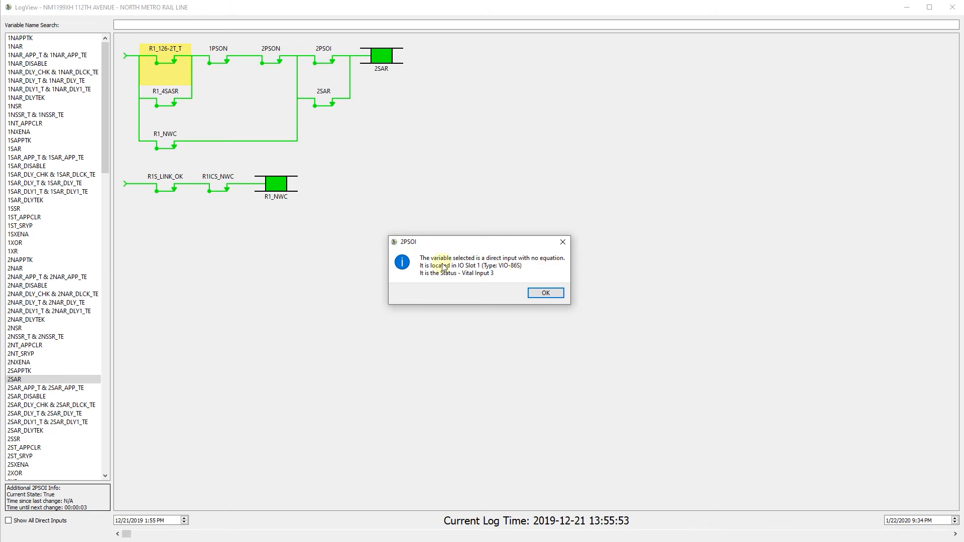
pyautogui.moveTo(421, 282)
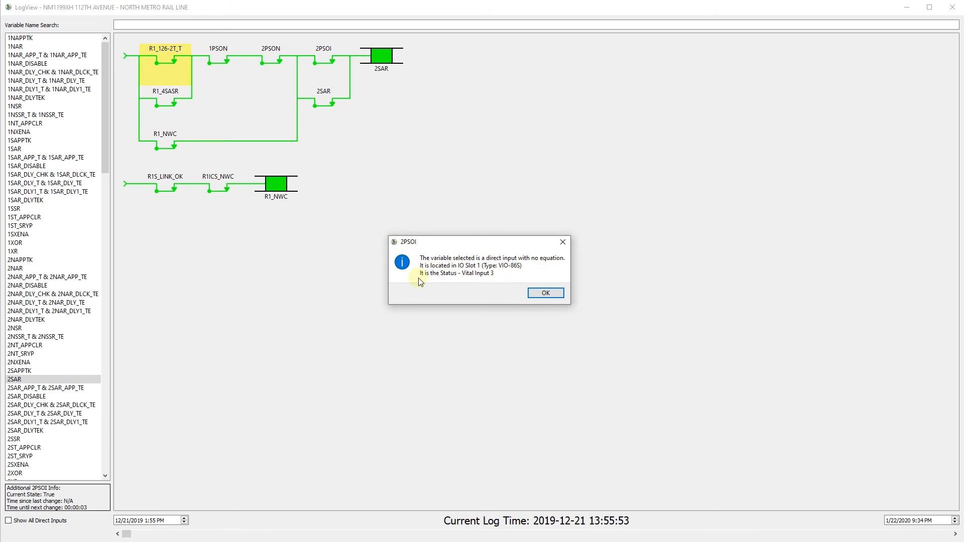
pyautogui.moveTo(546, 293)
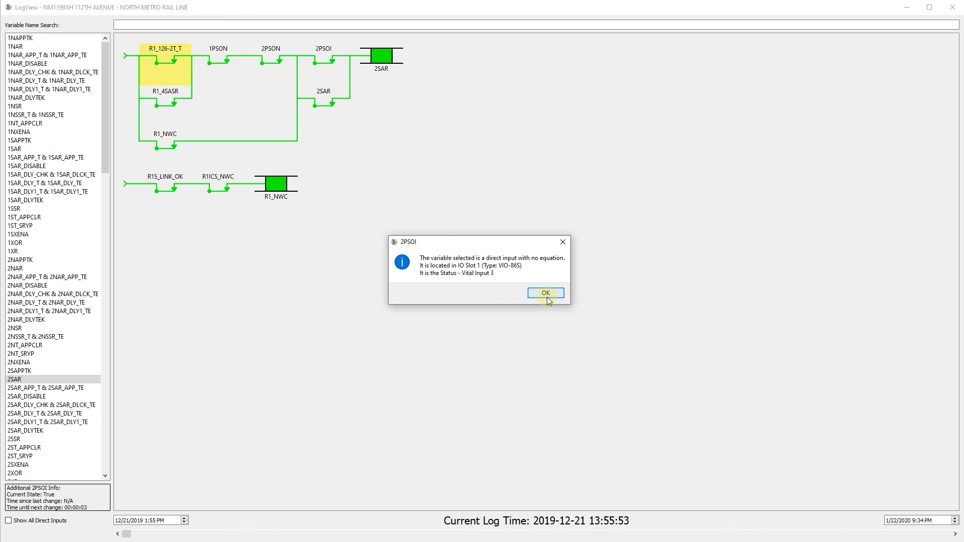
# Step: Dismiss the 2PSOI details message
pyautogui.click(545, 293)
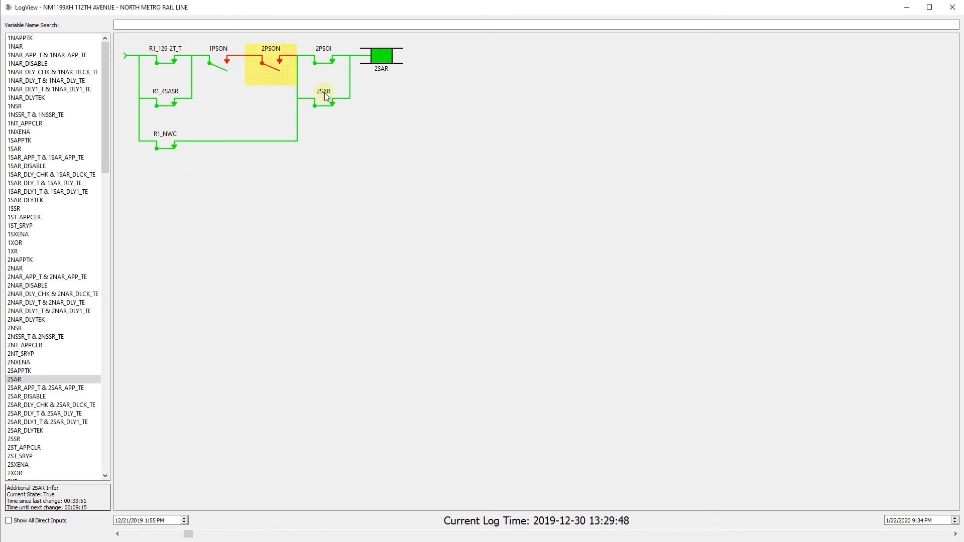
pyautogui.moveTo(301, 398)
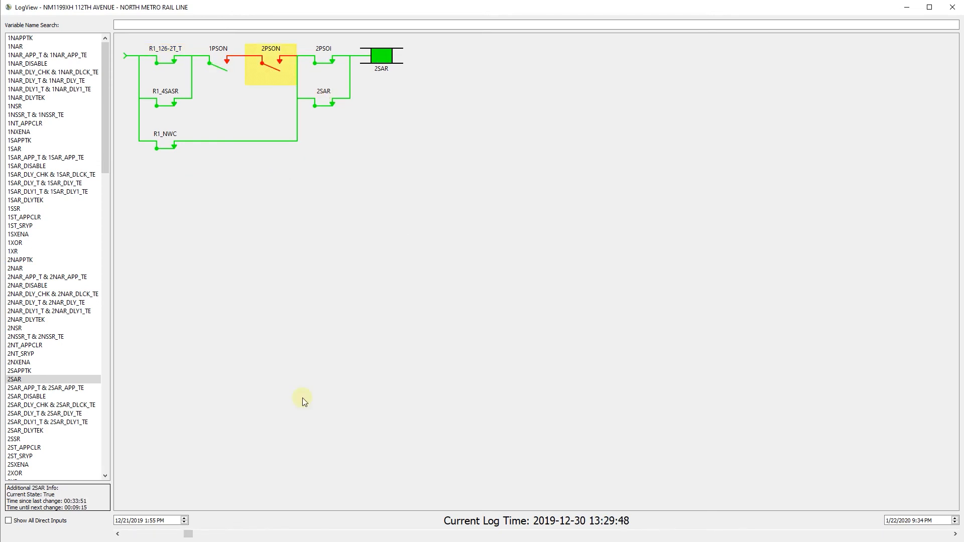
pyautogui.moveTo(277, 219)
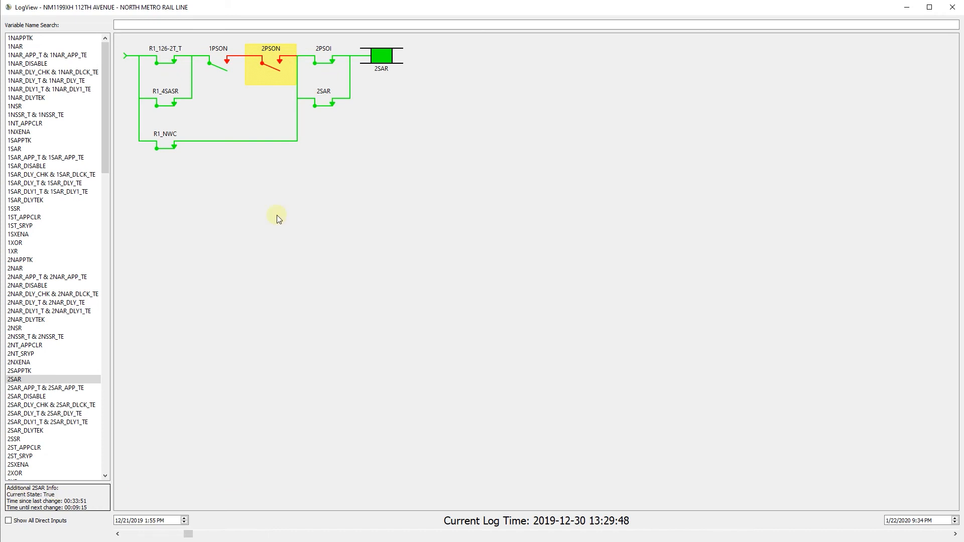
pyautogui.moveTo(321, 360)
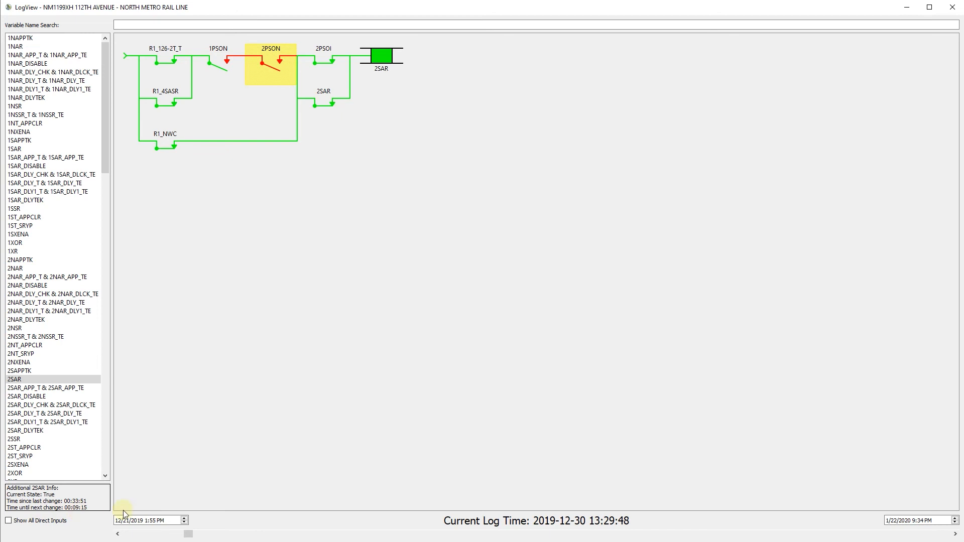
pyautogui.moveTo(303, 514)
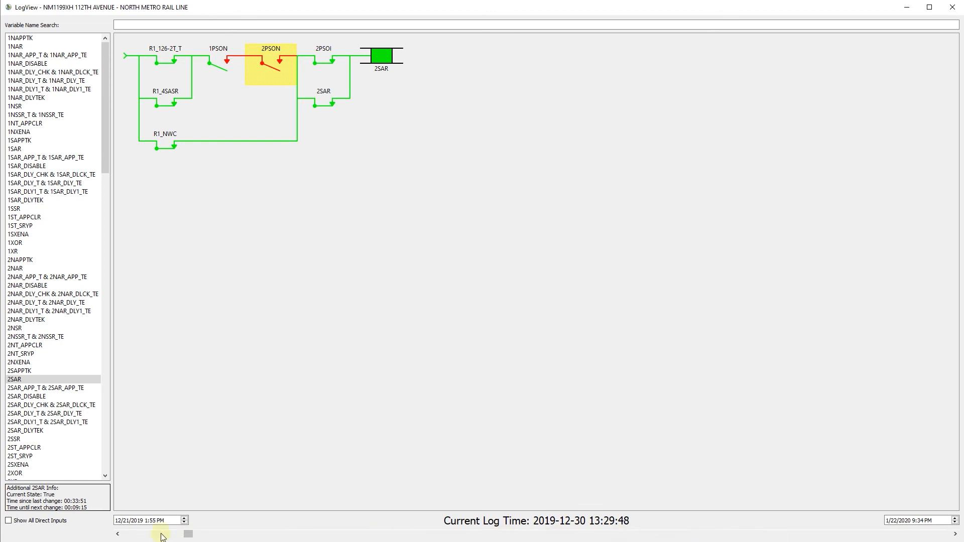
pyautogui.moveTo(453, 536)
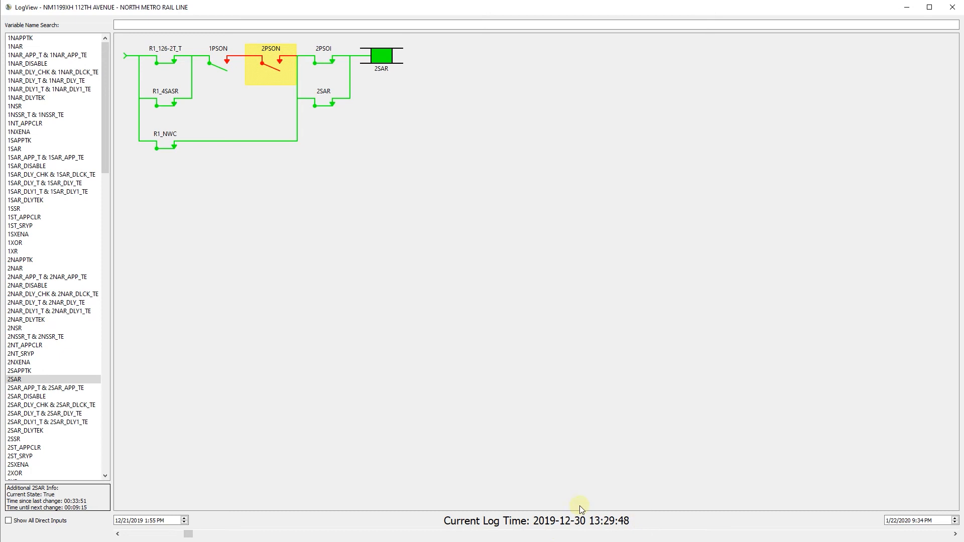
pyautogui.click(119, 521)
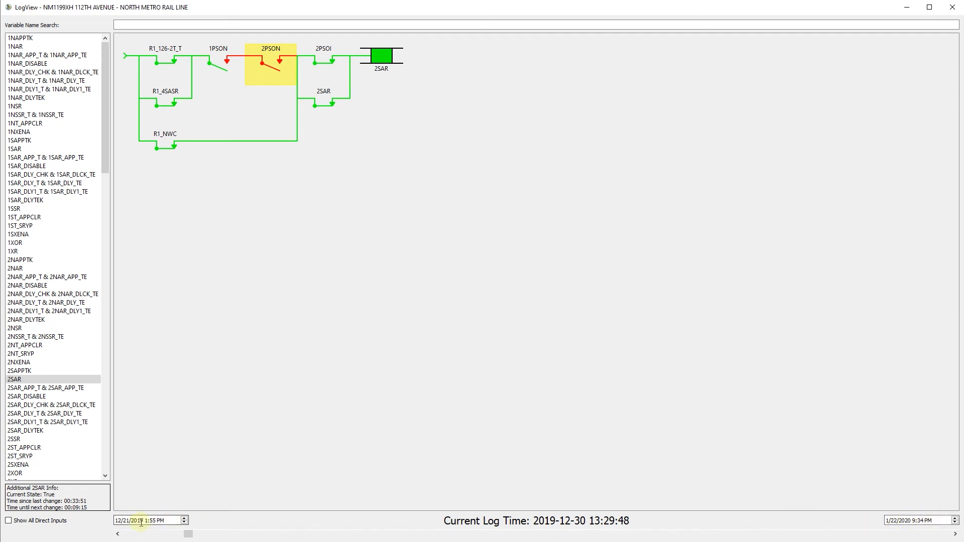
pyautogui.moveTo(298, 438)
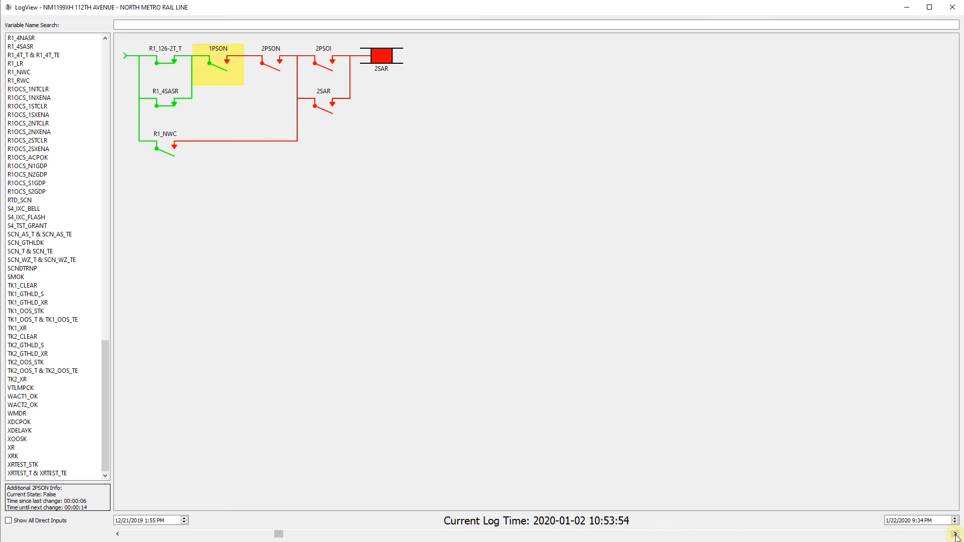
pyautogui.moveTo(925, 134)
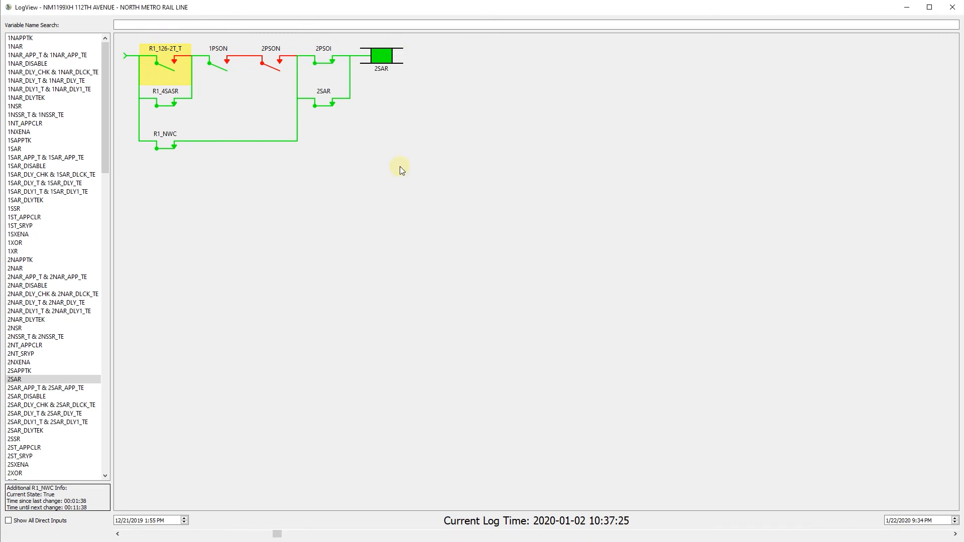
pyautogui.moveTo(415, 147)
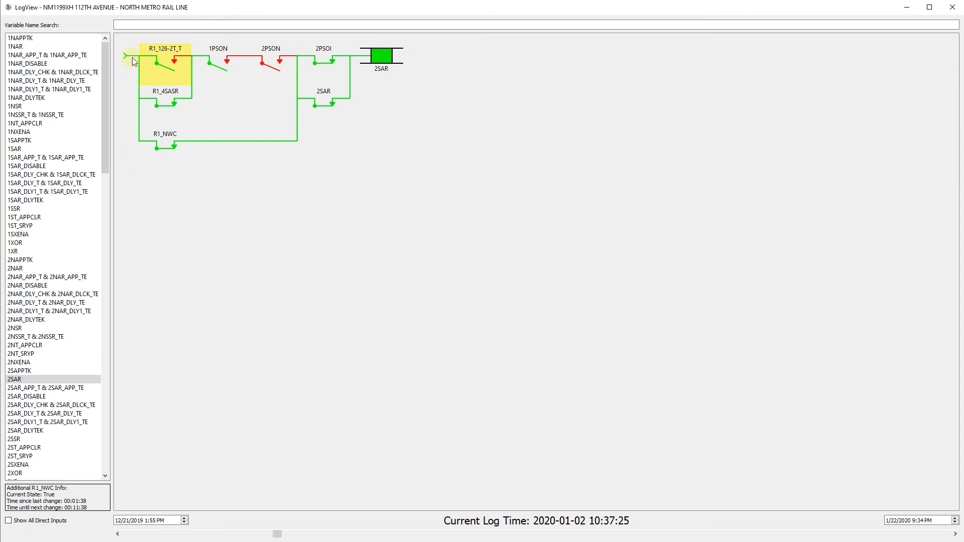
# Step: Move the log time back to 10:37:25 and read R1_126-2T_T's state (False)
pyautogui.click(144, 60)
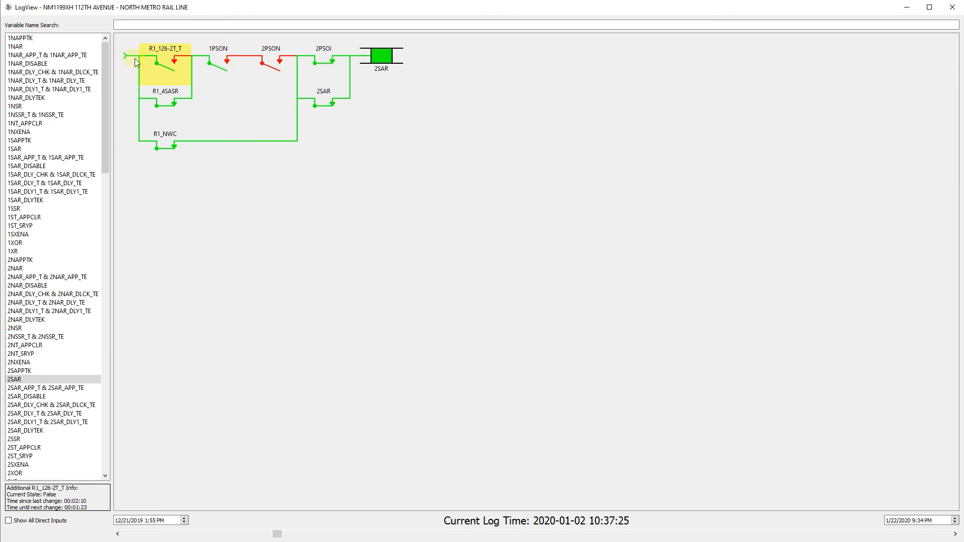
pyautogui.moveTo(125, 64)
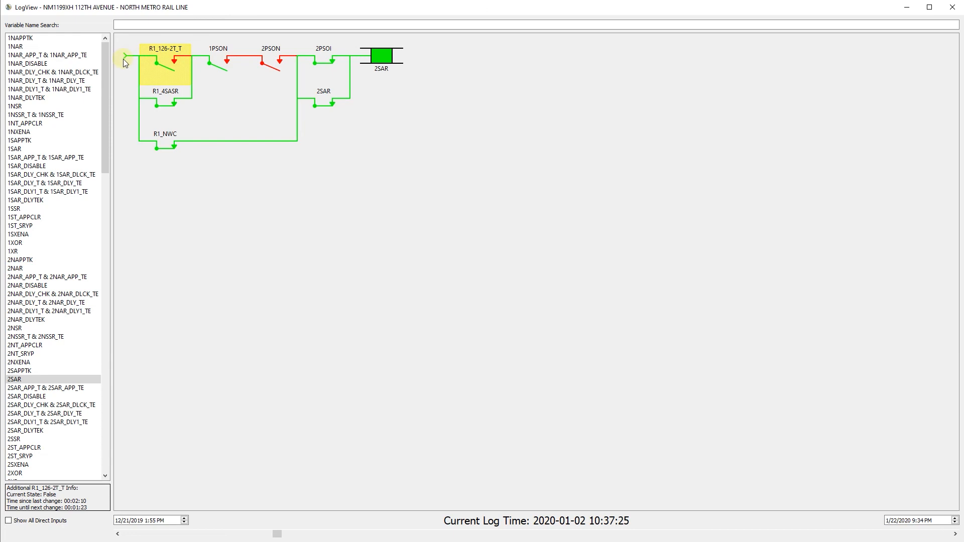
pyautogui.moveTo(130, 61)
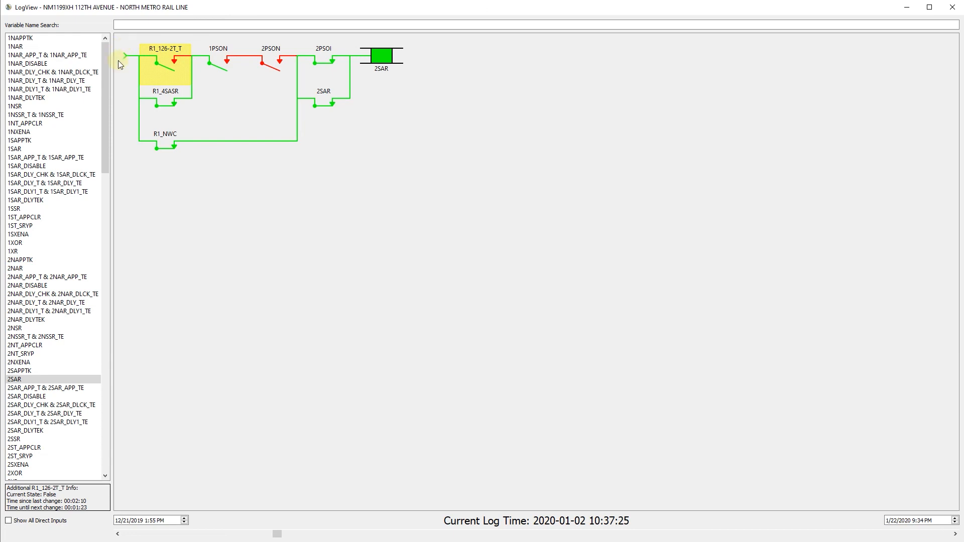
pyautogui.moveTo(127, 61)
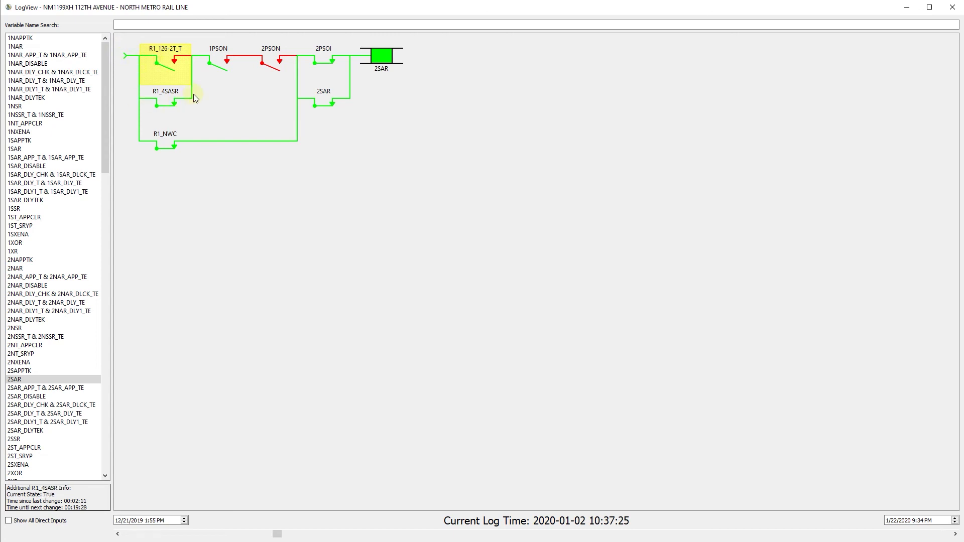
pyautogui.moveTo(140, 141)
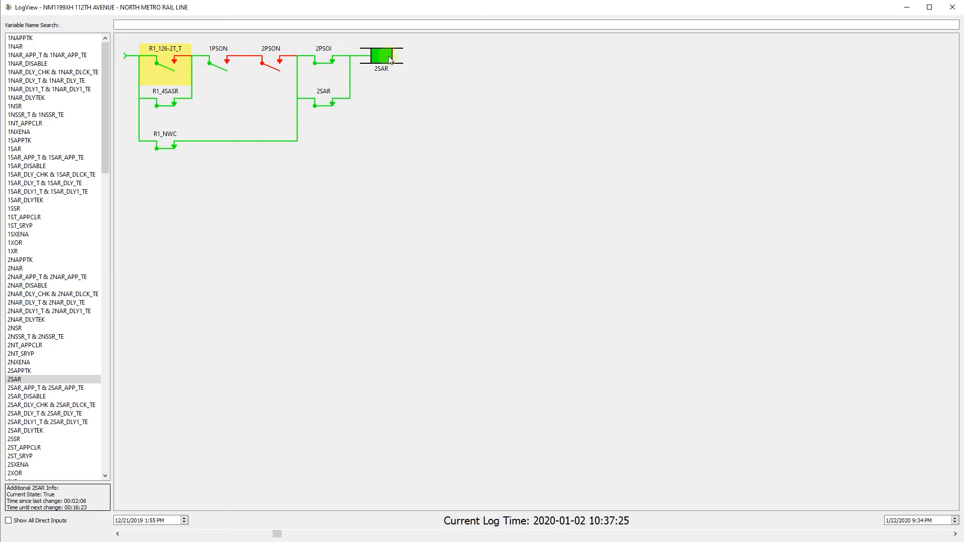
pyautogui.moveTo(918, 540)
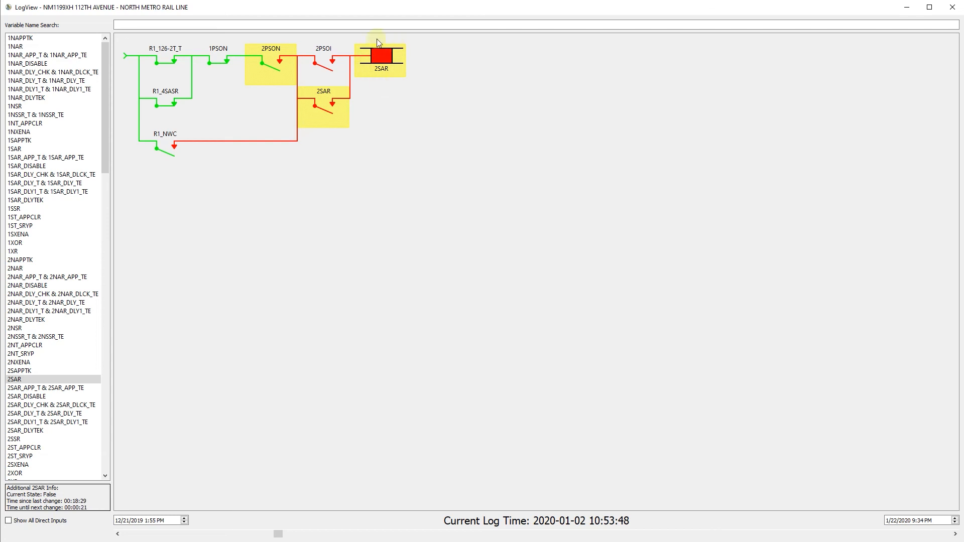
pyautogui.moveTo(393, 78)
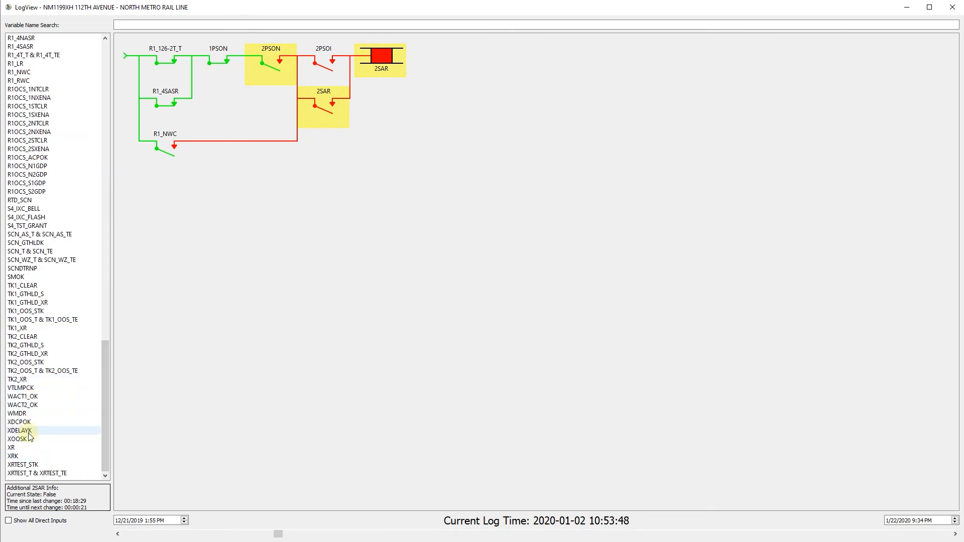
# Step: Add the XR ladder diagram and check XRTEST_TE, which reads False (inferred)
pyautogui.click(11, 448)
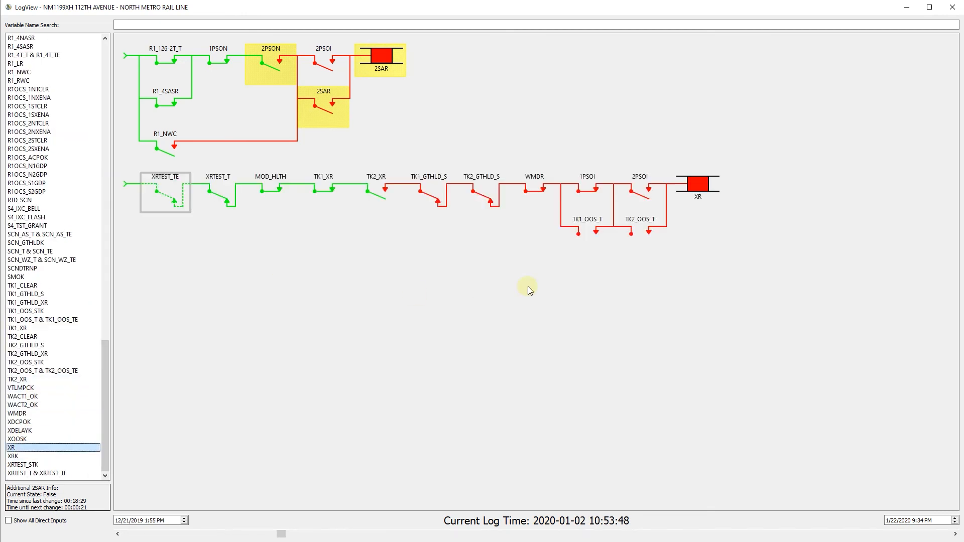
pyautogui.moveTo(470, 266)
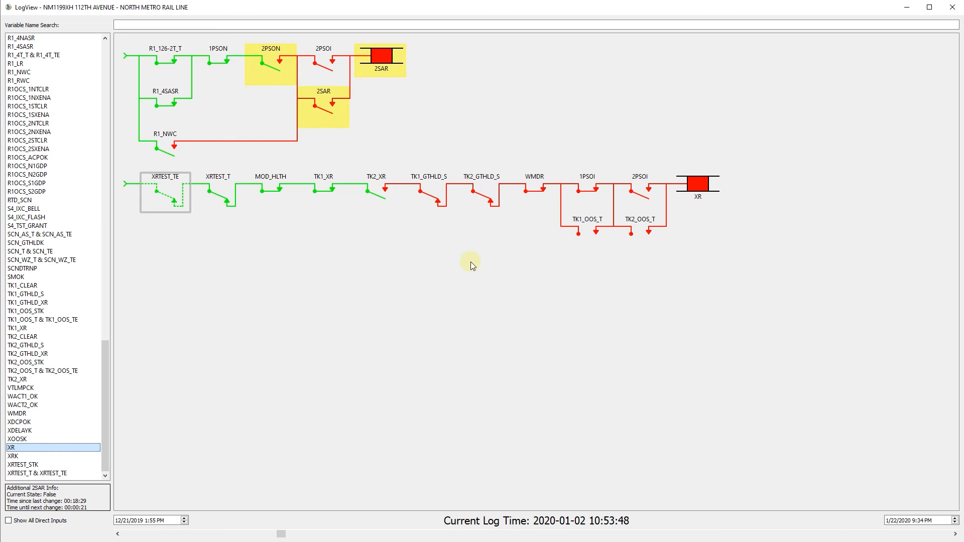
pyautogui.moveTo(240, 254)
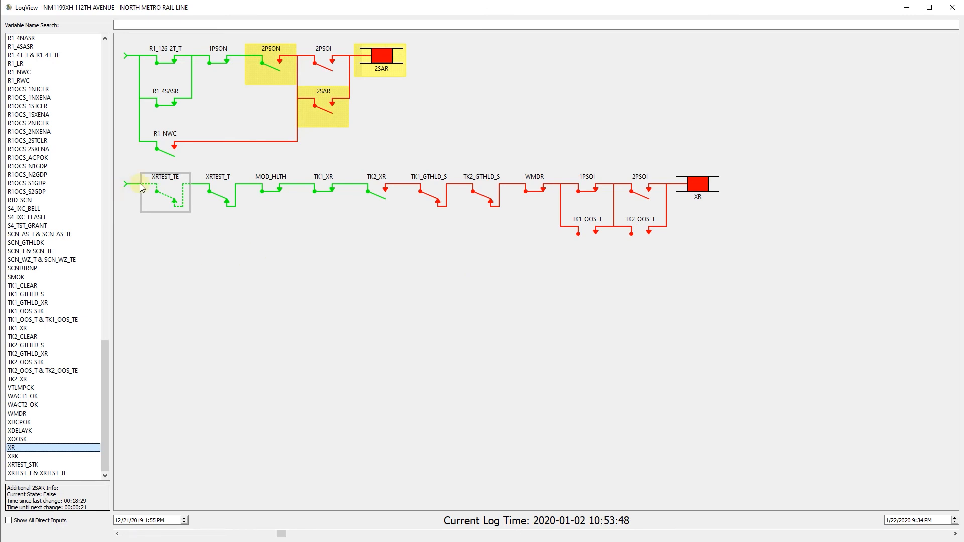
pyautogui.click(153, 189)
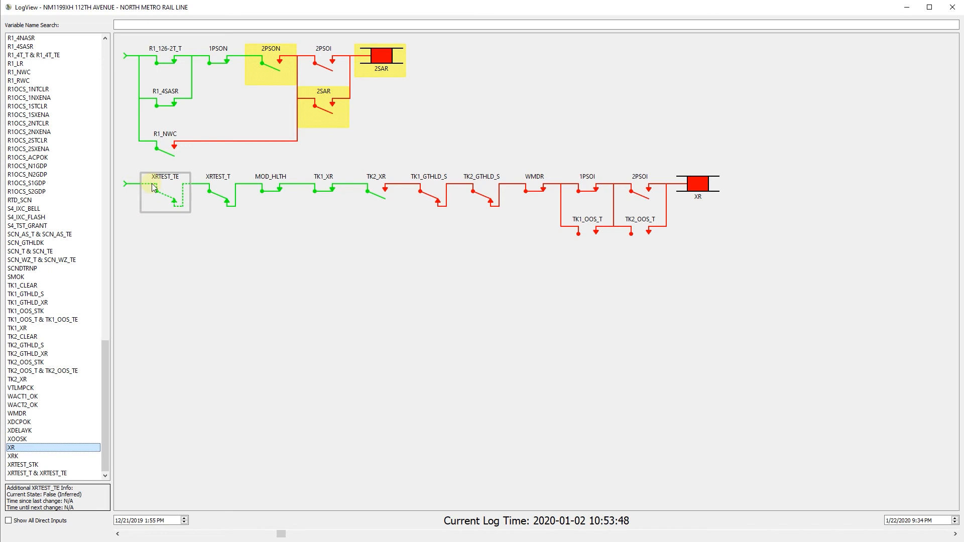
pyautogui.moveTo(184, 210)
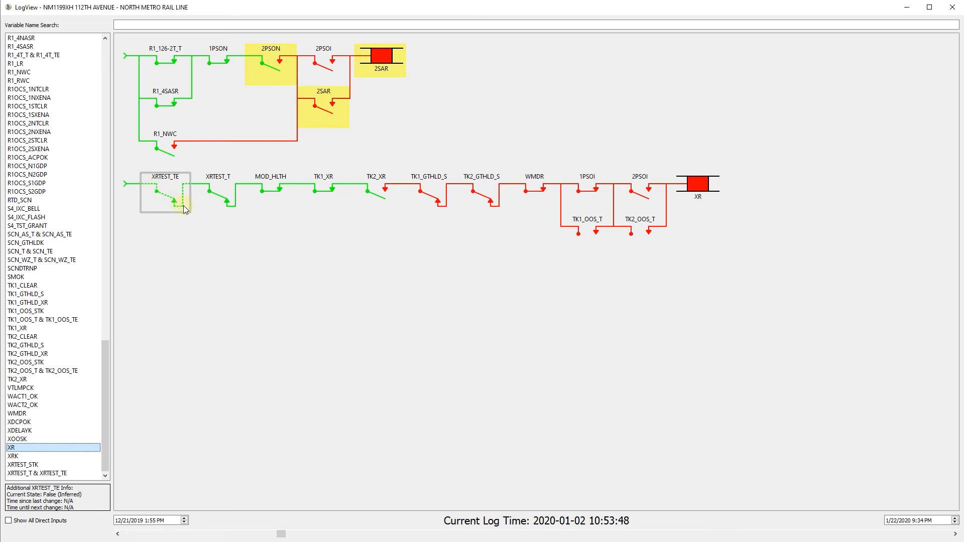
pyautogui.moveTo(152, 190)
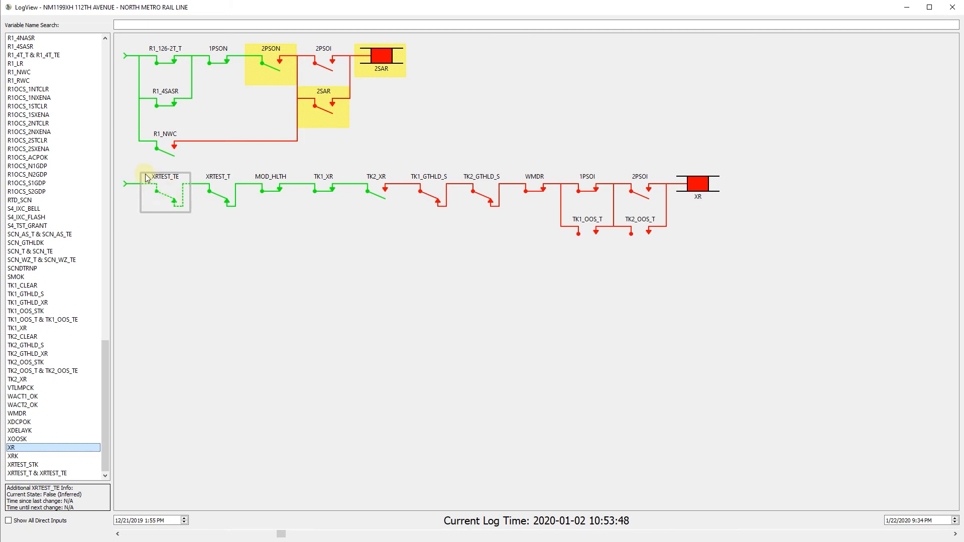
pyautogui.moveTo(183, 214)
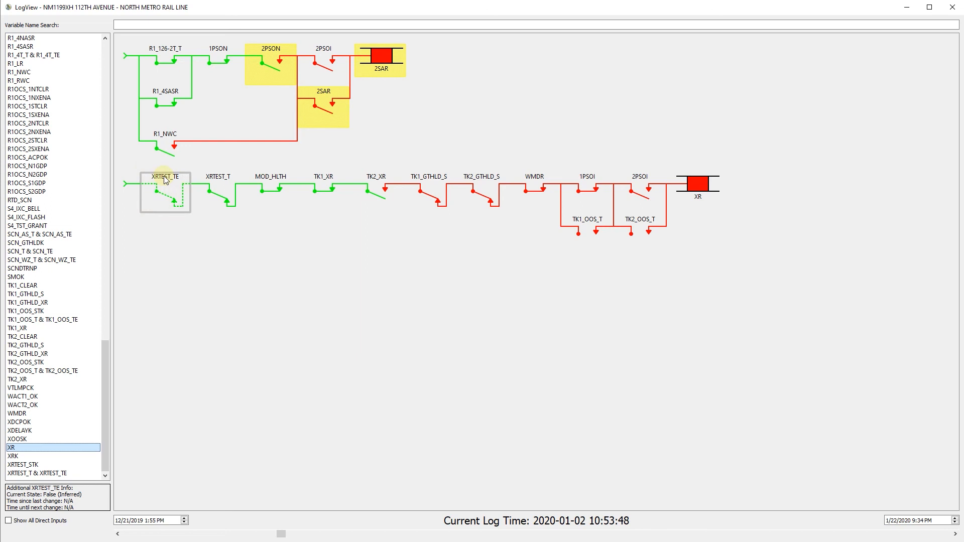
pyautogui.moveTo(144, 178)
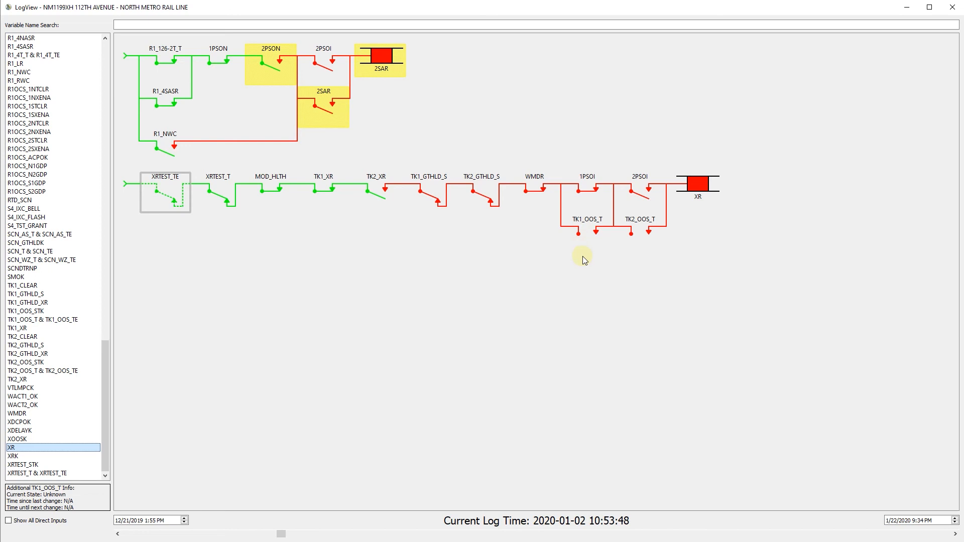
pyautogui.moveTo(590, 245)
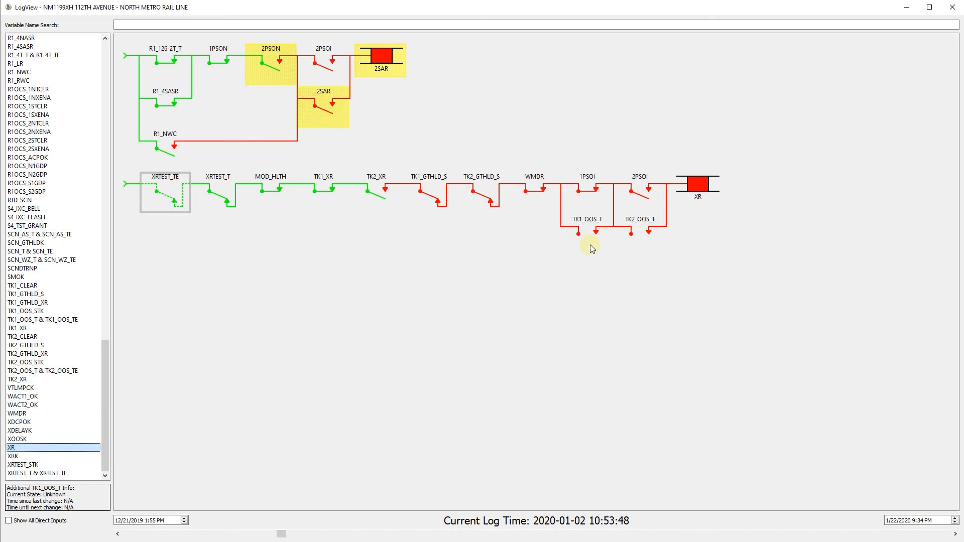
pyautogui.moveTo(591, 240)
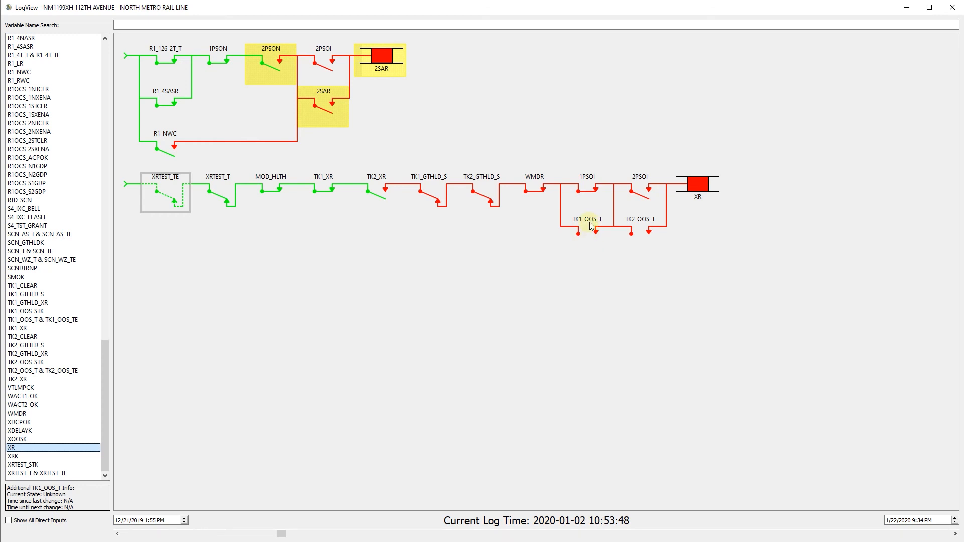
# Step: Briefly force TK1_OOS_T to False, then bring up its options again
pyautogui.rightClick(583, 226)
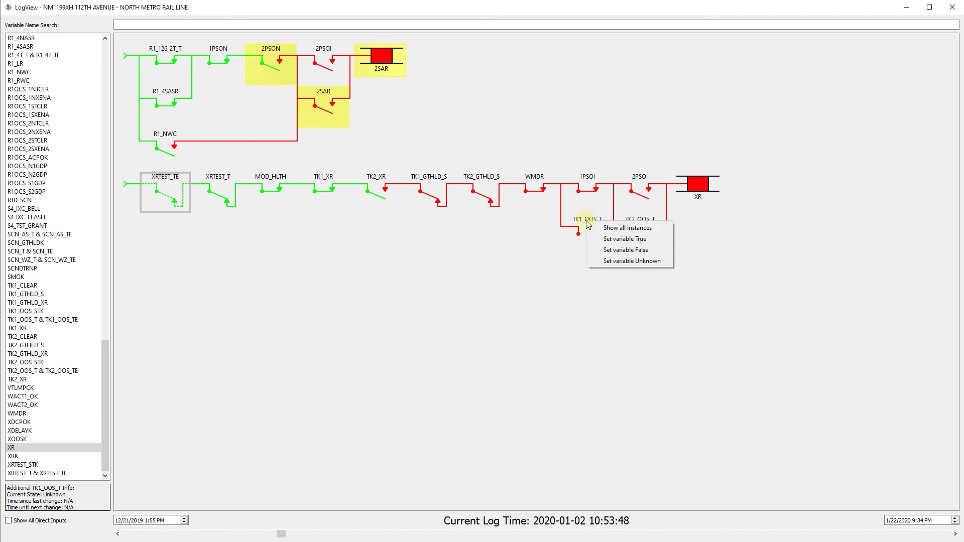
pyautogui.moveTo(623, 261)
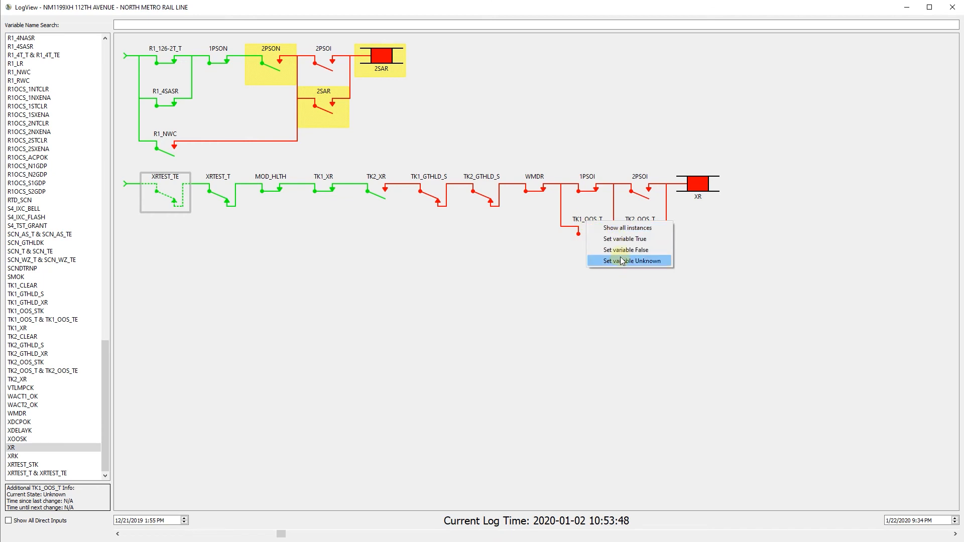
pyautogui.moveTo(624, 239)
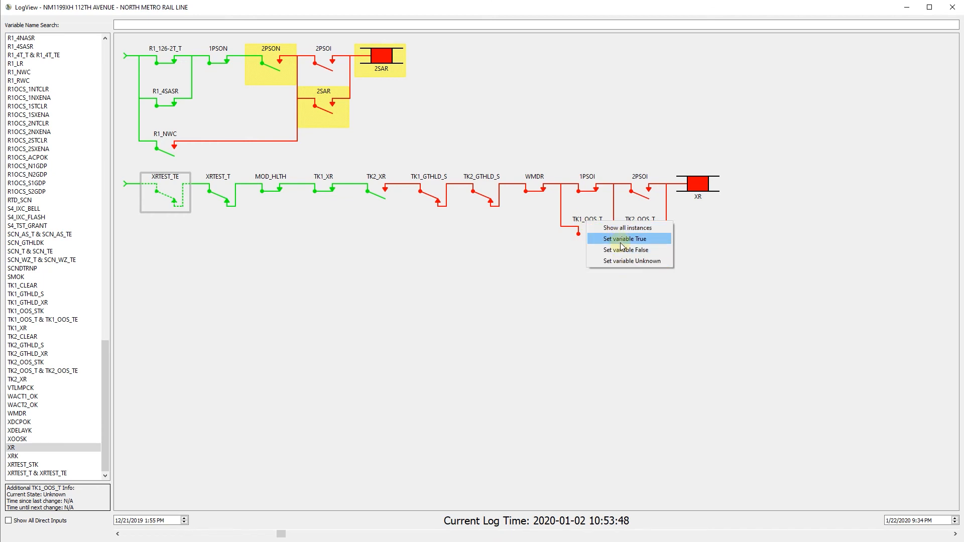
pyautogui.moveTo(623, 254)
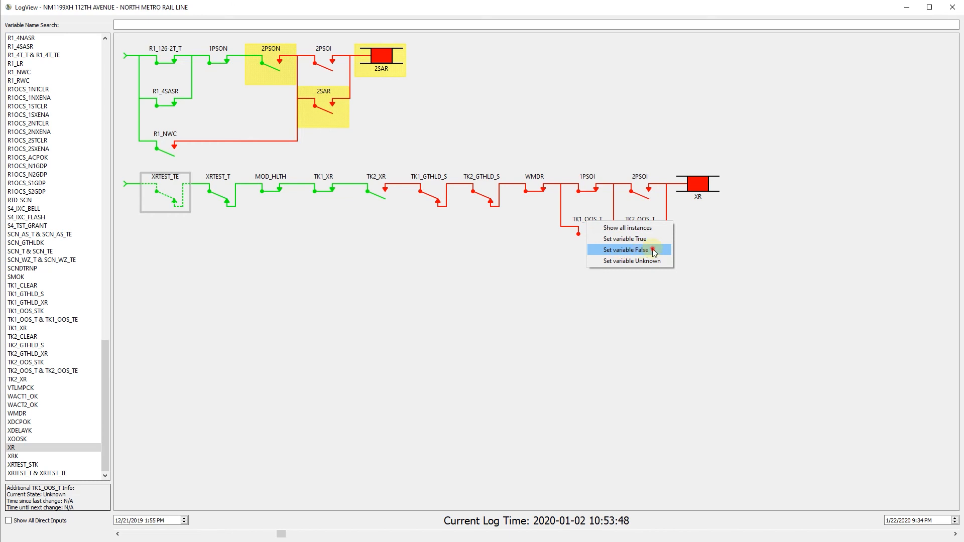
pyautogui.click(632, 249)
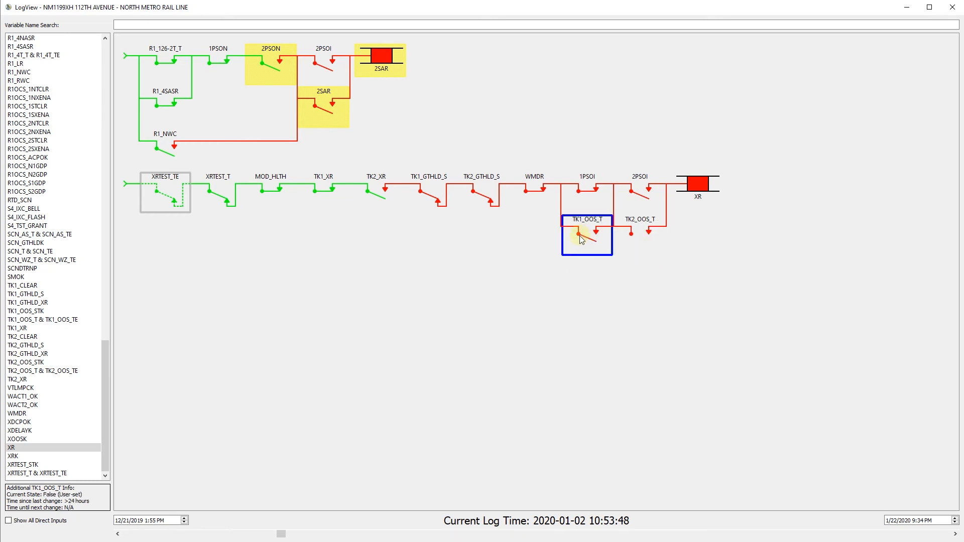
pyautogui.moveTo(559, 219)
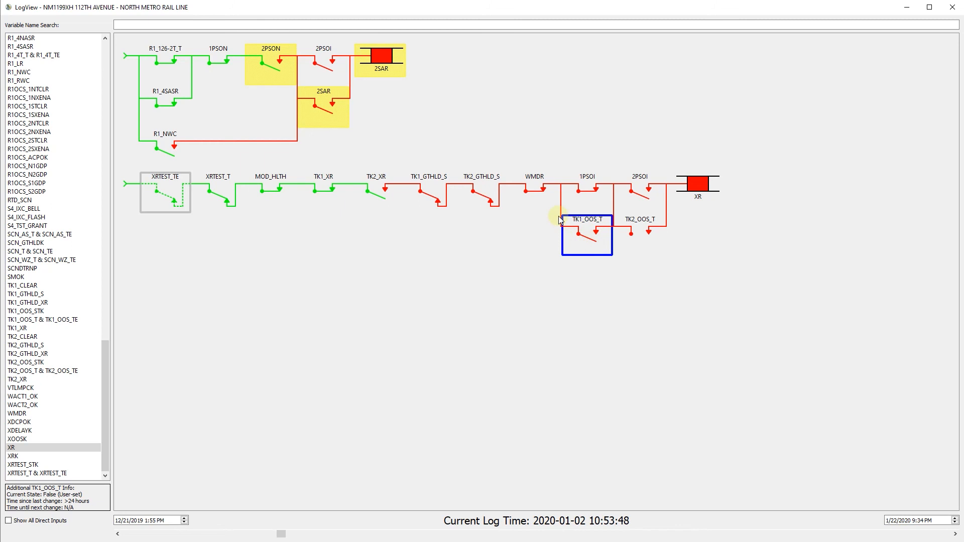
pyautogui.moveTo(565, 236)
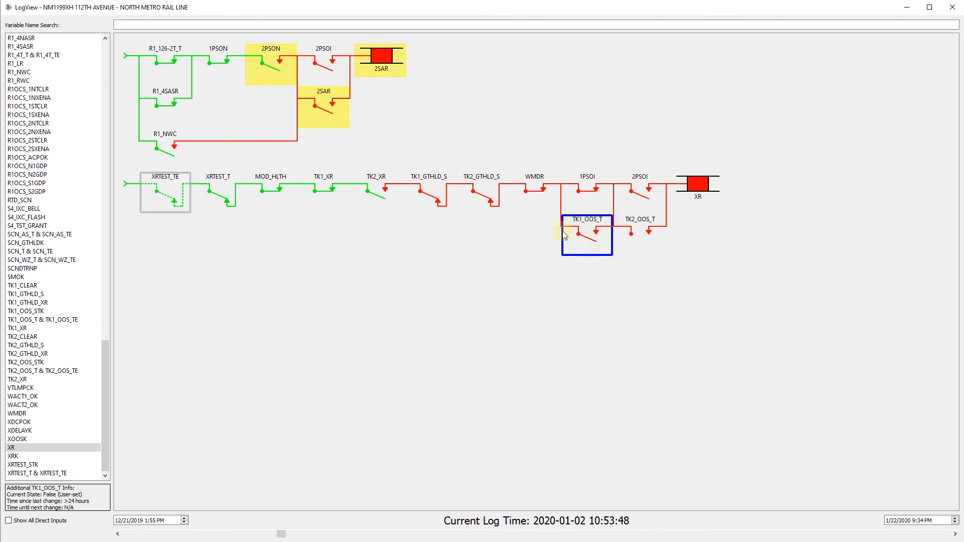
pyautogui.moveTo(550, 222)
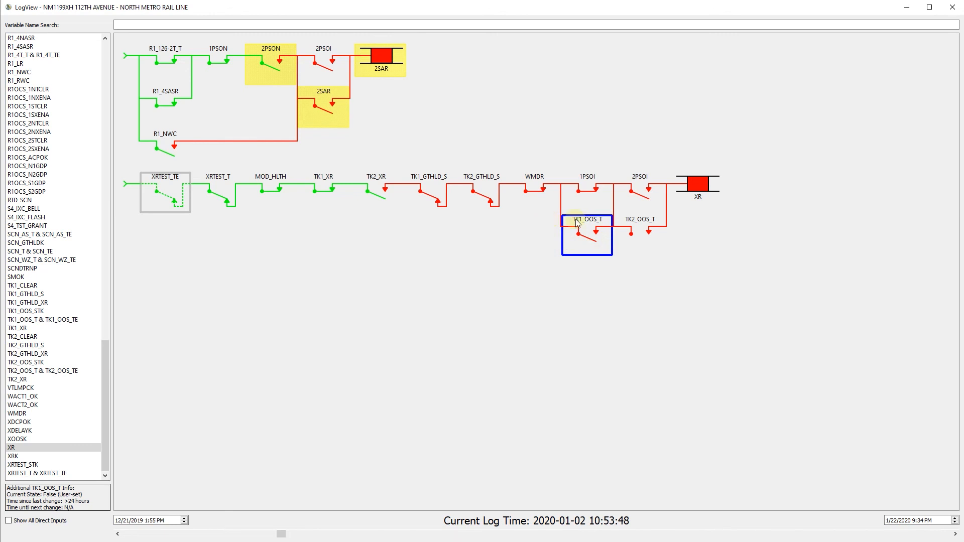
pyautogui.rightClick(579, 221)
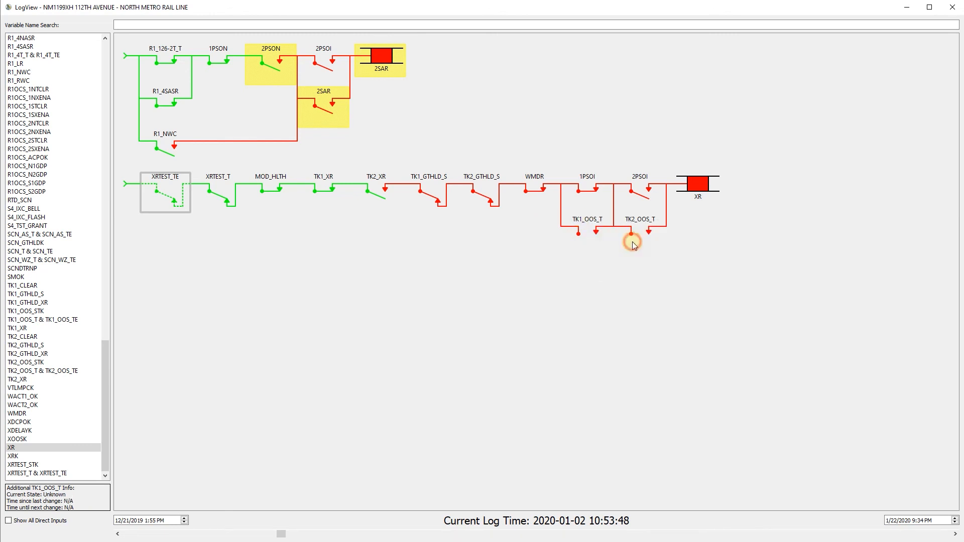
pyautogui.moveTo(590, 223)
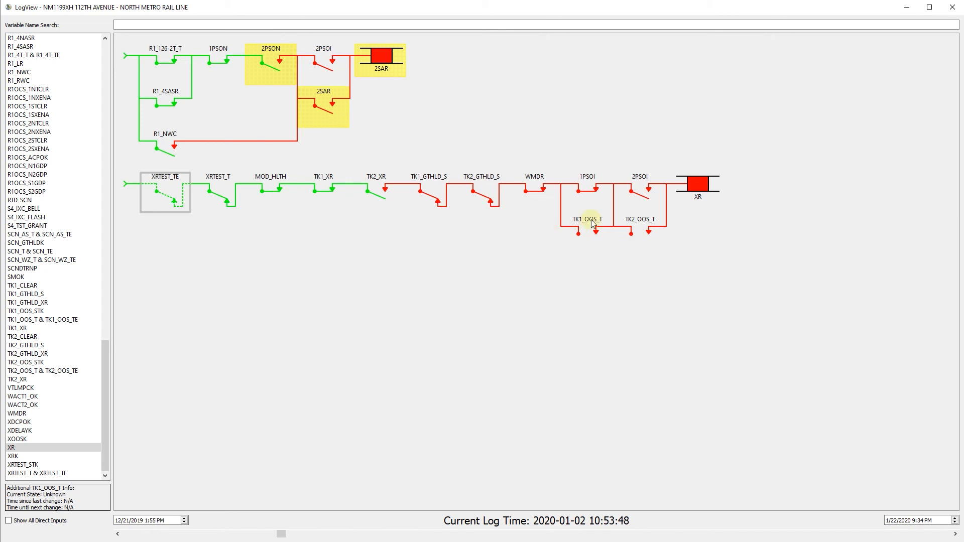
pyautogui.moveTo(588, 224)
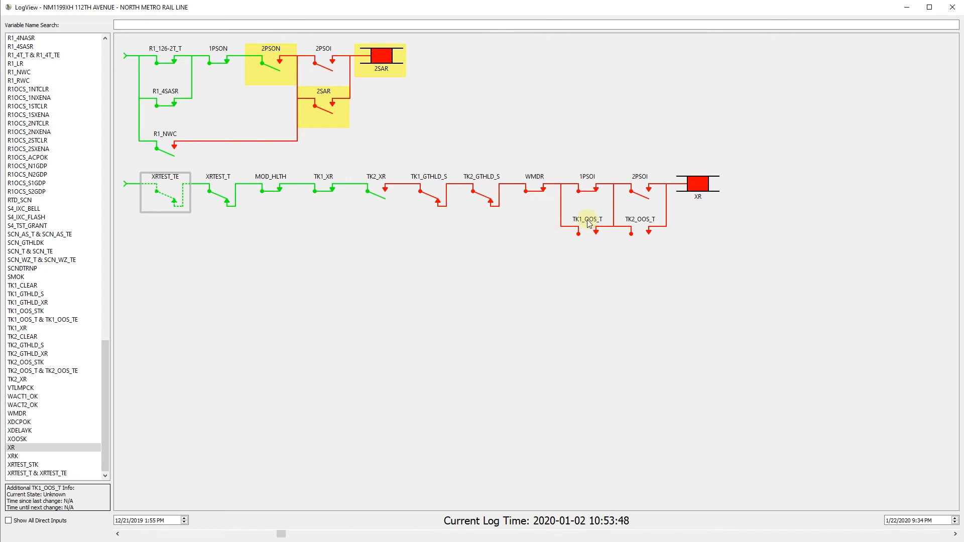
# Step: Show all instances of the 2PSOI contact and scroll through the results
pyautogui.rightClick(586, 223)
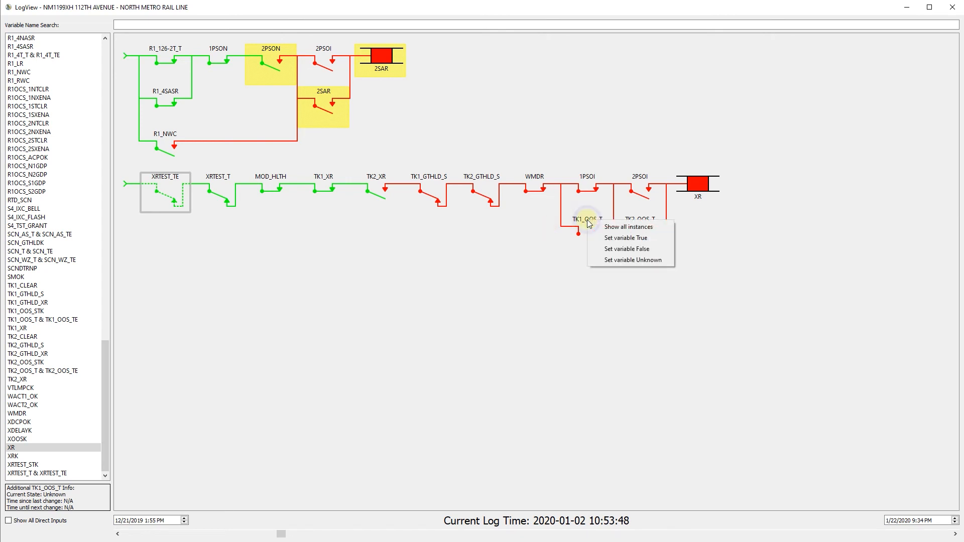
pyautogui.moveTo(627, 228)
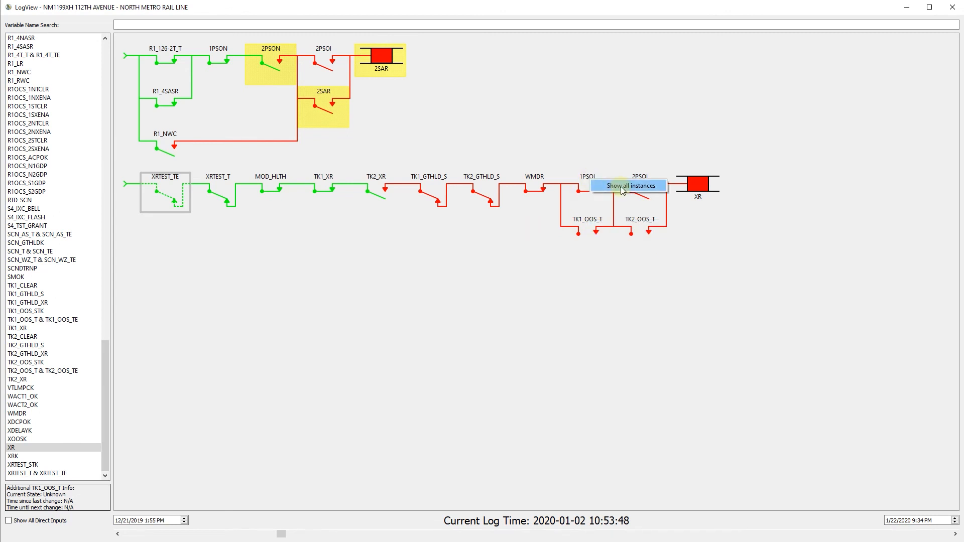
pyautogui.click(623, 188)
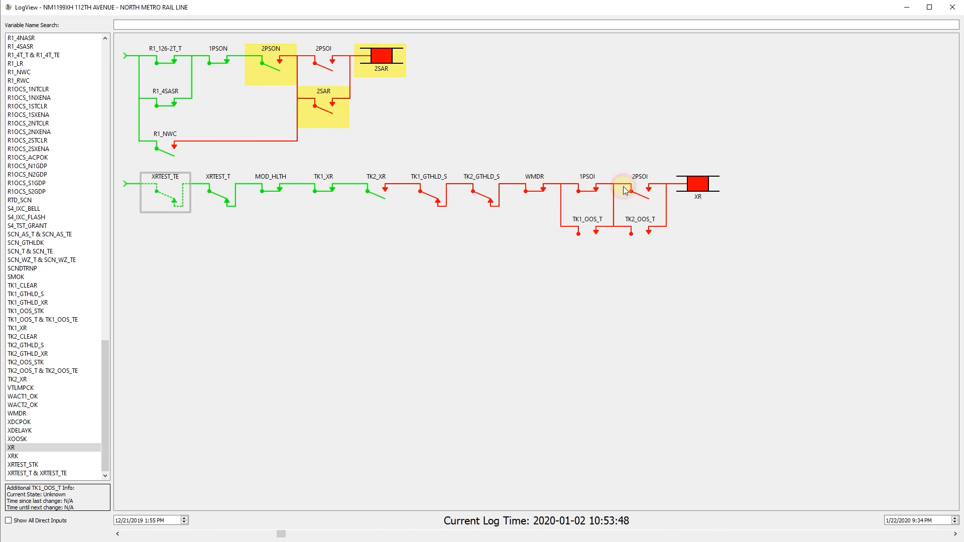
pyautogui.moveTo(576, 187)
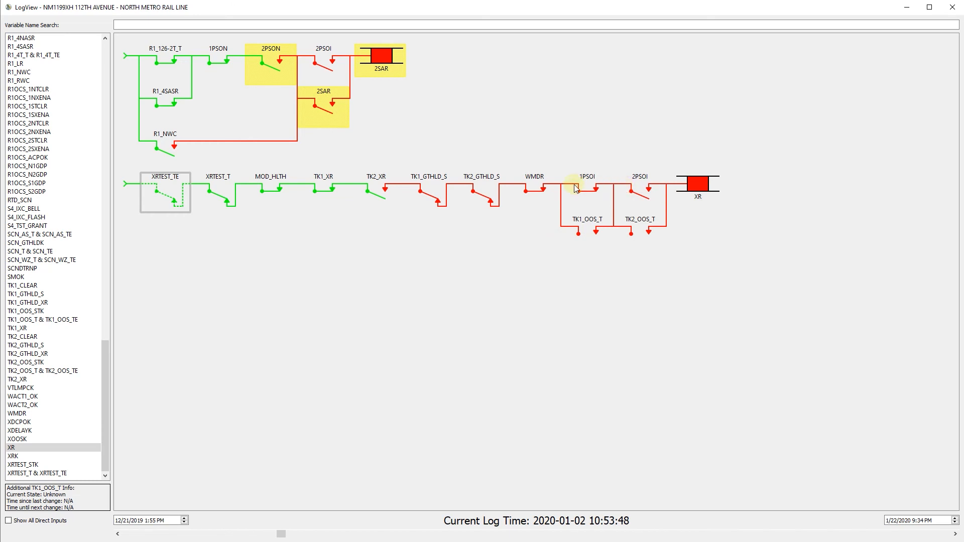
pyautogui.moveTo(581, 183)
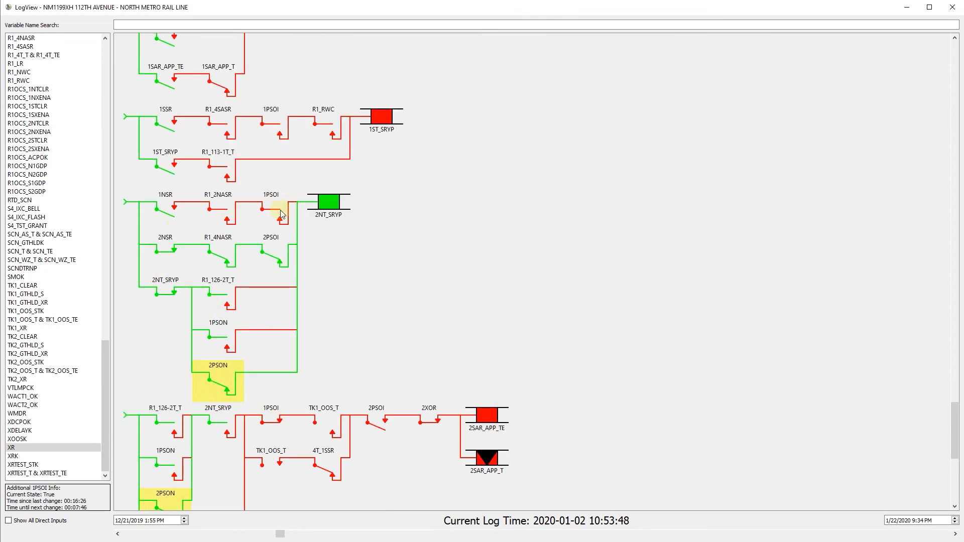
pyautogui.scroll(-3)
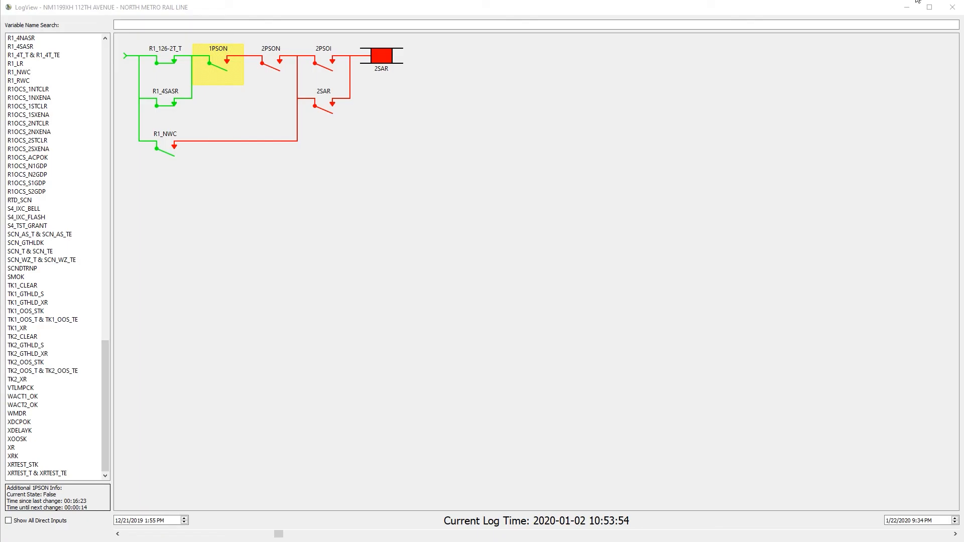
pyautogui.moveTo(210, 444)
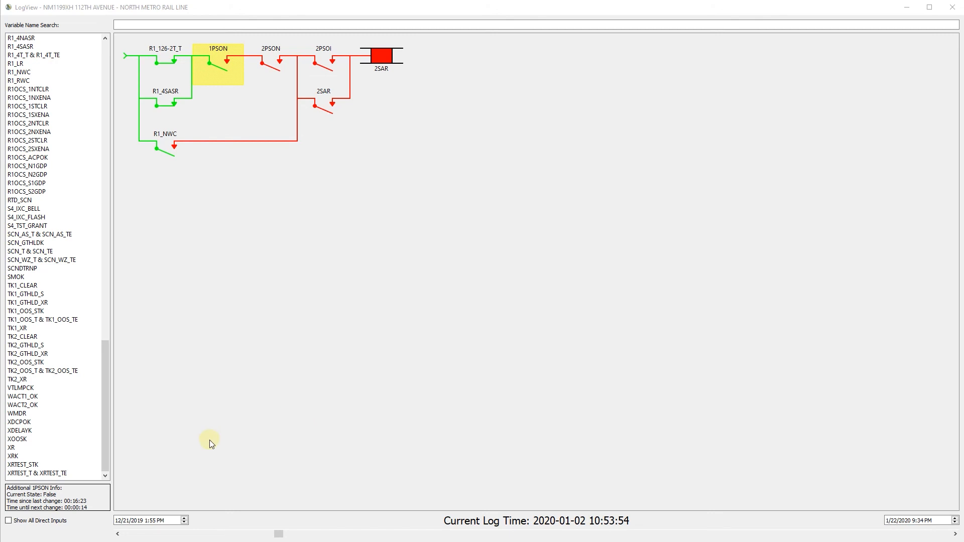
pyautogui.moveTo(195, 454)
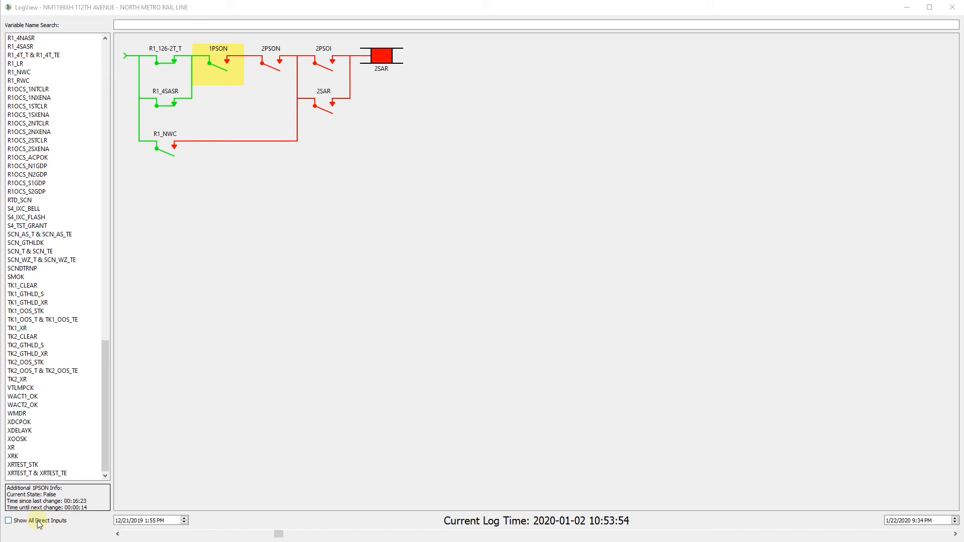
pyautogui.moveTo(30, 523)
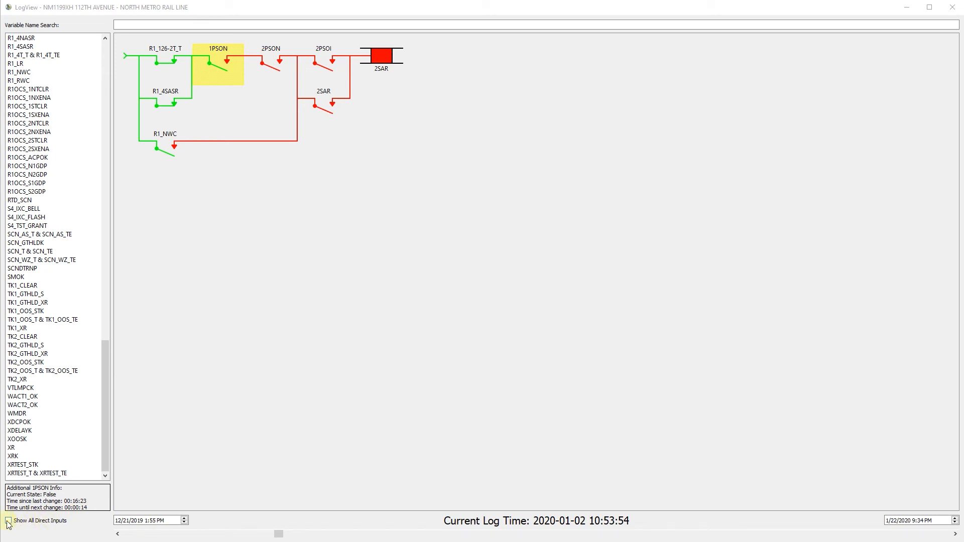
# Step: Enable Show All Direct Inputs and review the NM1199XH 112th Avenue input modules
pyautogui.click(8, 520)
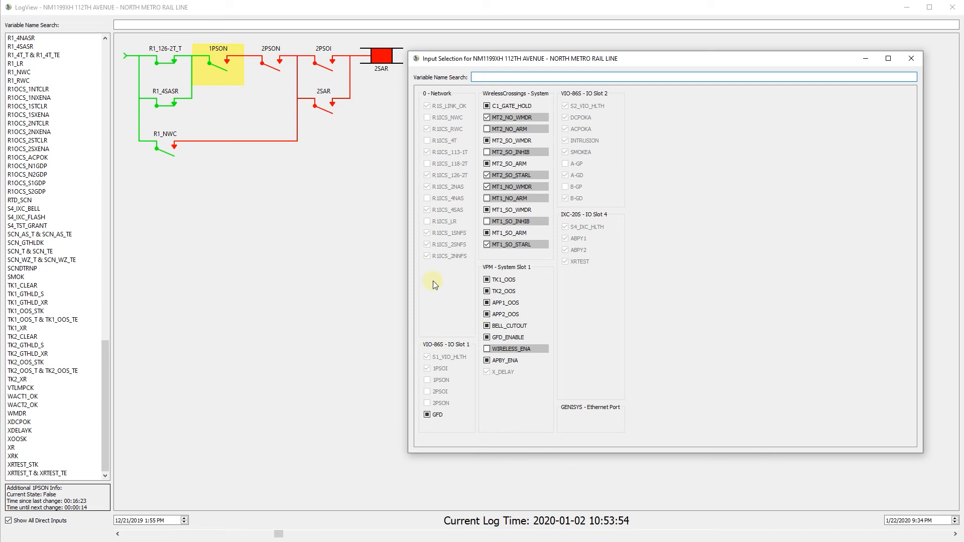
pyautogui.moveTo(295, 198)
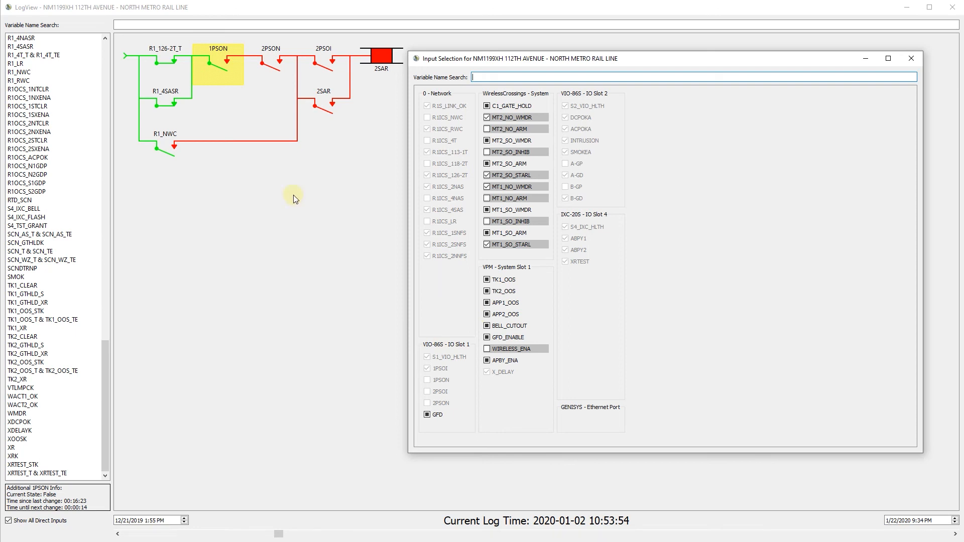
pyautogui.moveTo(359, 136)
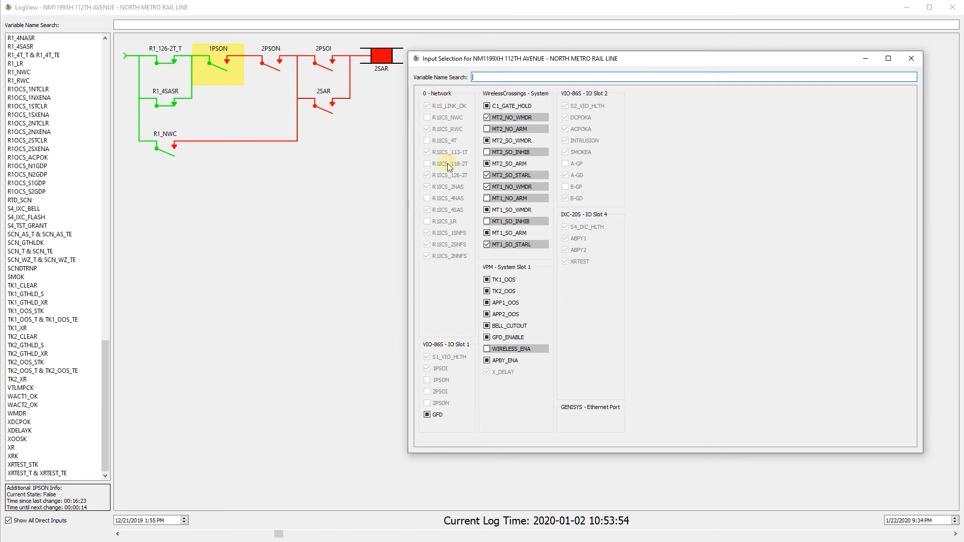
pyautogui.moveTo(450, 263)
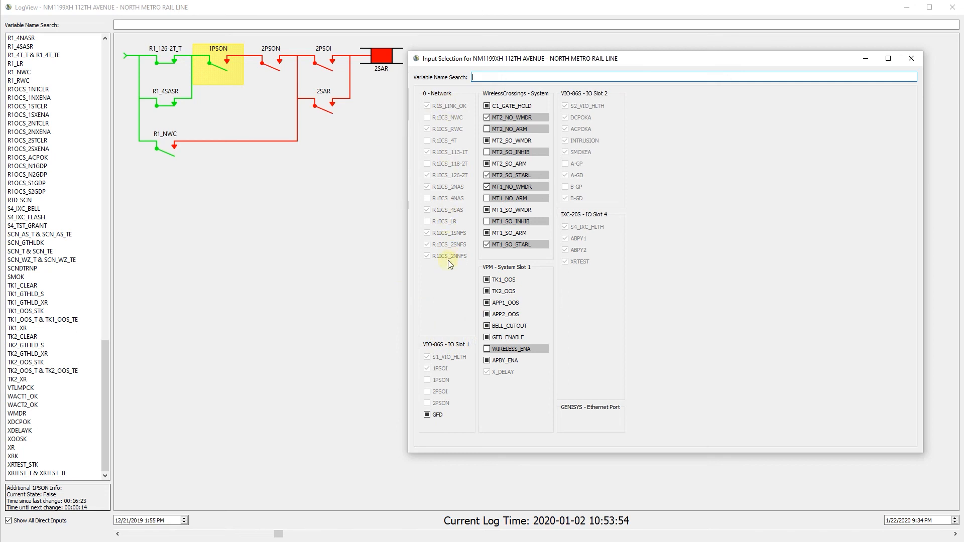
pyautogui.click(486, 244)
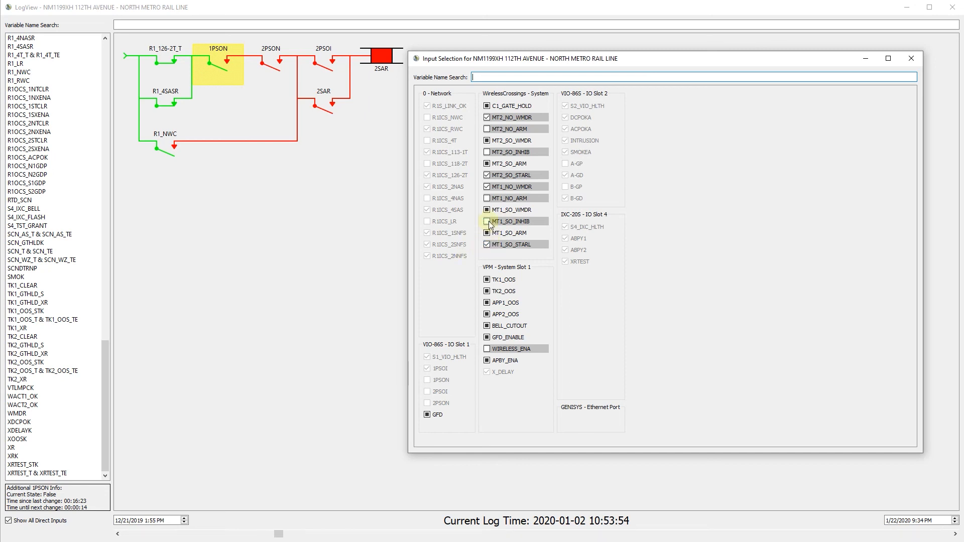
# Step: Show all instances of MT1_SO_INHIB and set it True so its rung contacts close
pyautogui.click(510, 221)
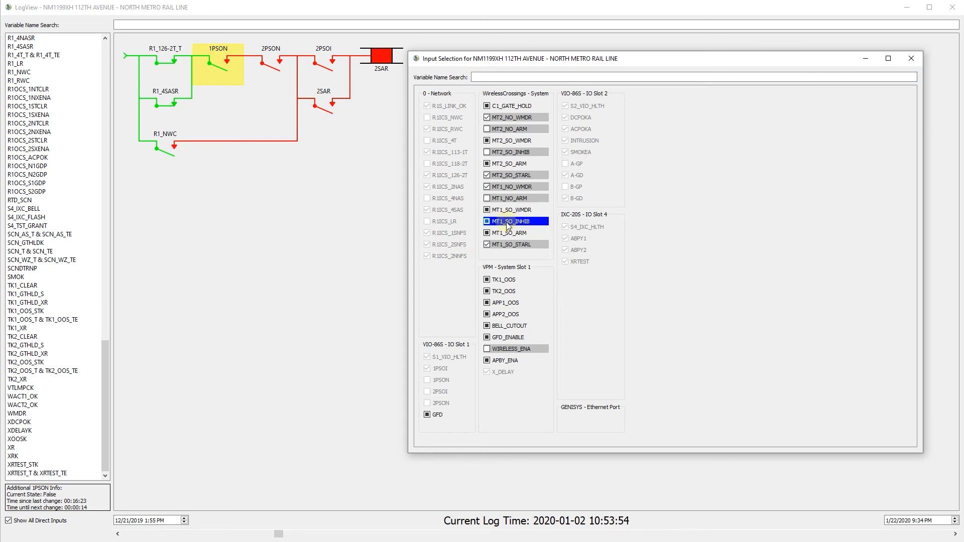
pyautogui.rightClick(515, 221)
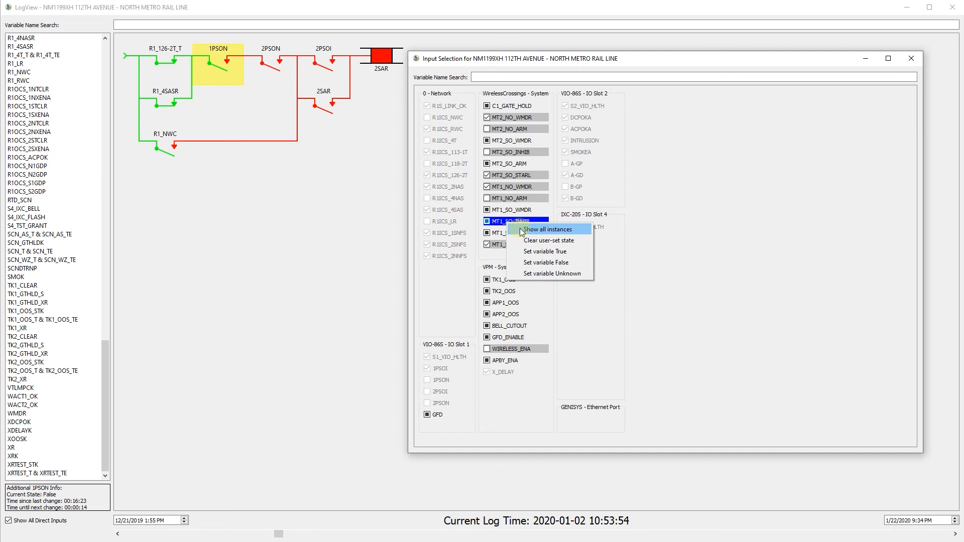
pyautogui.moveTo(564, 230)
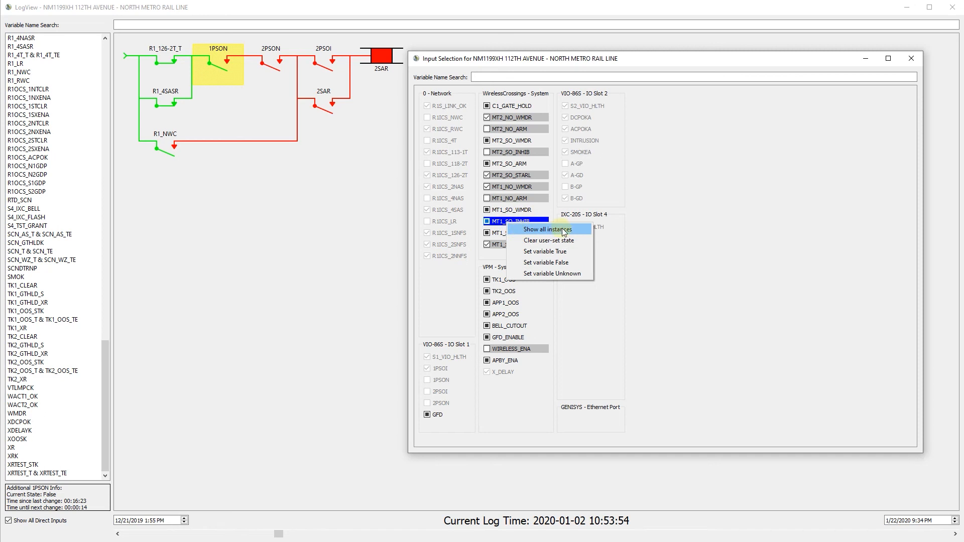
pyautogui.click(547, 229)
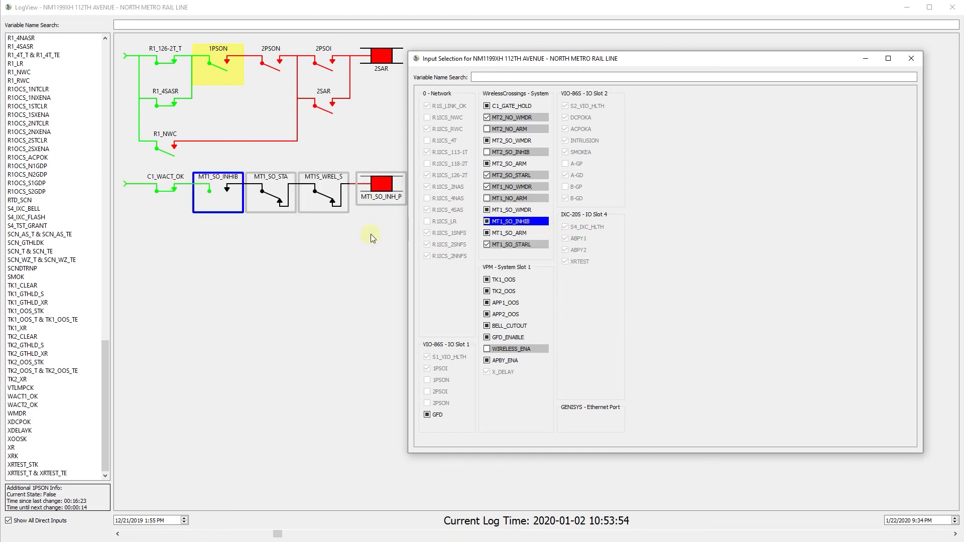
pyautogui.moveTo(215, 209)
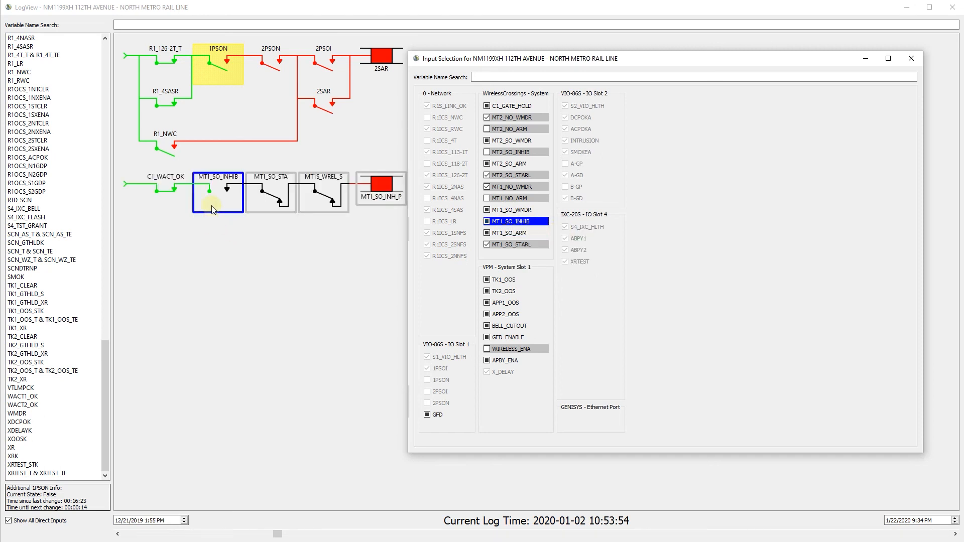
pyautogui.click(489, 221)
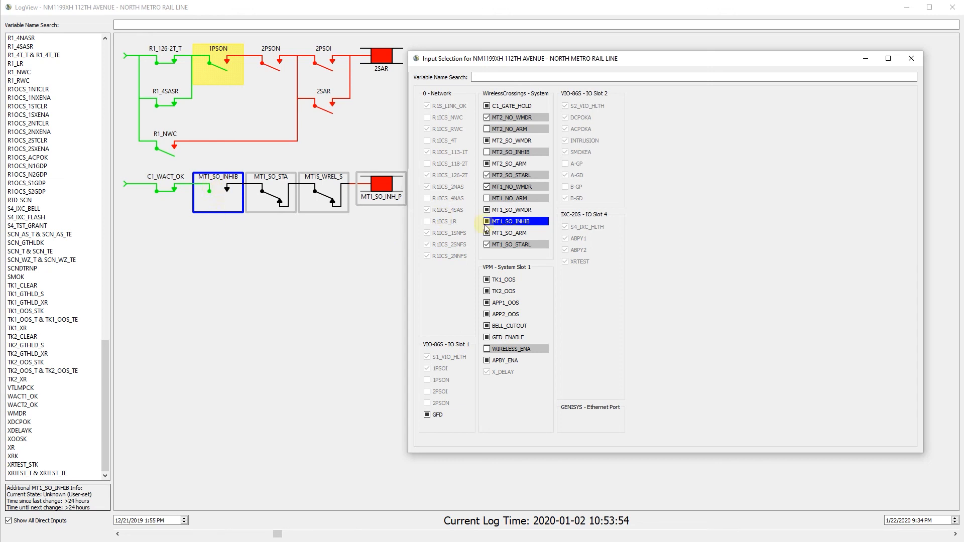
pyautogui.click(486, 221)
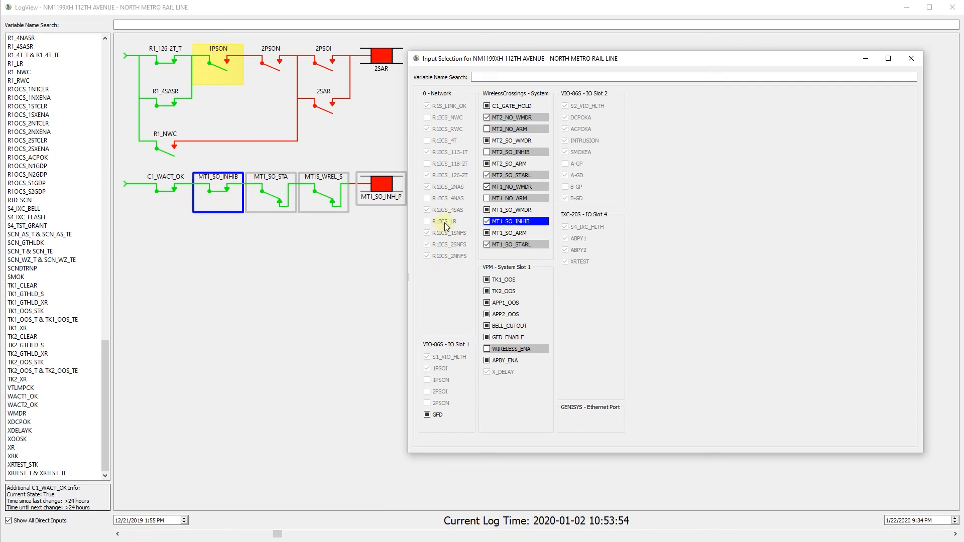
pyautogui.moveTo(445, 210)
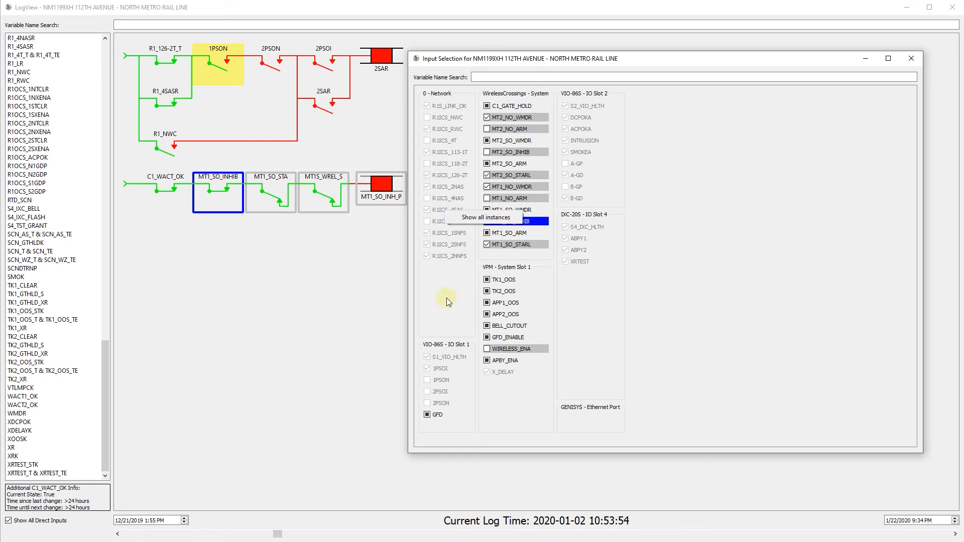
pyautogui.moveTo(563, 60)
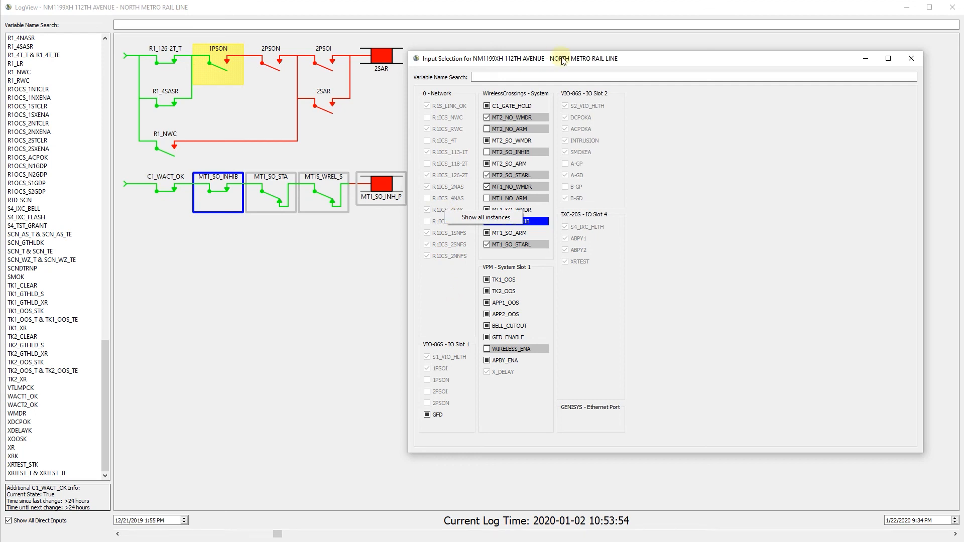
# Step: Filter the input selection list by the variable name 'ps'
pyautogui.click(510, 221)
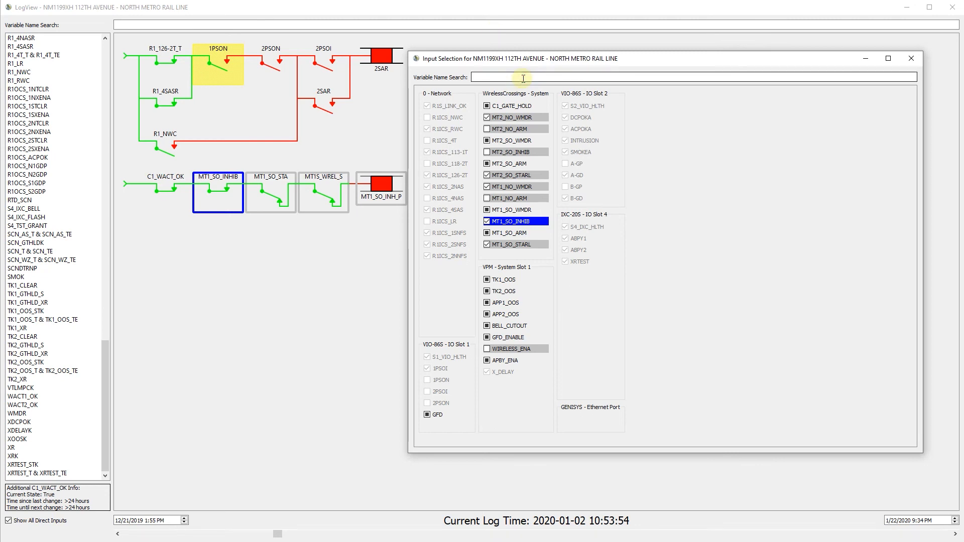
pyautogui.write('ps://www.semaphoresoftware.co')
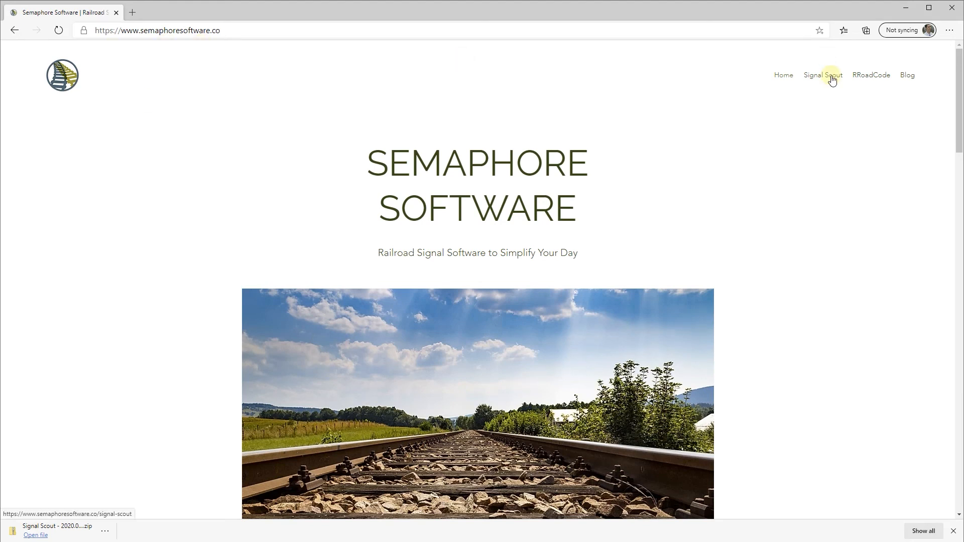
# Step: Download the Signal Scout zip from its product page and extract it to the Desktop
pyautogui.click(824, 75)
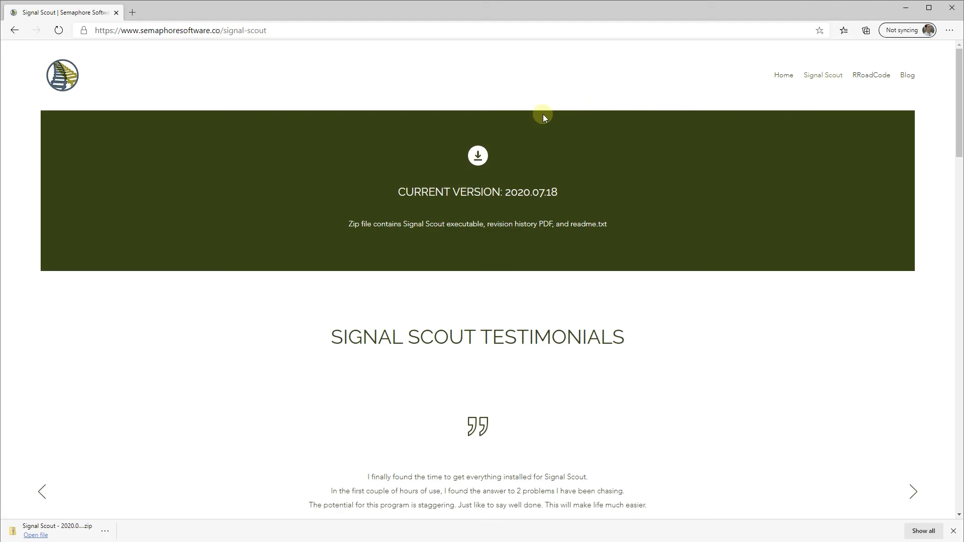
pyautogui.moveTo(478, 155)
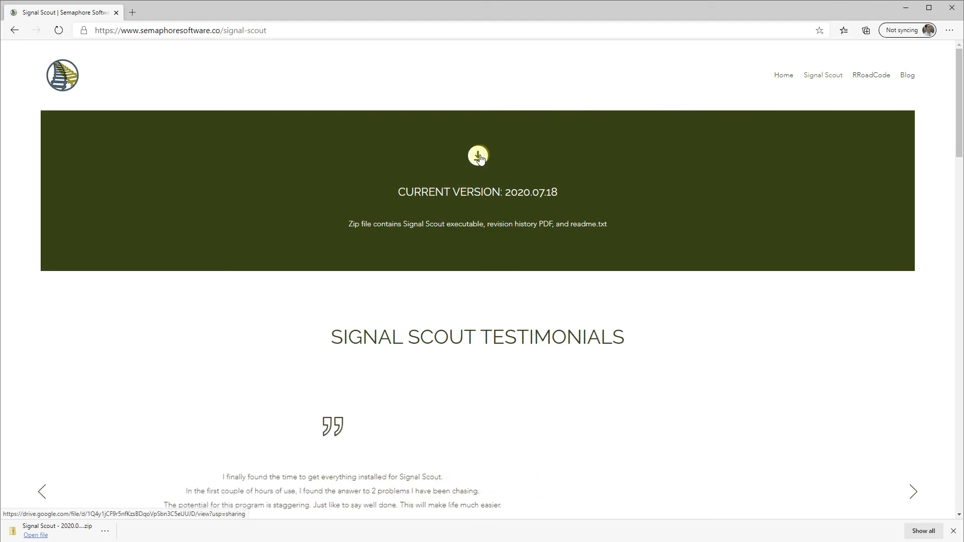
pyautogui.click(479, 155)
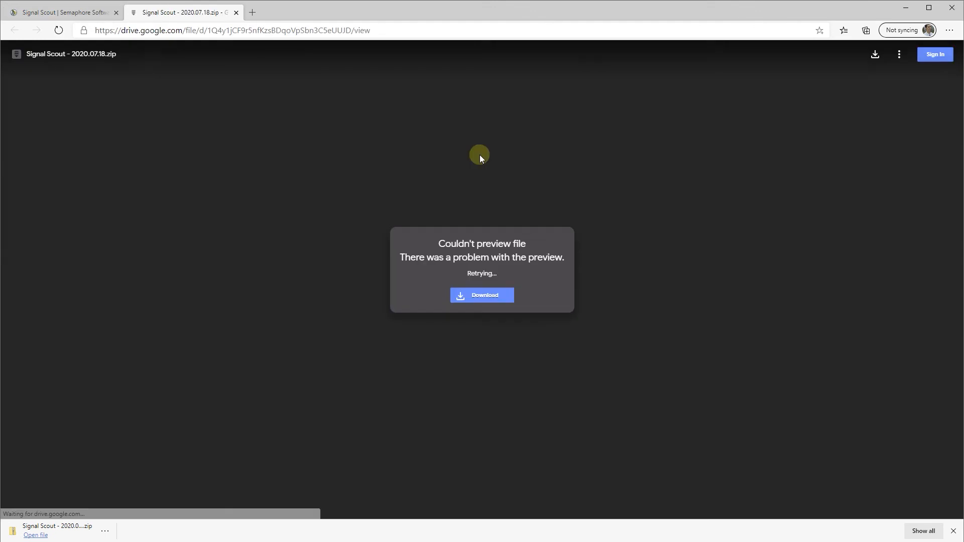
pyautogui.click(482, 295)
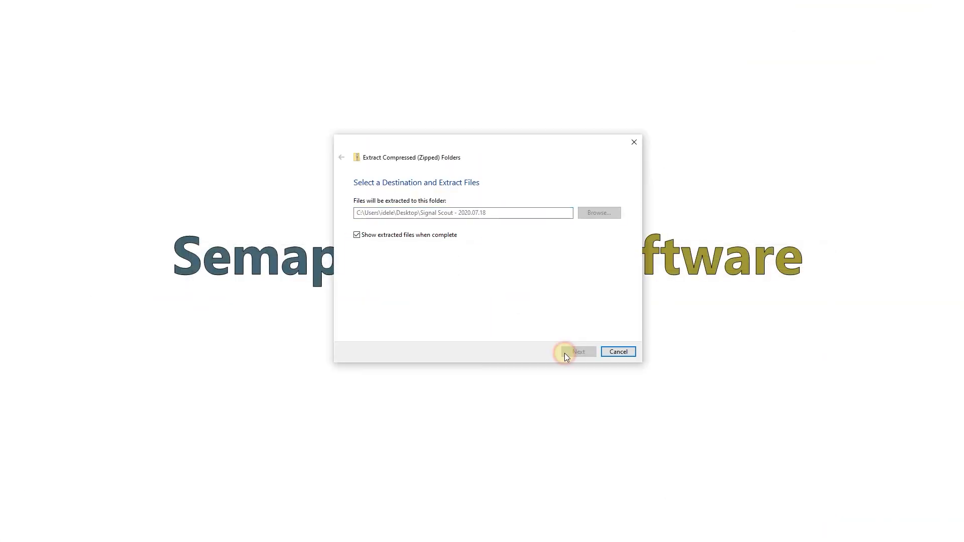
pyautogui.click(580, 352)
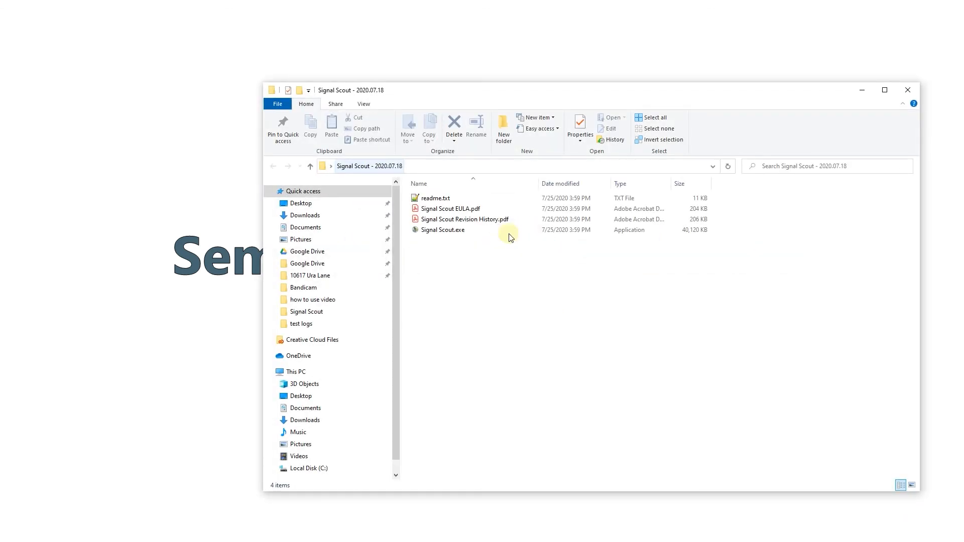
pyautogui.moveTo(521, 289)
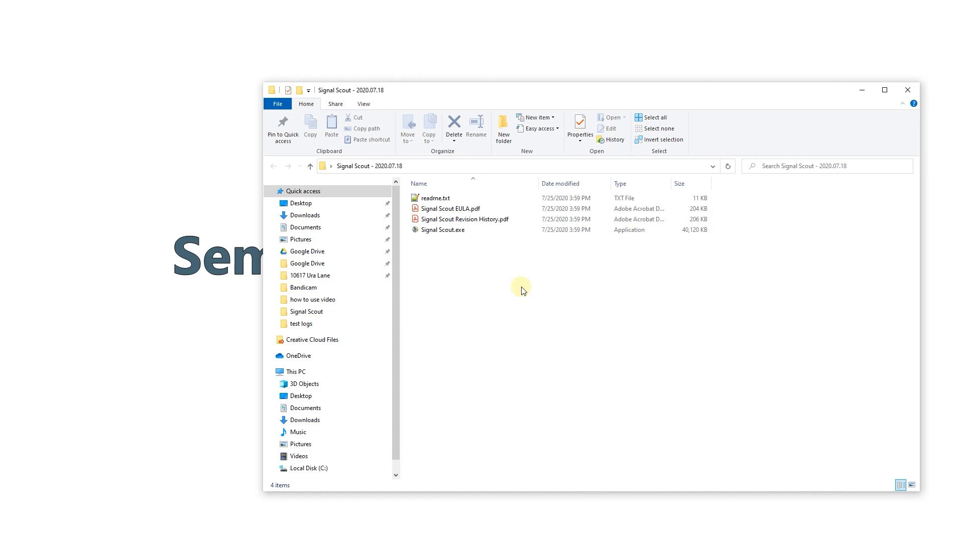
pyautogui.moveTo(470, 253)
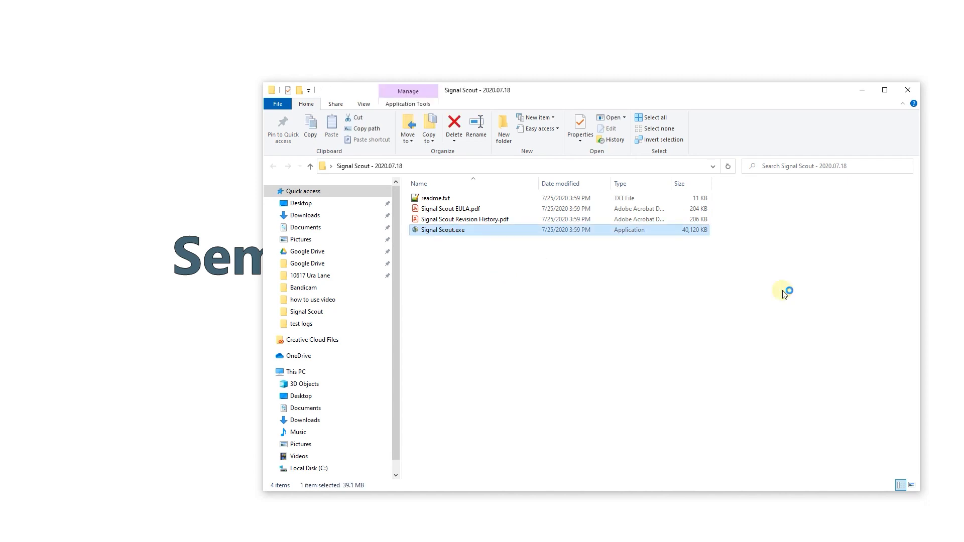
# Step: Run Signal Scout.exe from the Signal Scout - 2020.07.18 folder
pyautogui.doubleClick(443, 230)
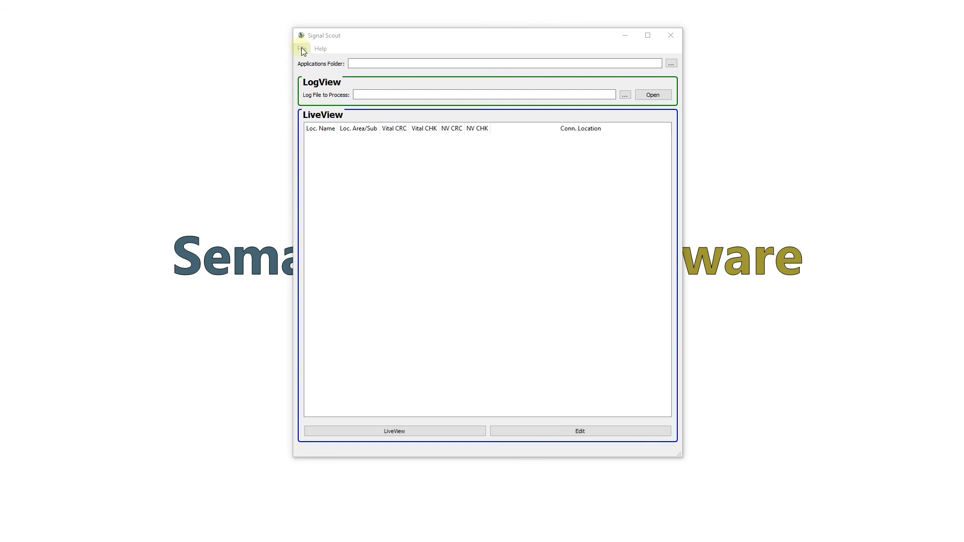
# Step: Open Settings from the File menu and focus the empty Product Key field
pyautogui.click(302, 48)
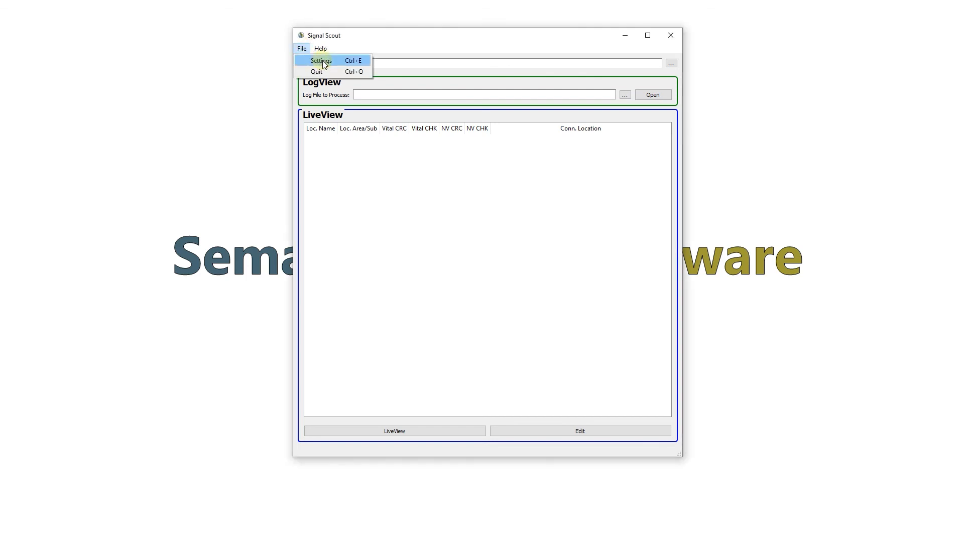
pyautogui.click(321, 61)
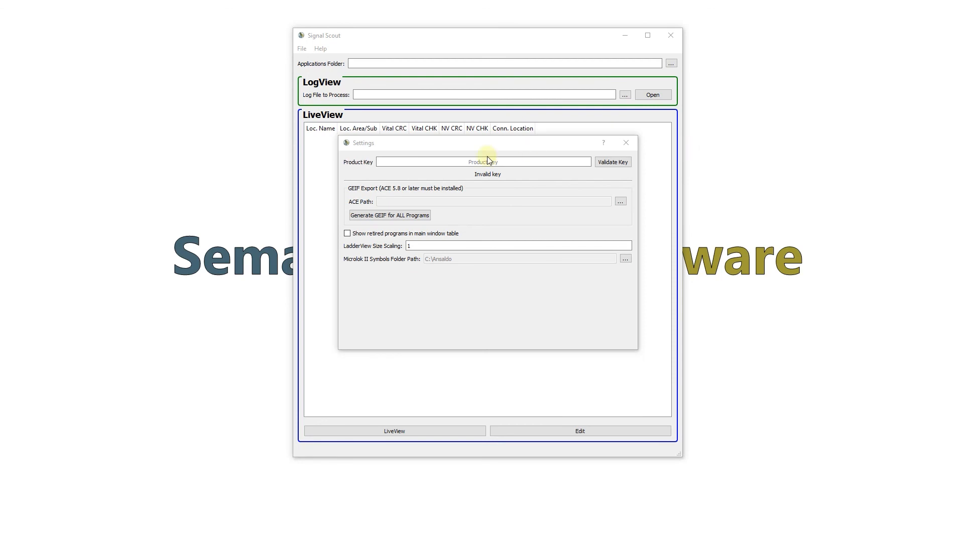
pyautogui.click(476, 162)
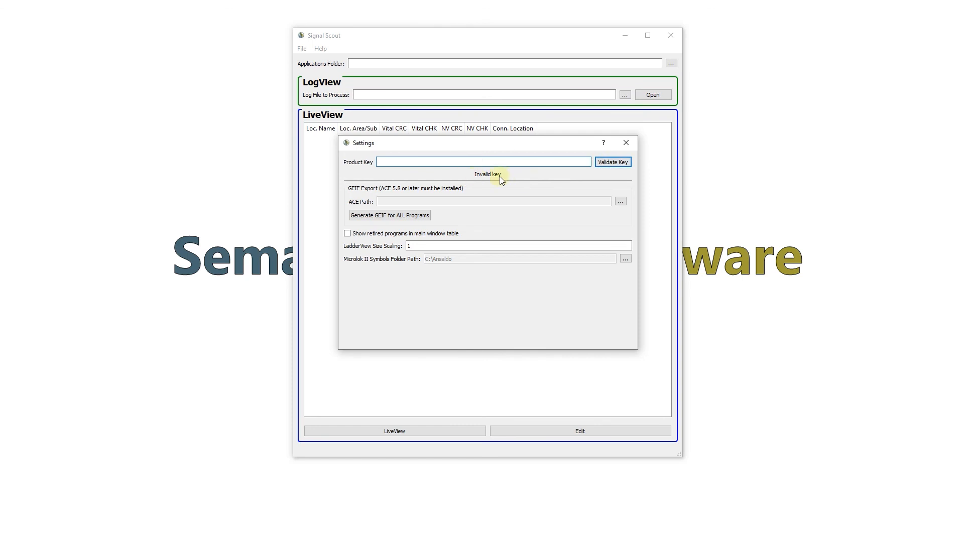
pyautogui.click(483, 161)
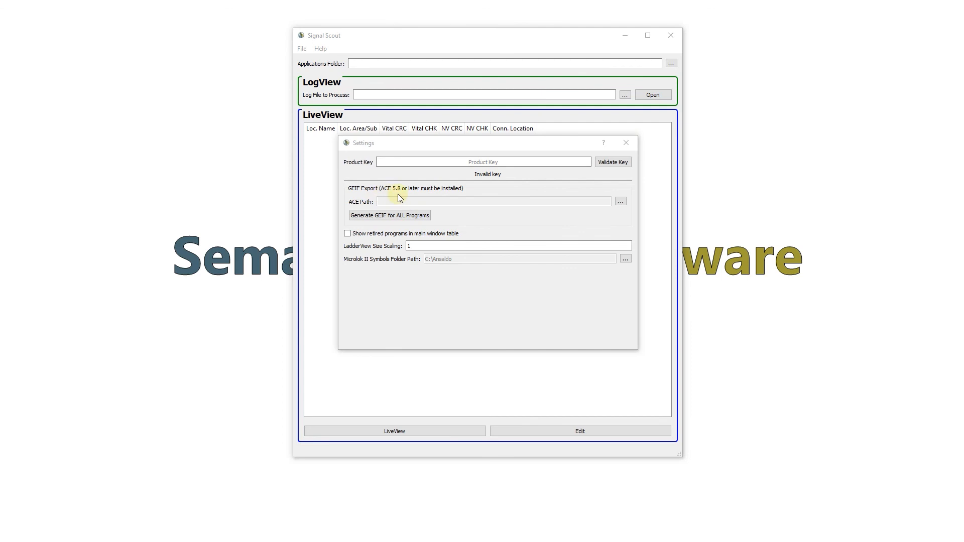
pyautogui.moveTo(394, 197)
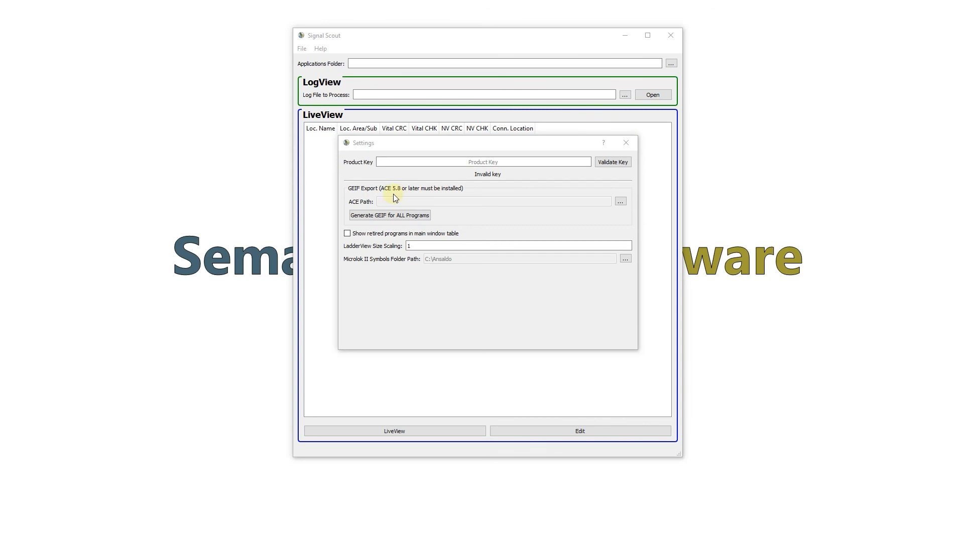
pyautogui.moveTo(363, 211)
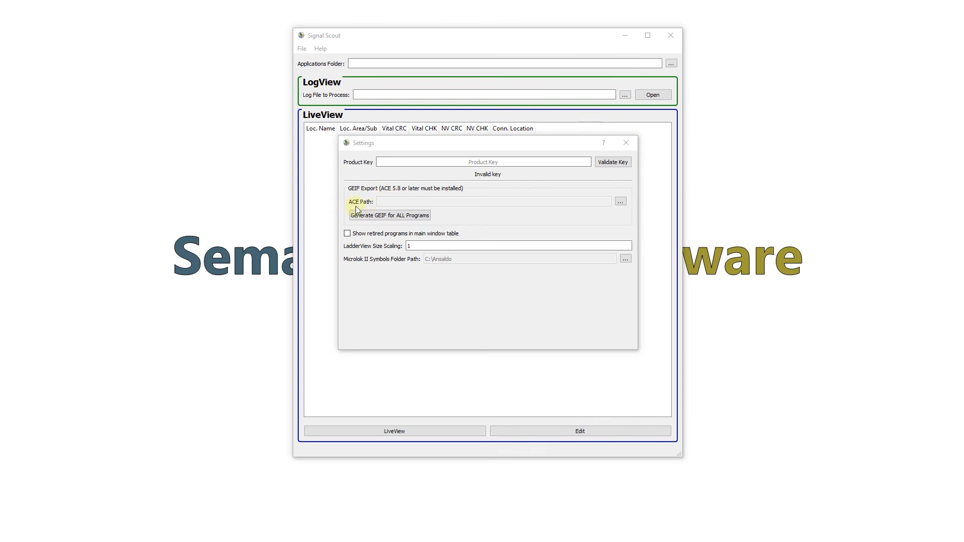
pyautogui.moveTo(442, 208)
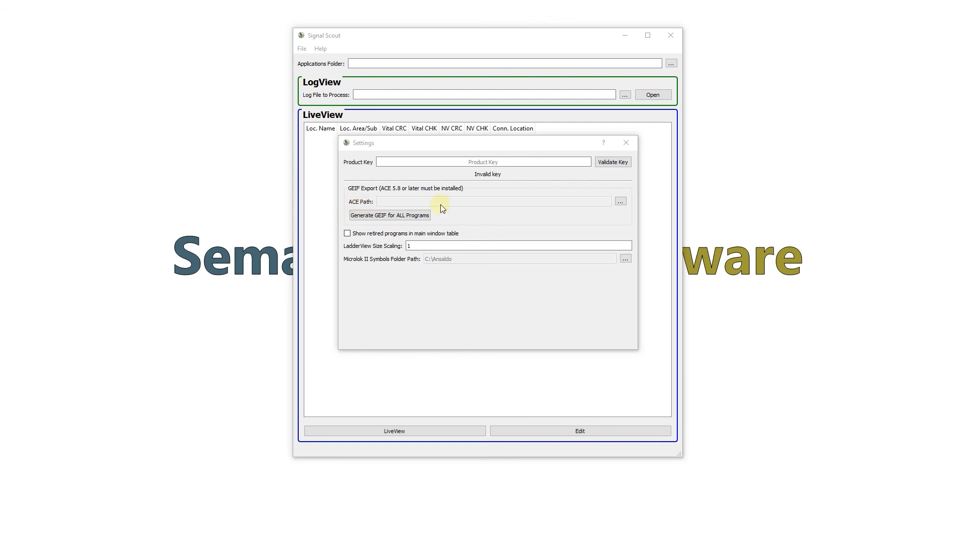
pyautogui.moveTo(608, 209)
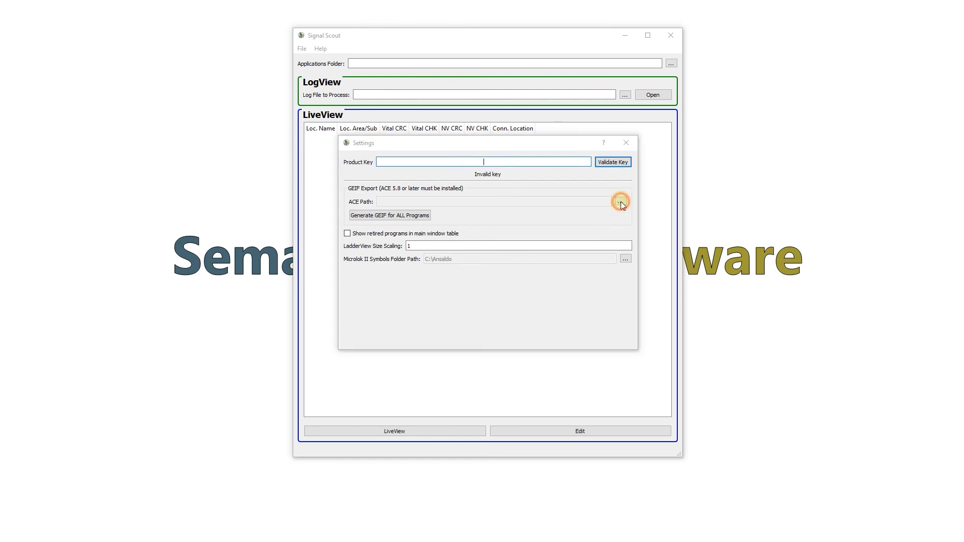
# Step: Set the ACE path to C:/Program Files (x86)/Alstom/Logic Station 2.10.2/ACE/ACE.exe
pyautogui.click(620, 202)
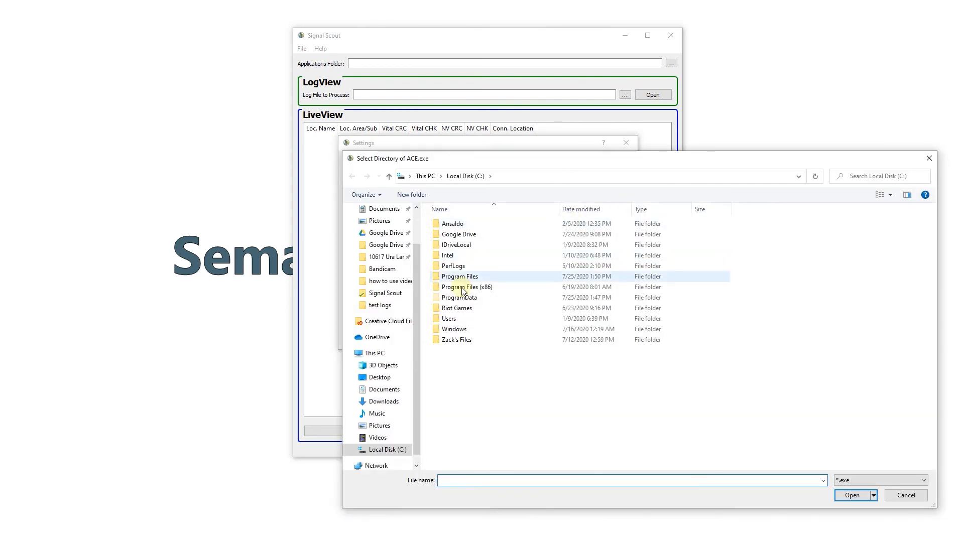
pyautogui.doubleClick(464, 287)
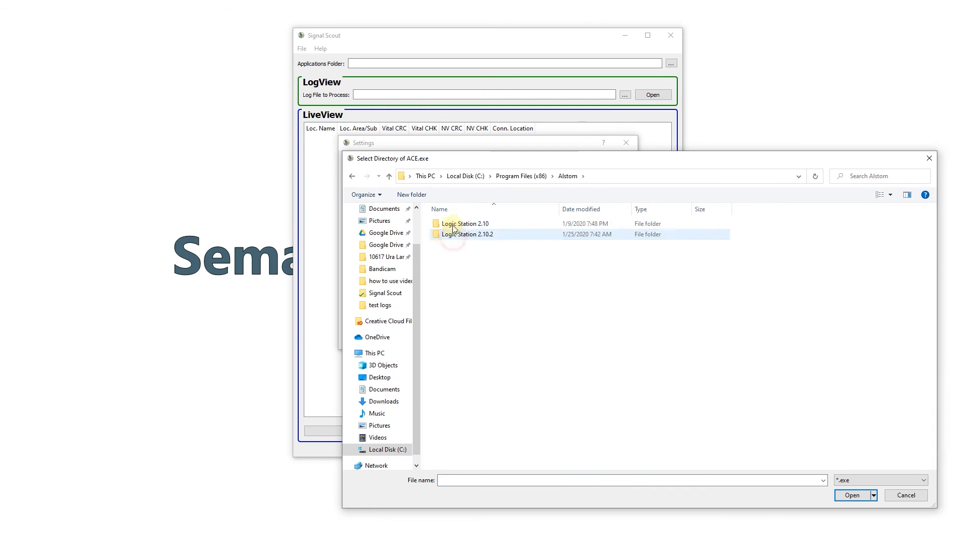
pyautogui.doubleClick(467, 234)
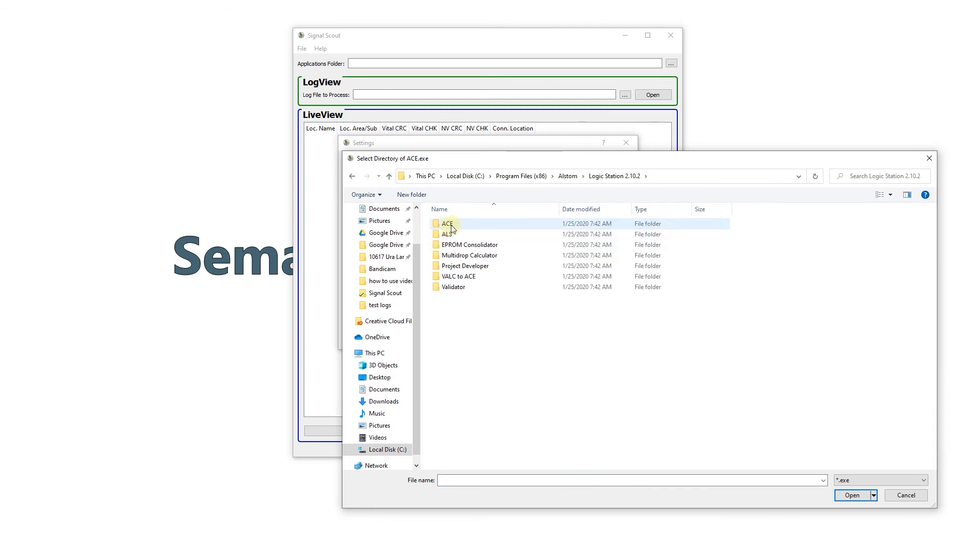
pyautogui.doubleClick(448, 223)
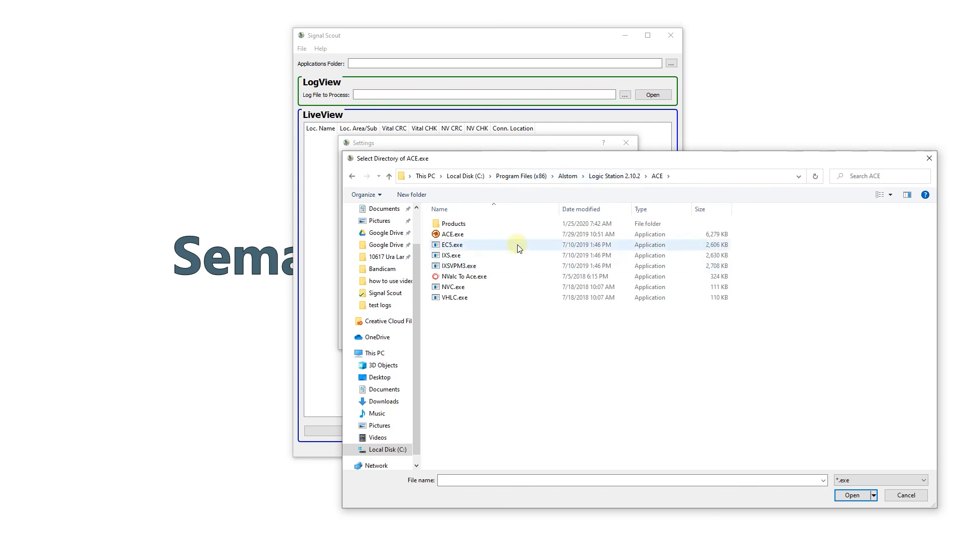
pyautogui.click(454, 234)
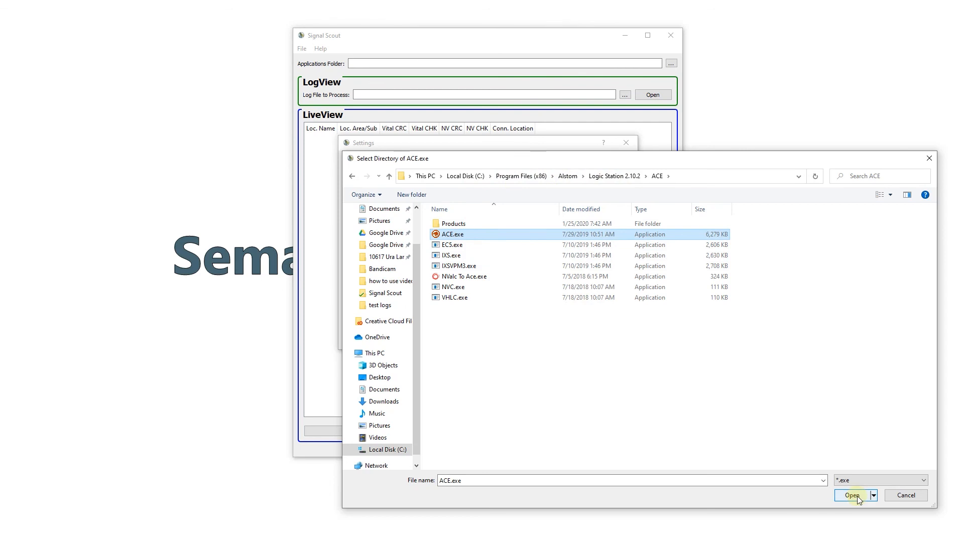
pyautogui.click(856, 496)
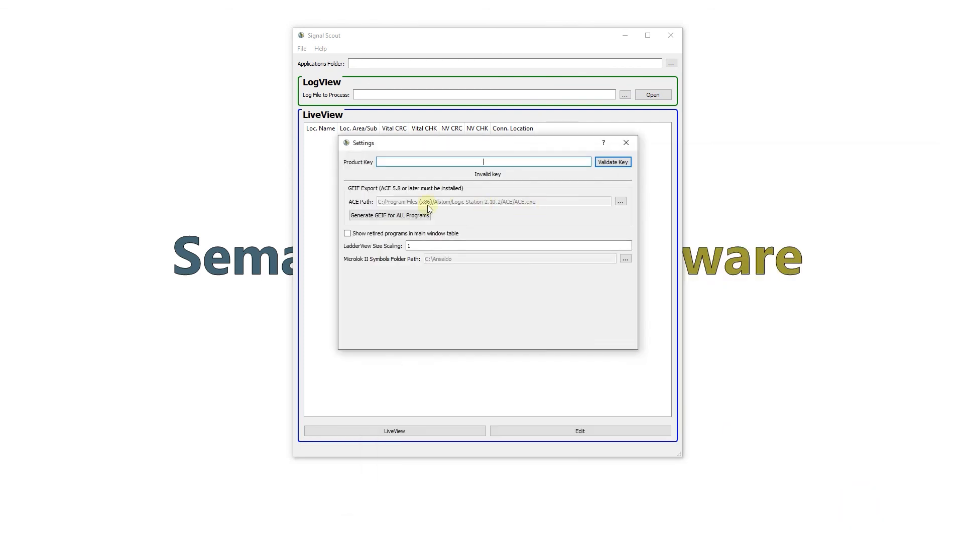
pyautogui.moveTo(368, 206)
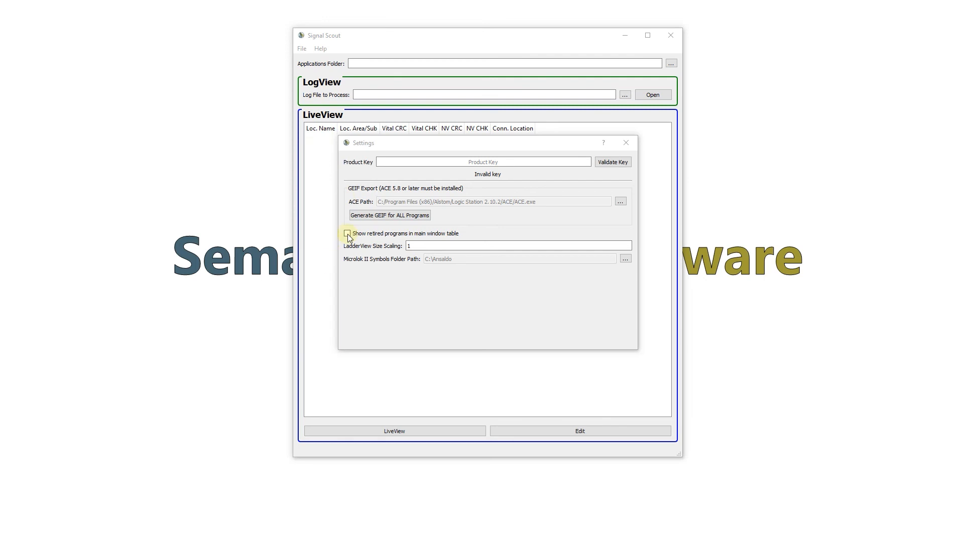
pyautogui.click(348, 234)
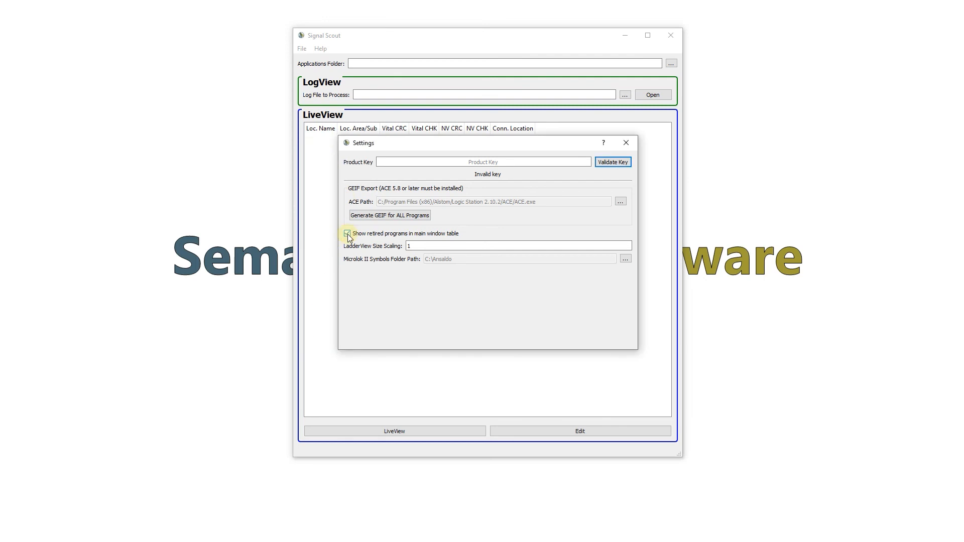
pyautogui.click(348, 234)
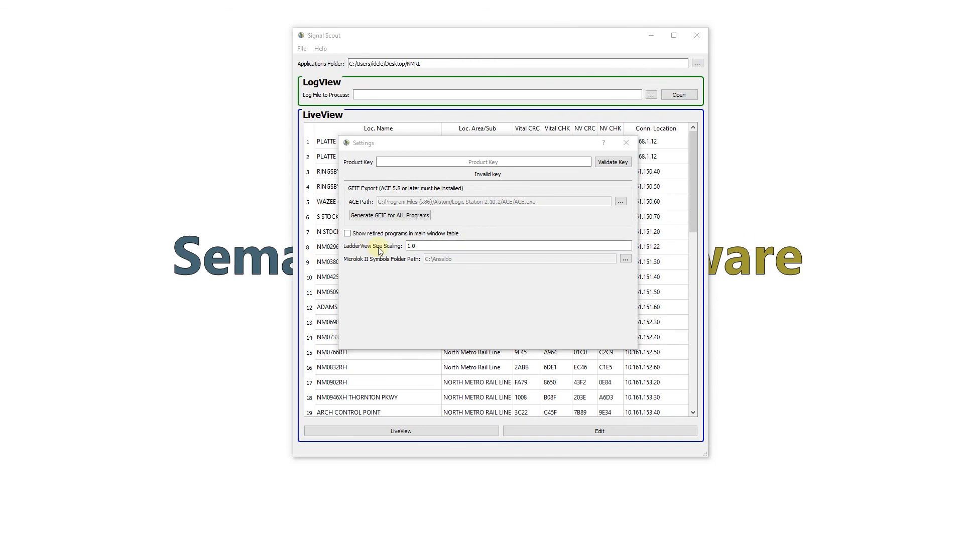
pyautogui.click(421, 246)
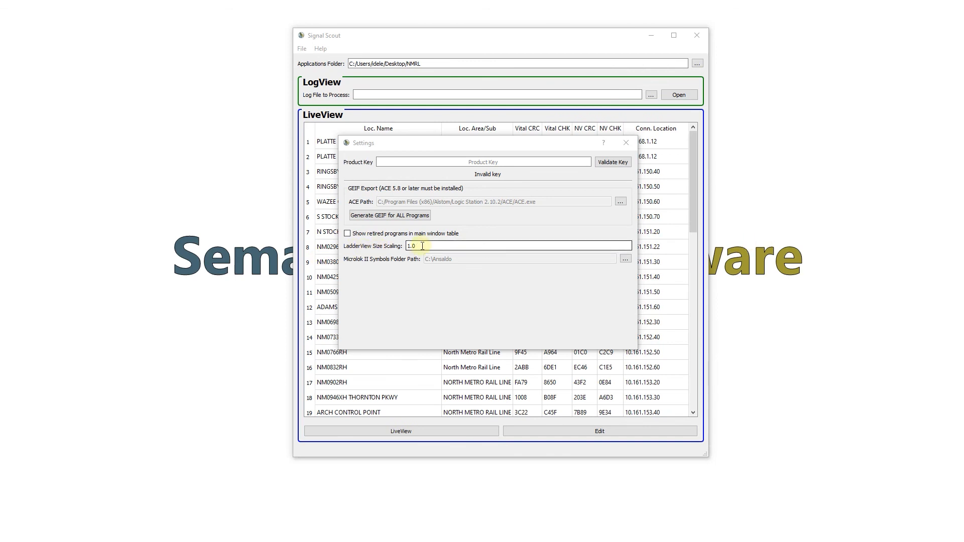
pyautogui.moveTo(428, 246)
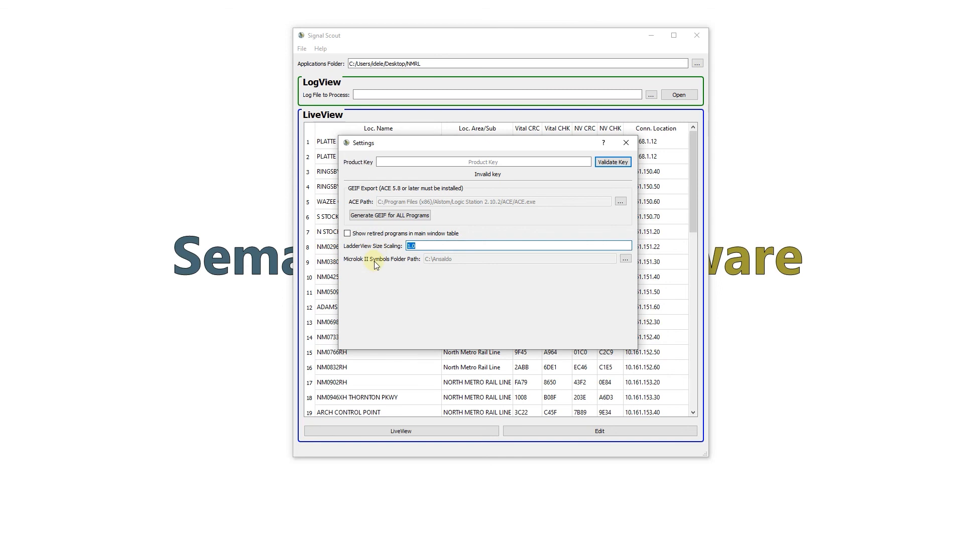
pyautogui.moveTo(380, 280)
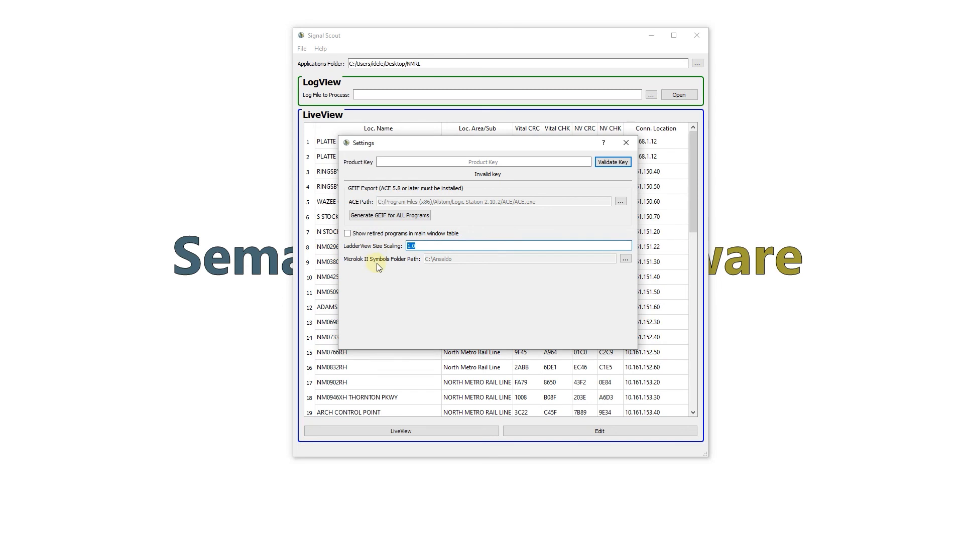